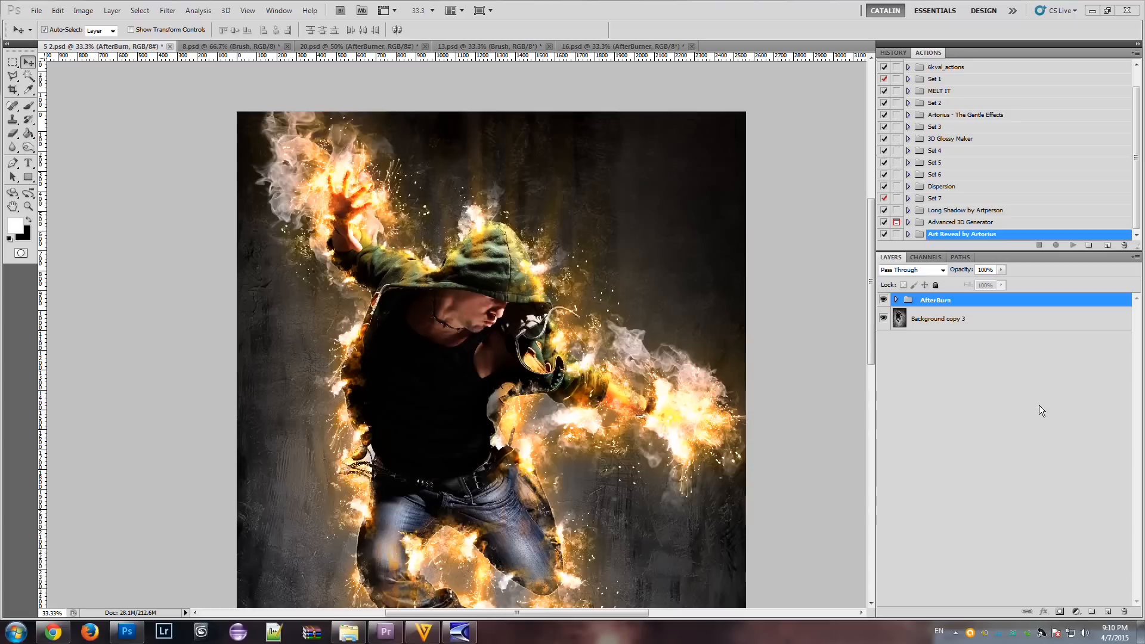
mouse_move(829, 339)
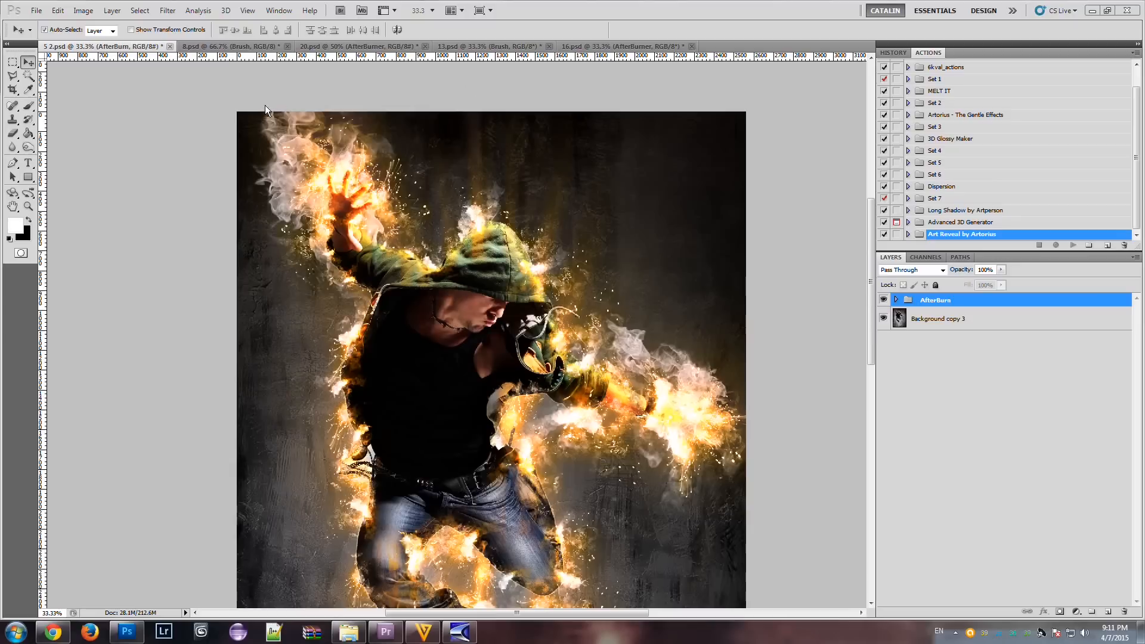
mouse_move(466, 518)
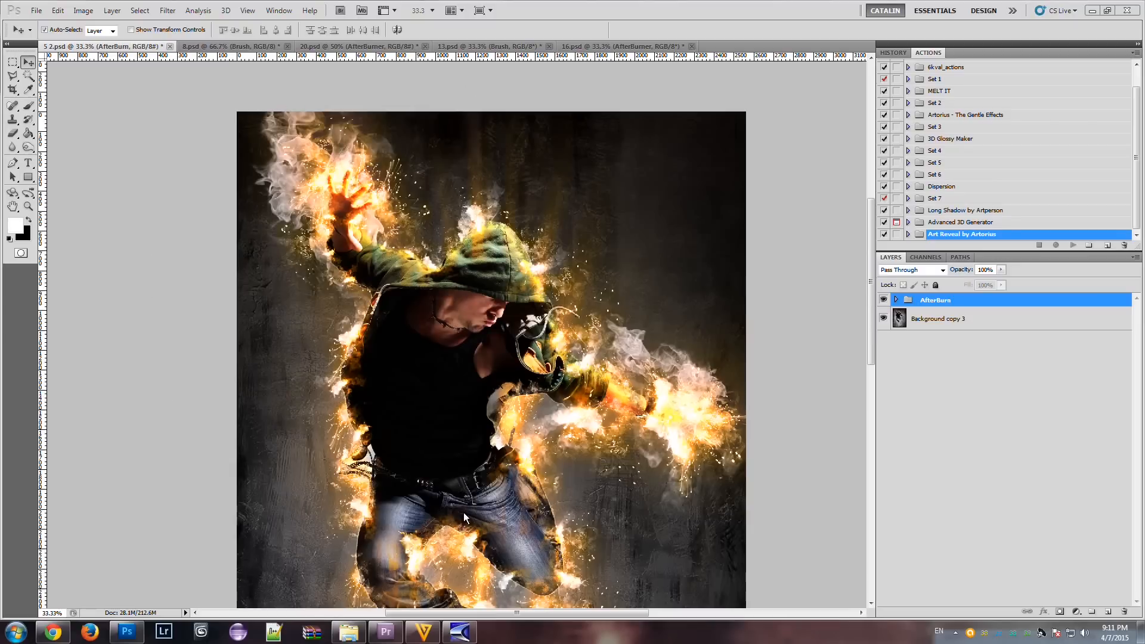
mouse_move(189, 46)
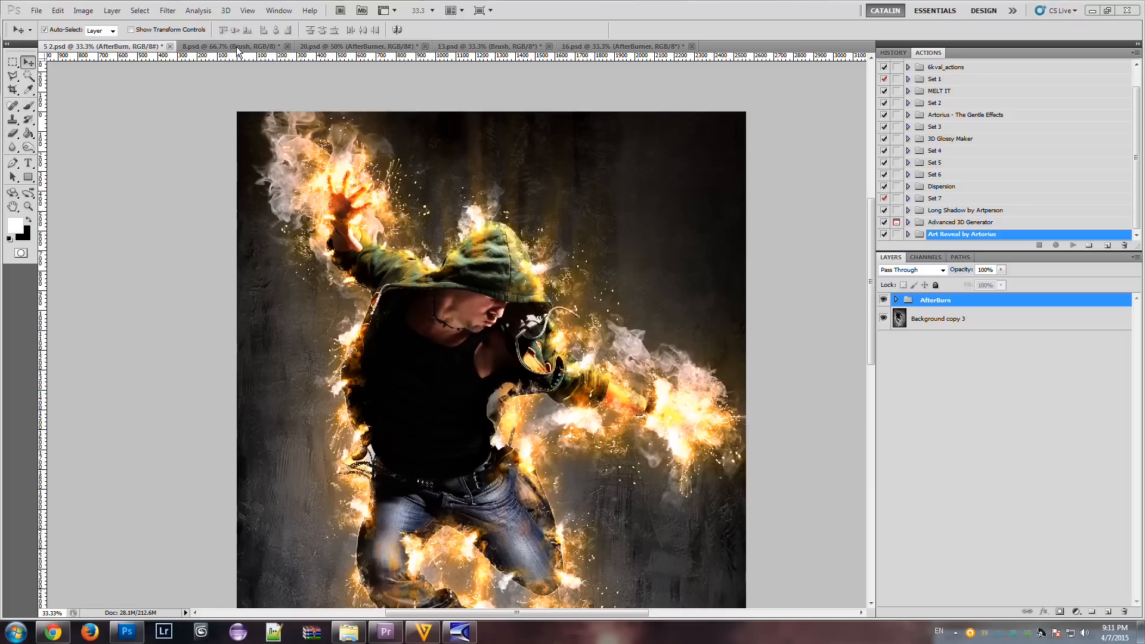
Browse the football player, weightlifter and guitarist fire examples, toggling the guitarist's fire effect.
left_click(234, 46)
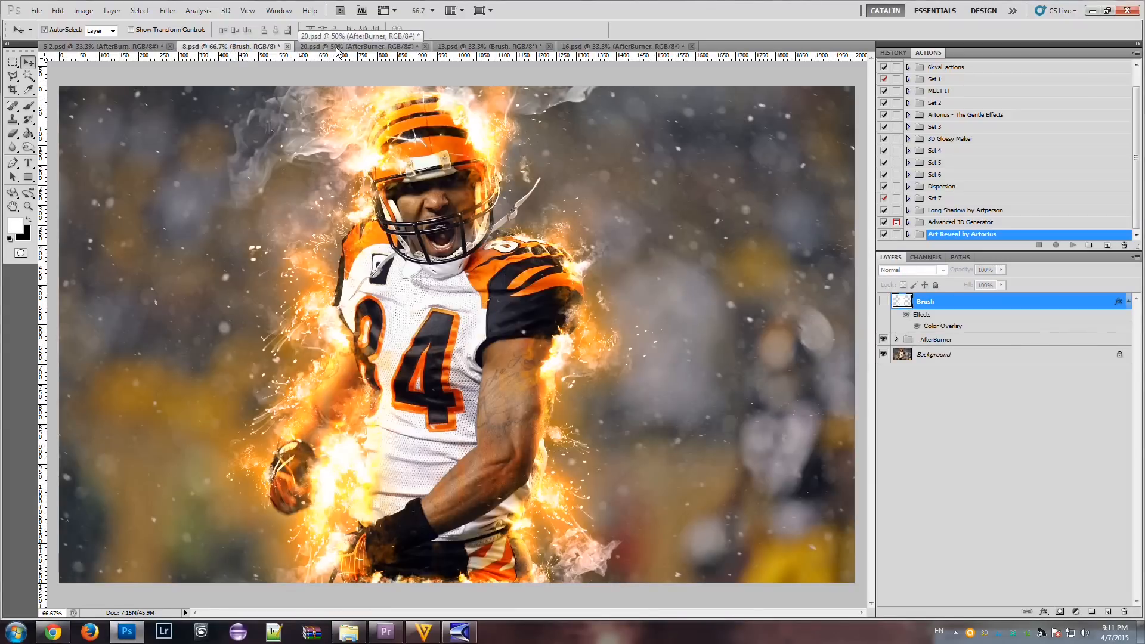
left_click(482, 46)
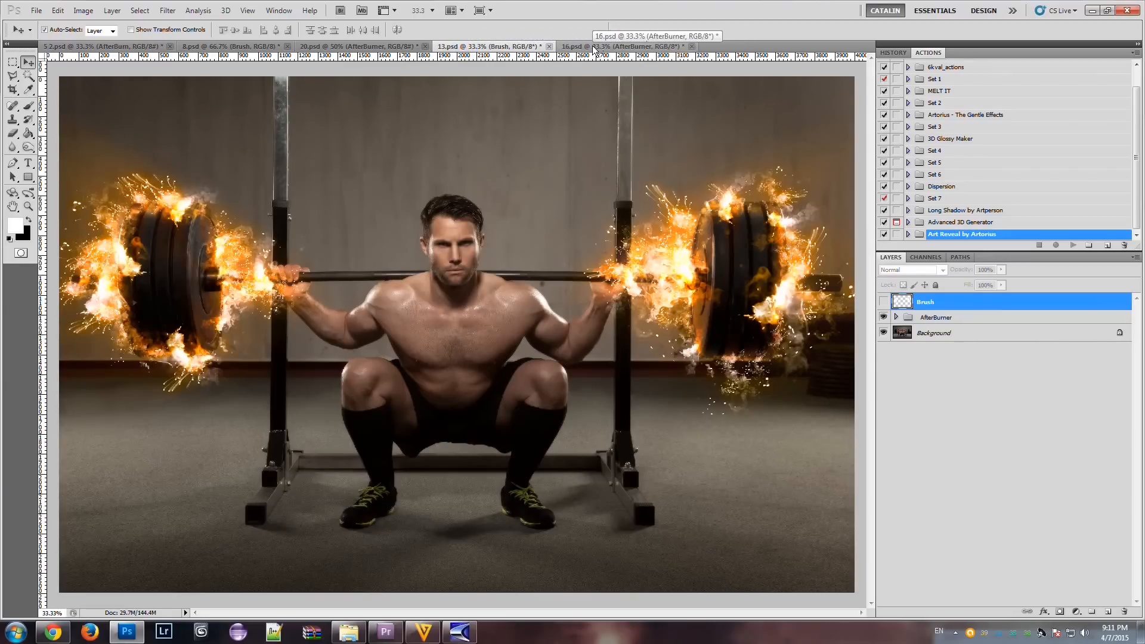
left_click(227, 46)
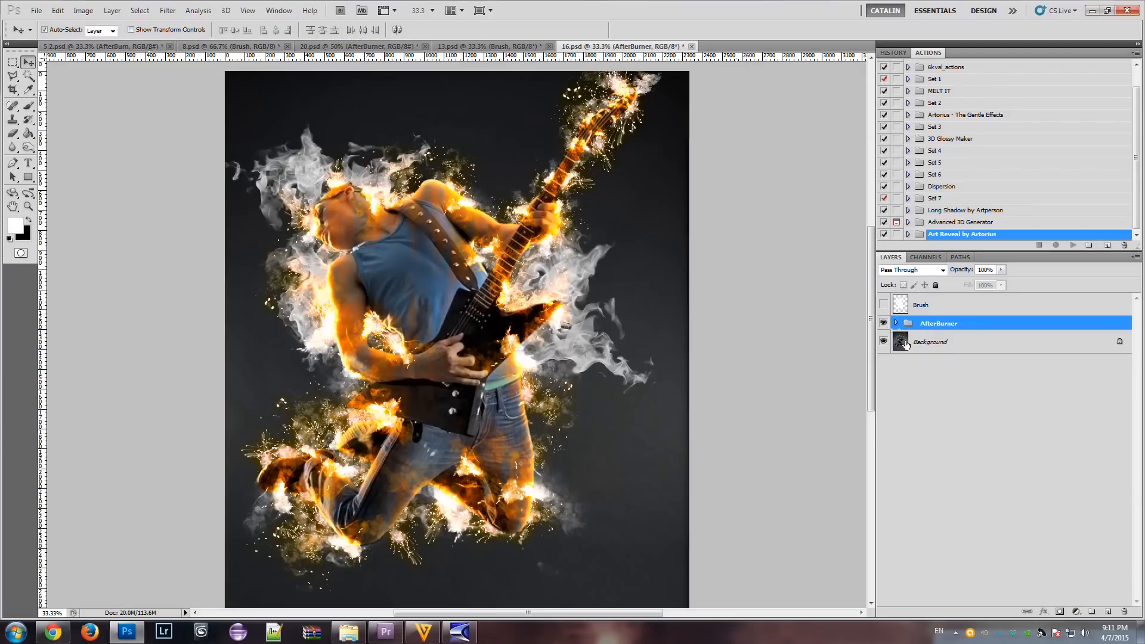
left_click(884, 322)
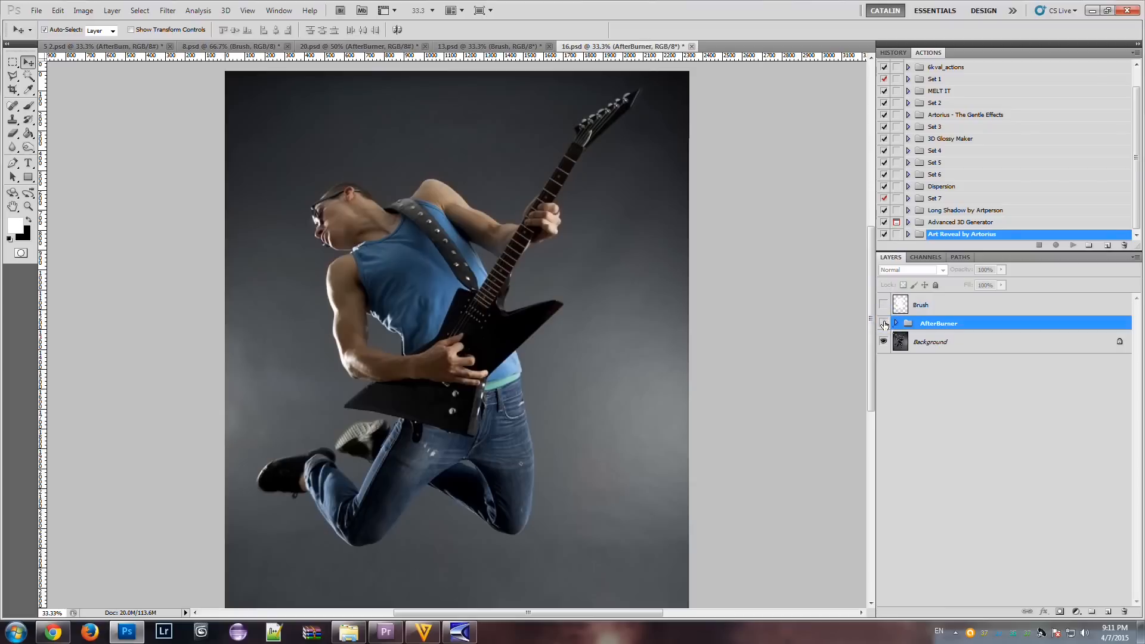
left_click(884, 322)
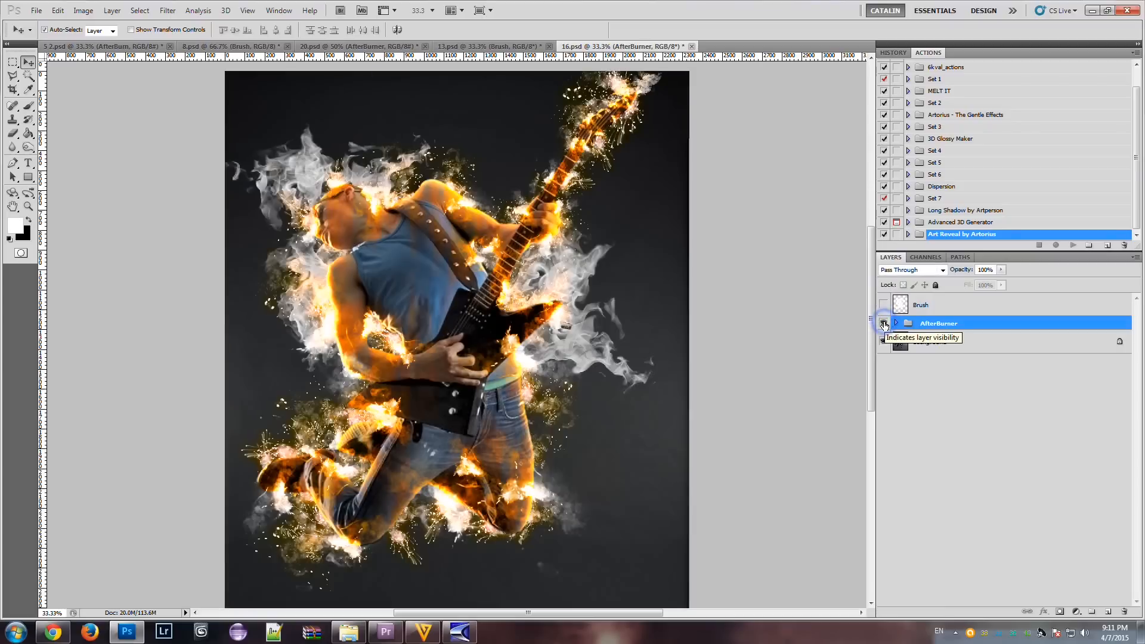
left_click(882, 323)
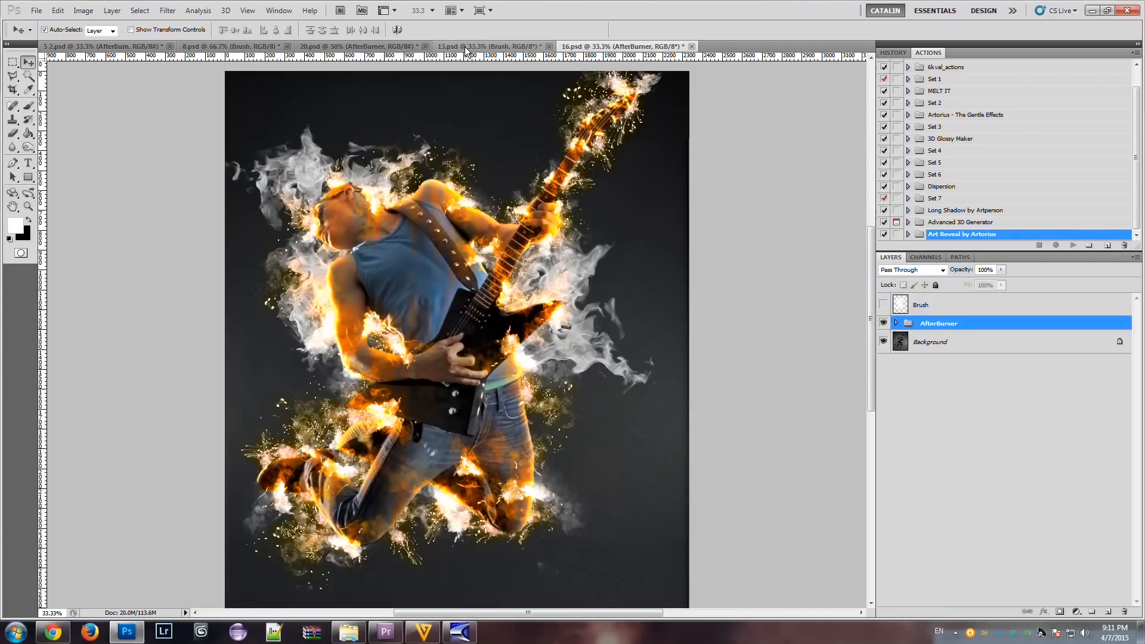
Compare the dancer, football player and jumping man images with their fire hidden and shown.
left_click(613, 46)
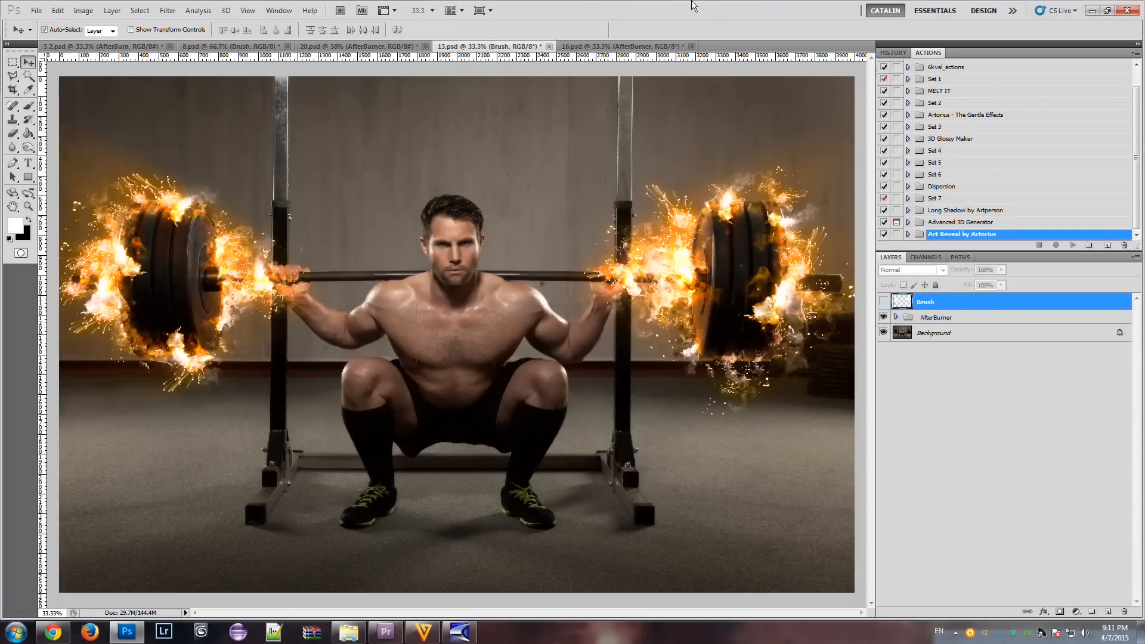
left_click(351, 46)
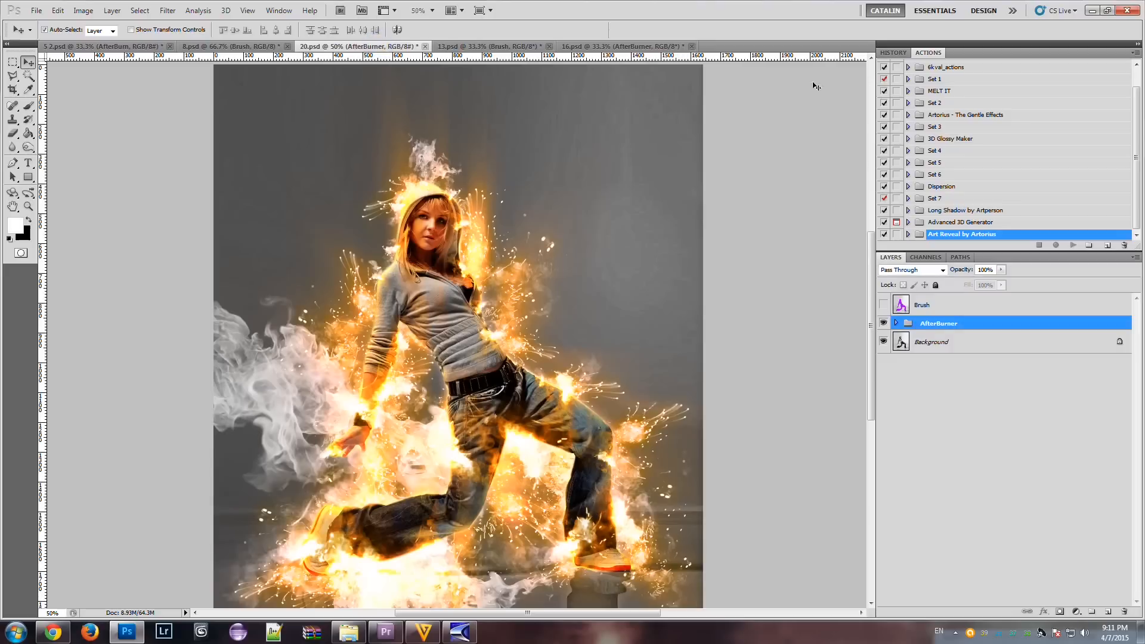
left_click(882, 323)
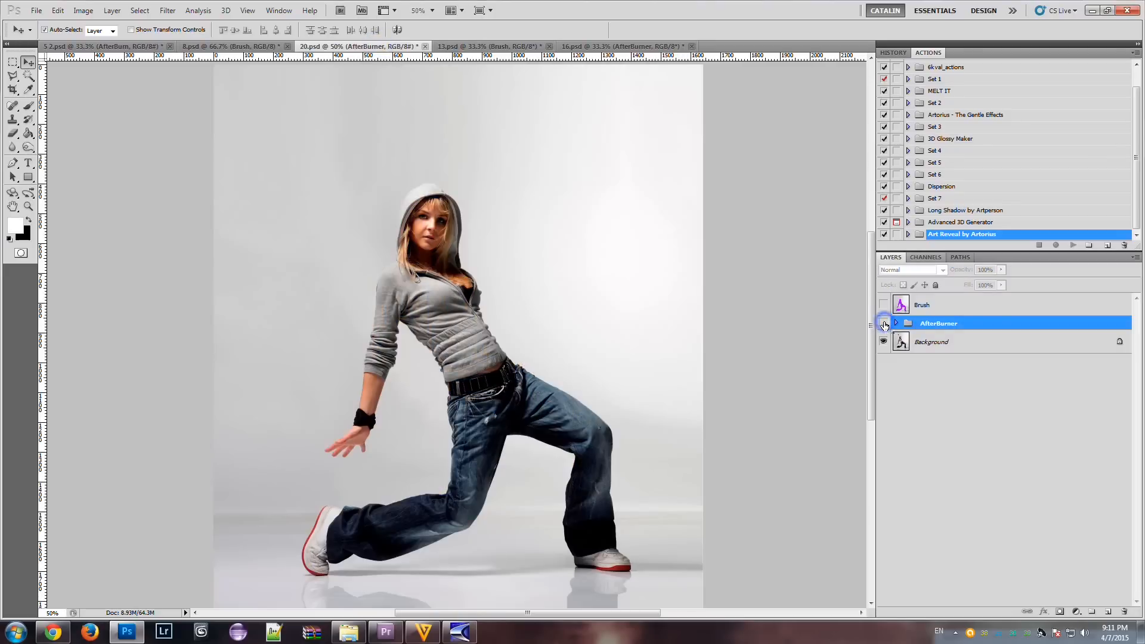
left_click(884, 324)
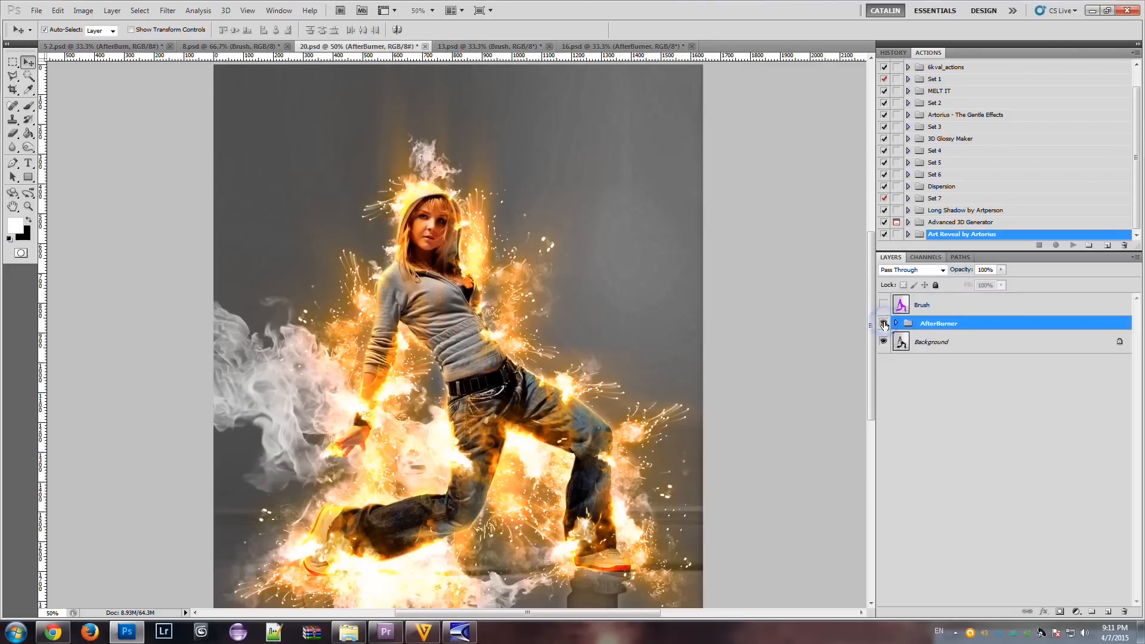
left_click(883, 323)
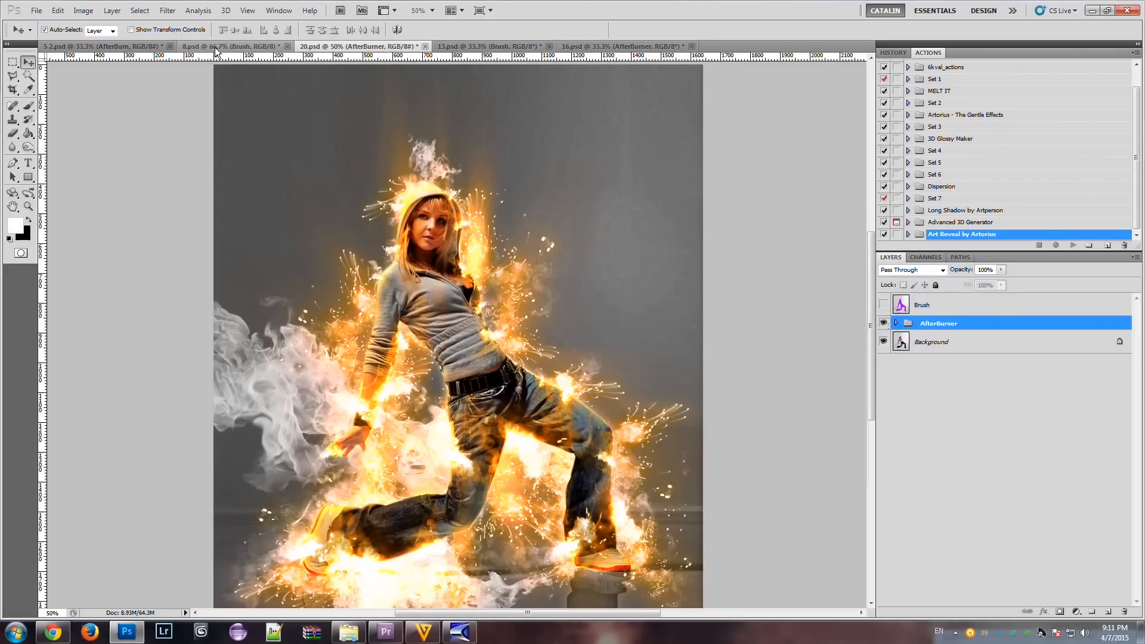
left_click(234, 46)
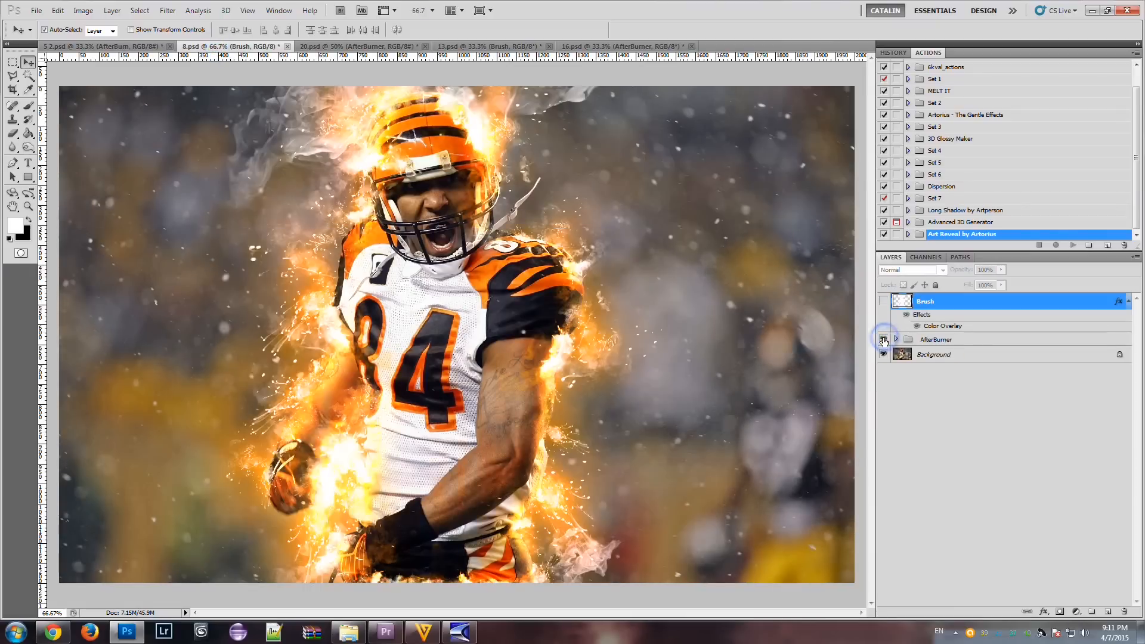
left_click(94, 46)
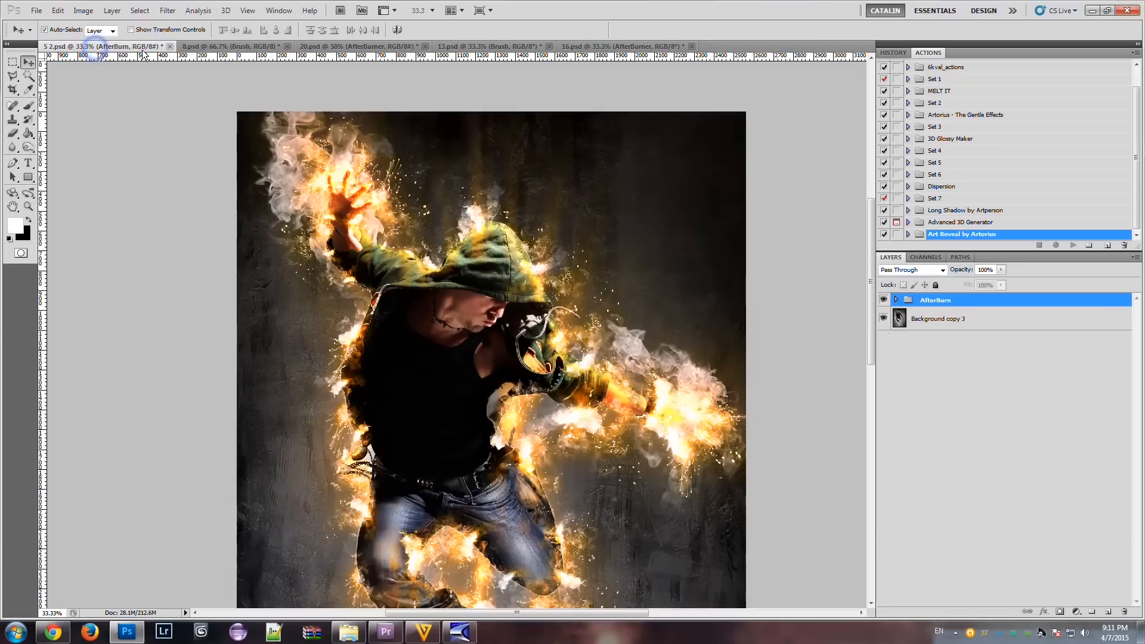
left_click(883, 300)
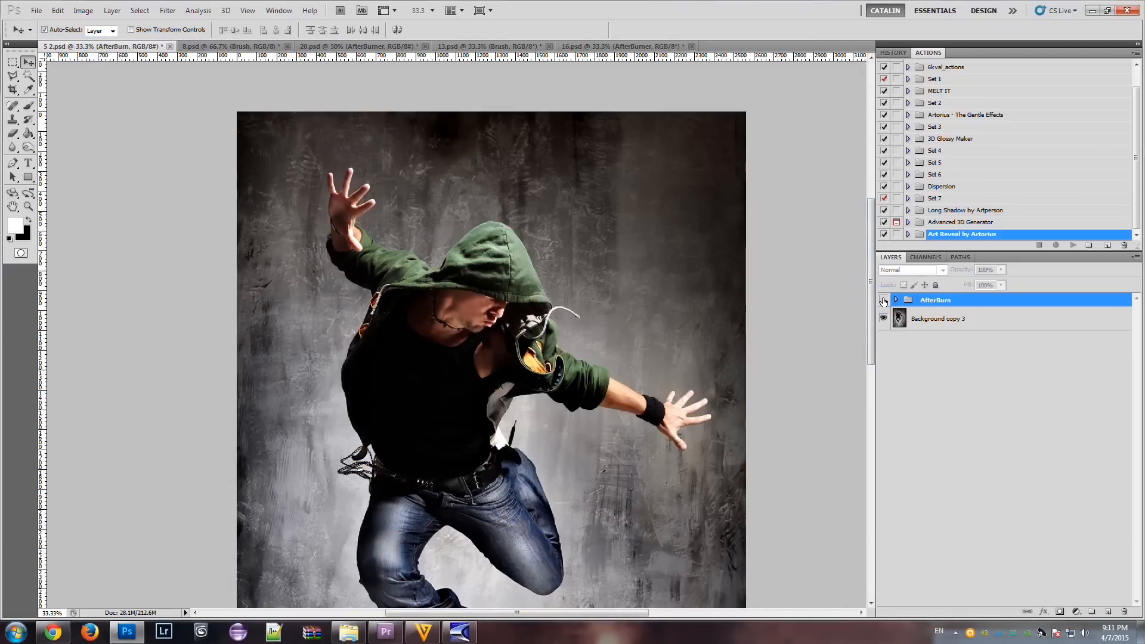
left_click(884, 300)
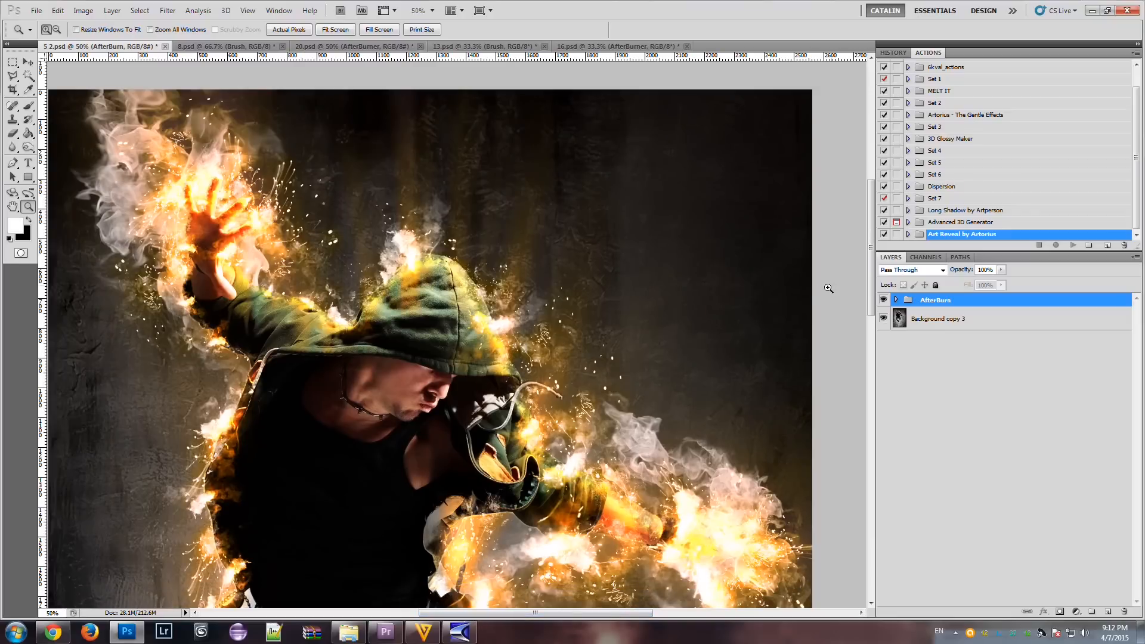
mouse_move(819, 448)
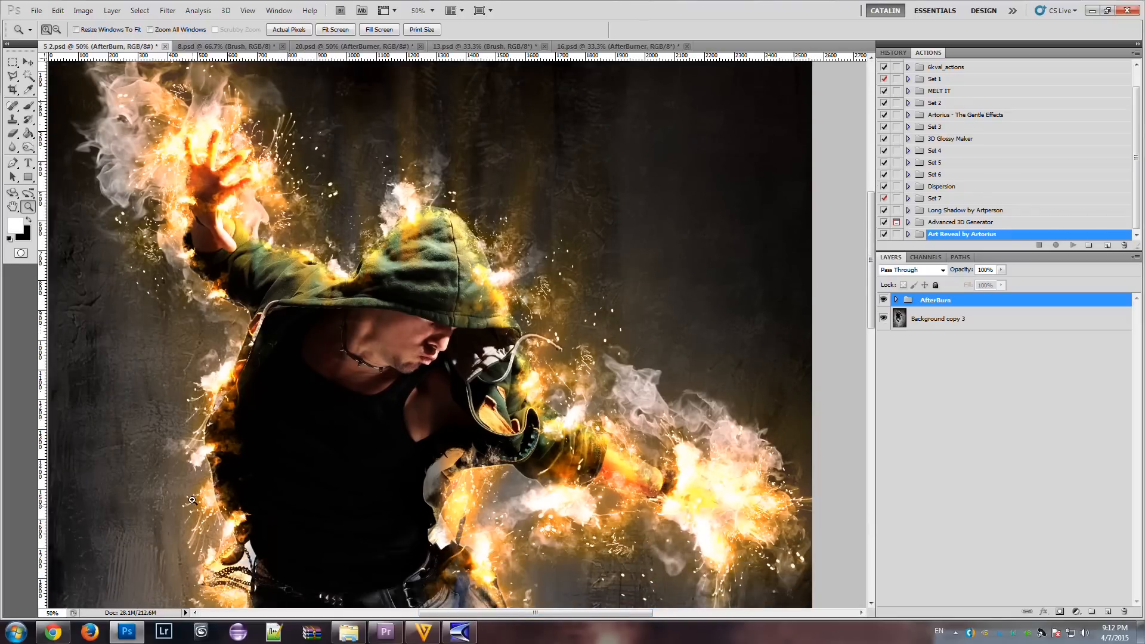
mouse_move(215, 180)
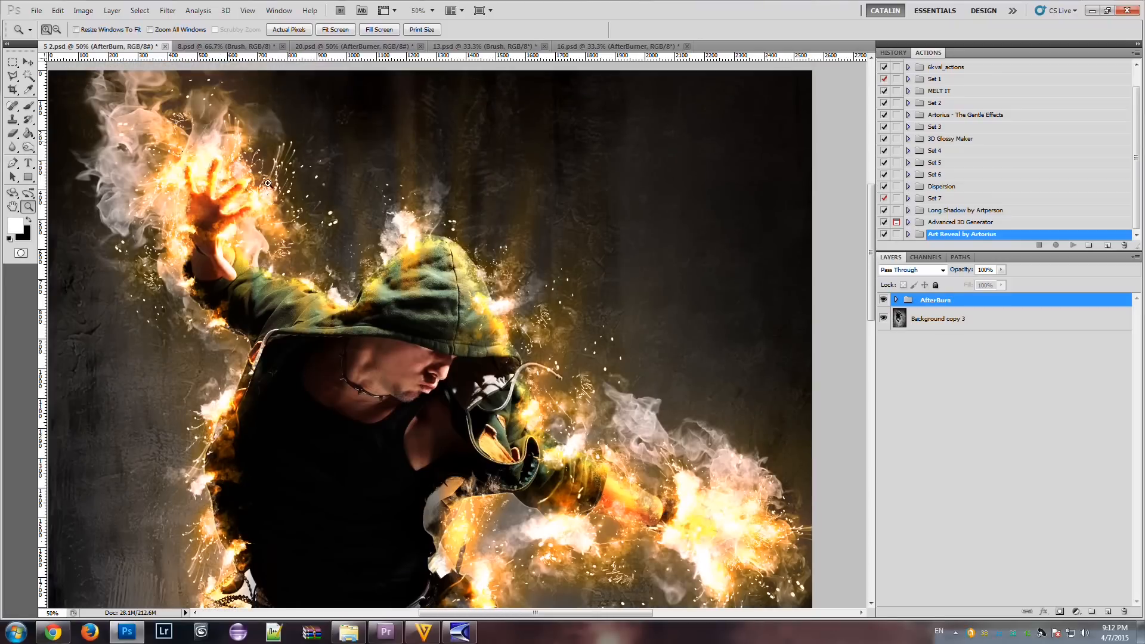
mouse_move(542, 417)
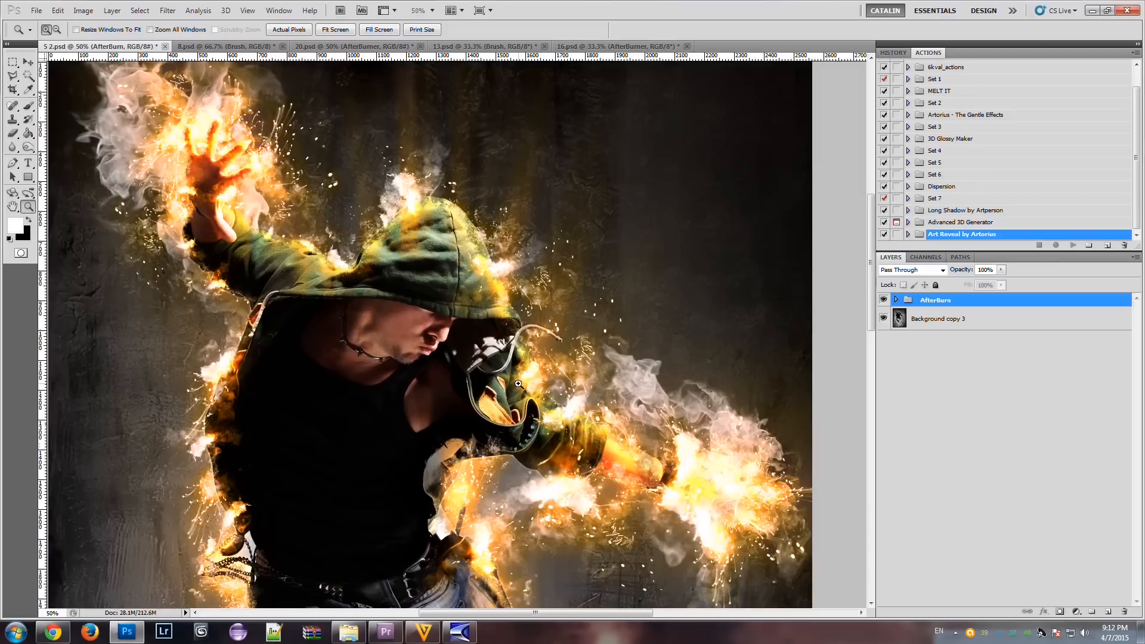
mouse_move(766, 500)
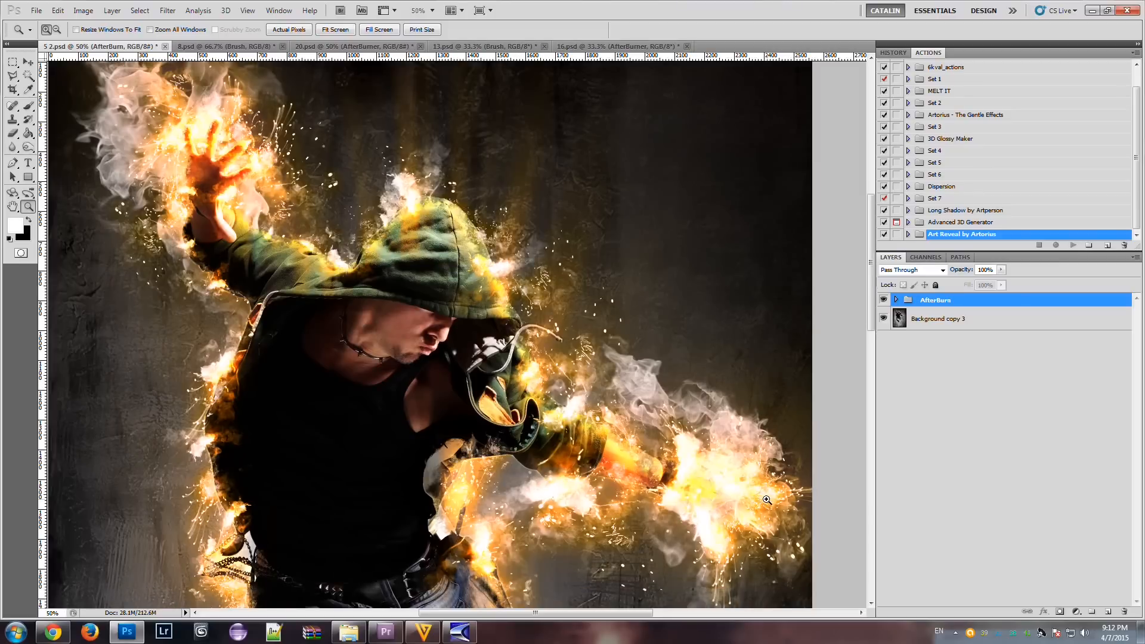
mouse_move(230, 276)
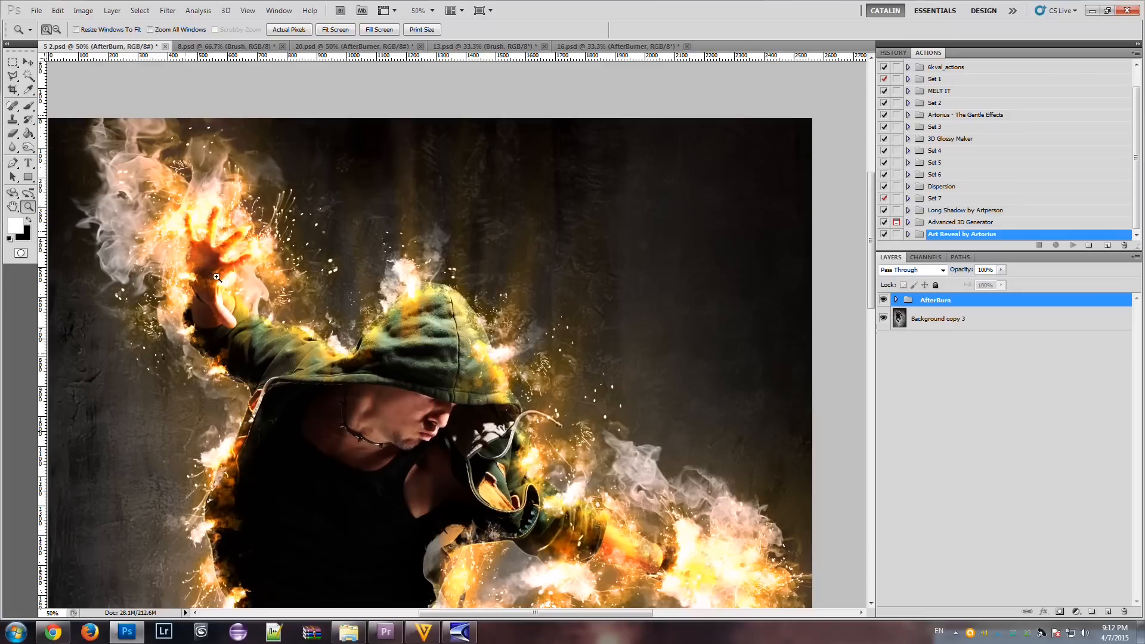
mouse_move(517, 407)
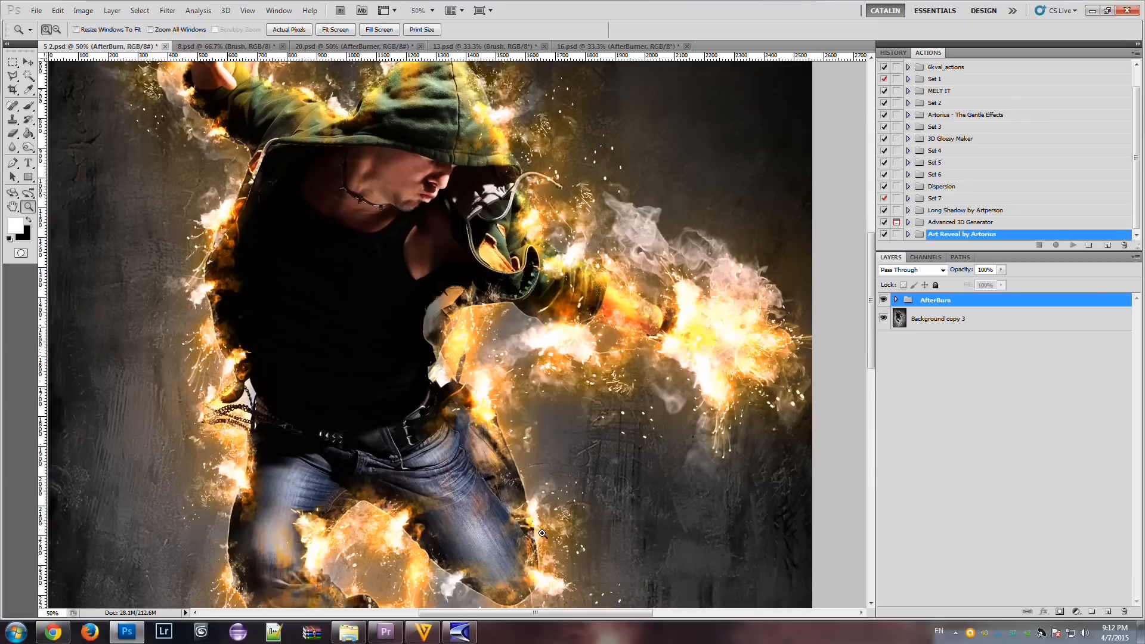
mouse_move(348, 365)
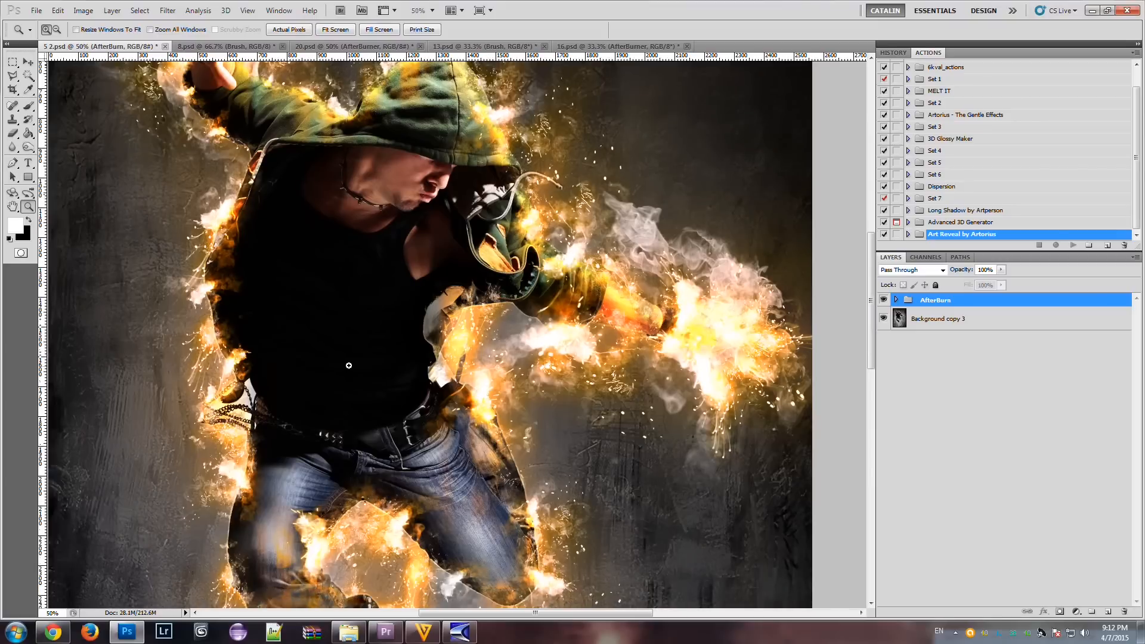
mouse_move(345, 247)
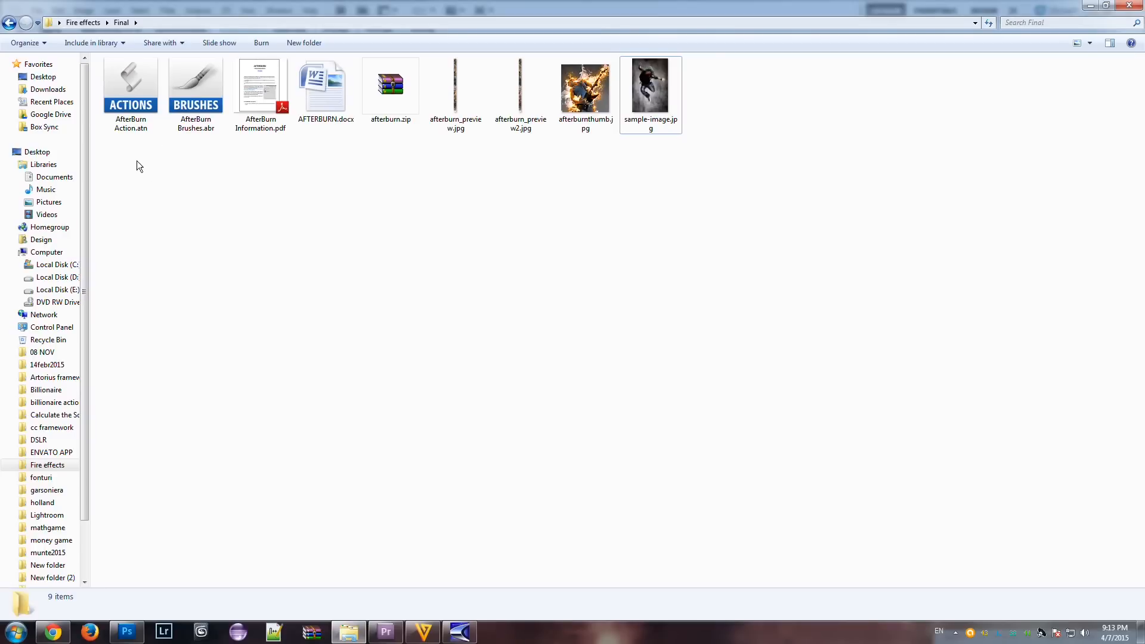
mouse_move(134, 142)
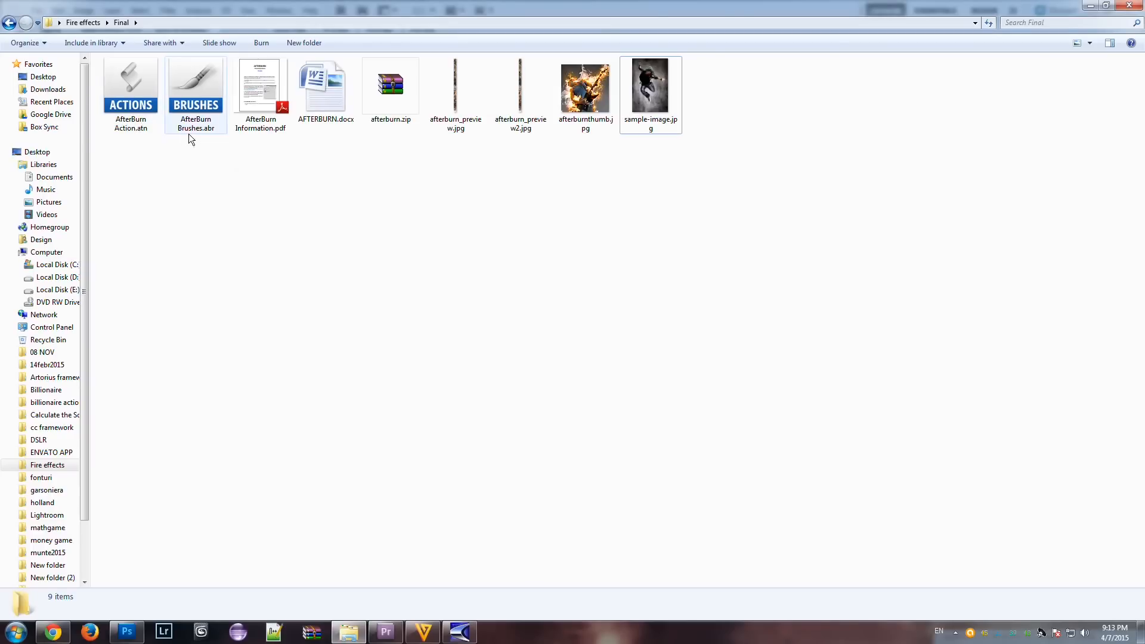
mouse_move(207, 135)
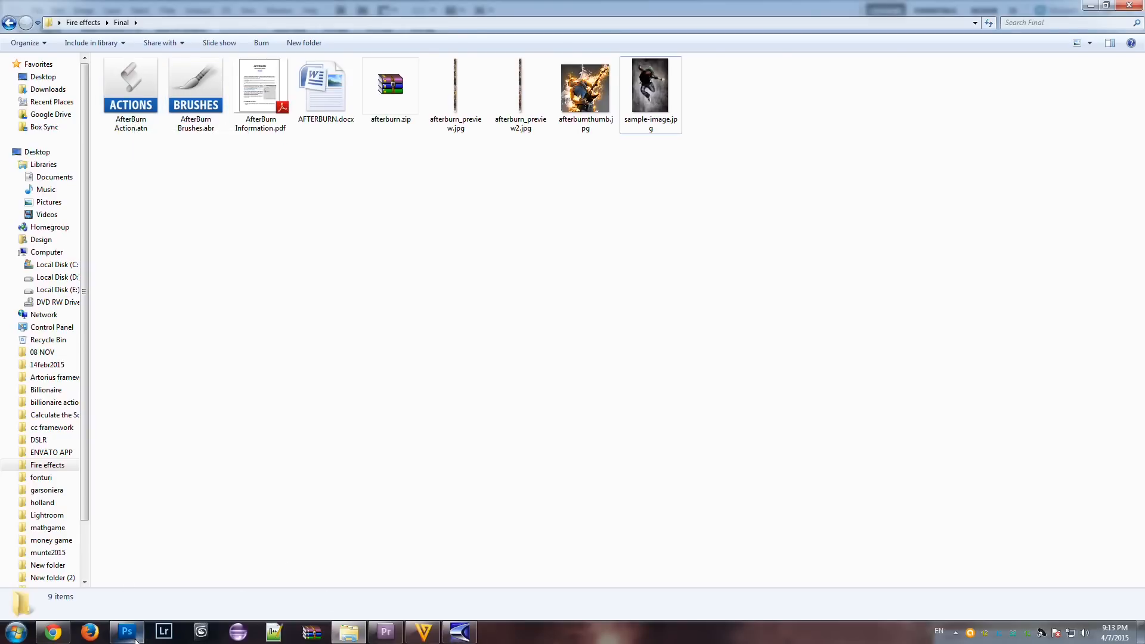
Return to the 5 2.psd jumping man fire image in Photoshop.
left_click(126, 631)
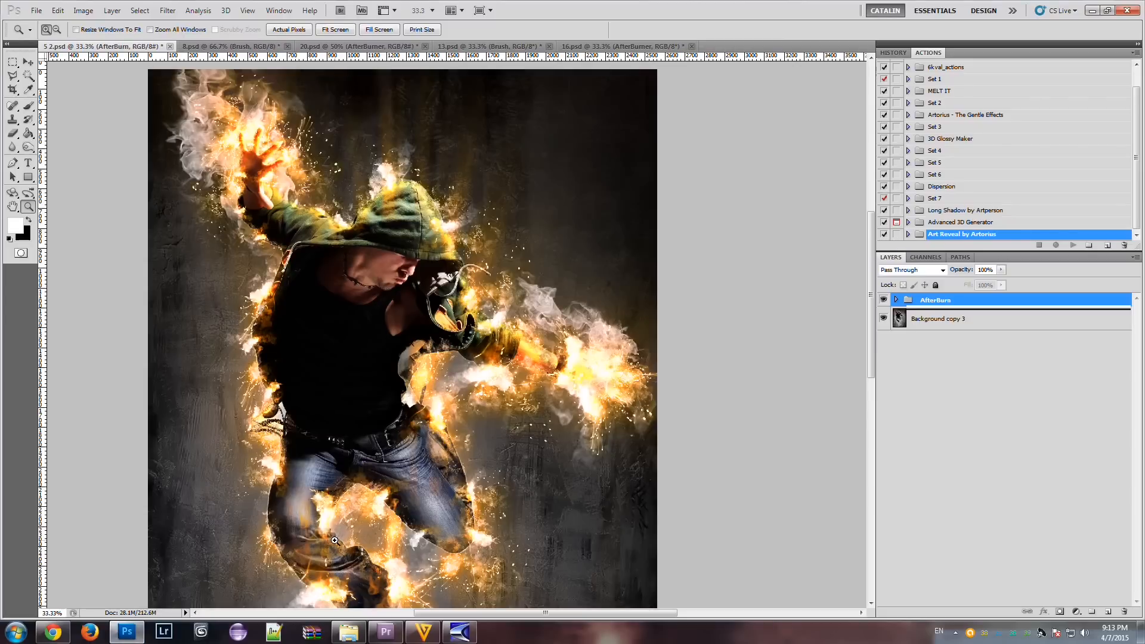
mouse_move(131, 141)
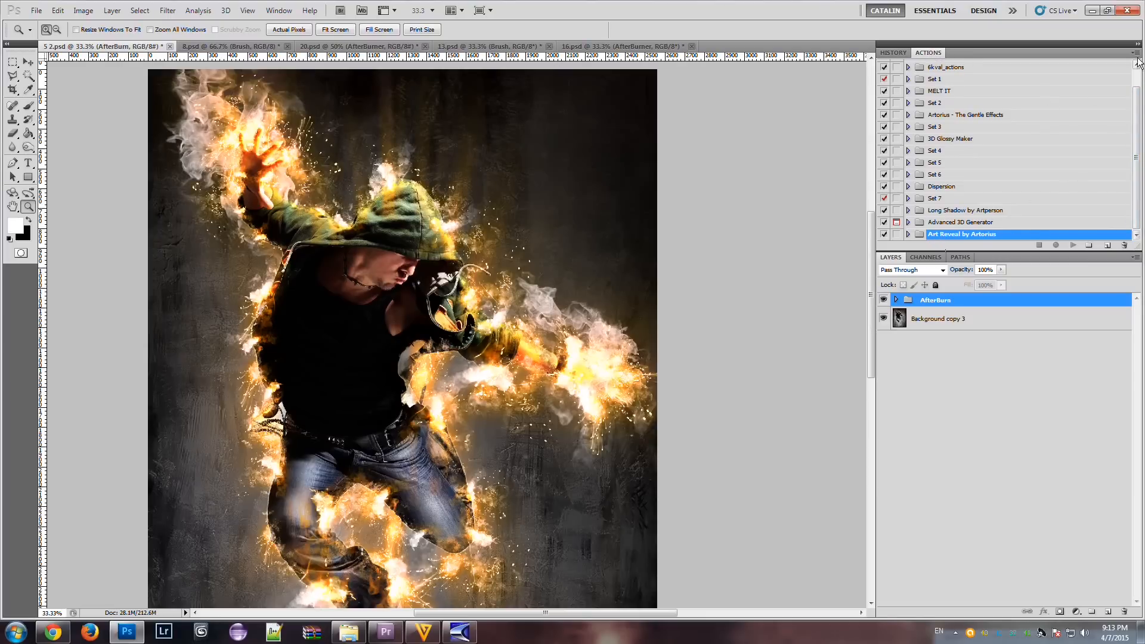
Load AfterBurn Action.atn into the Actions panel and select the AfterBurn action.
left_click(1136, 58)
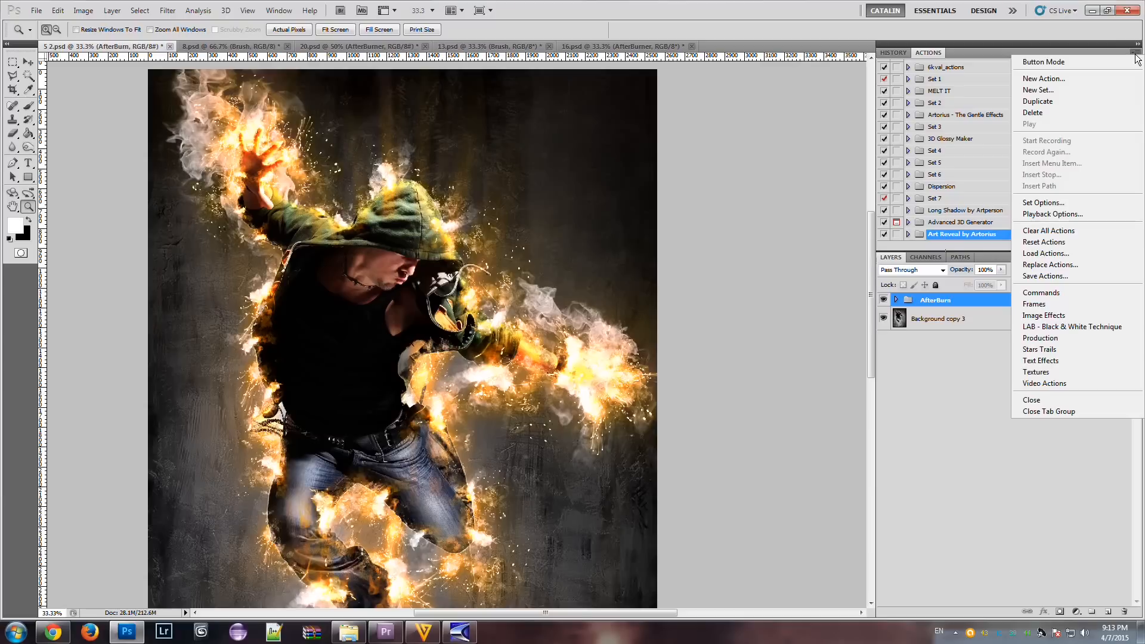
mouse_move(1044, 254)
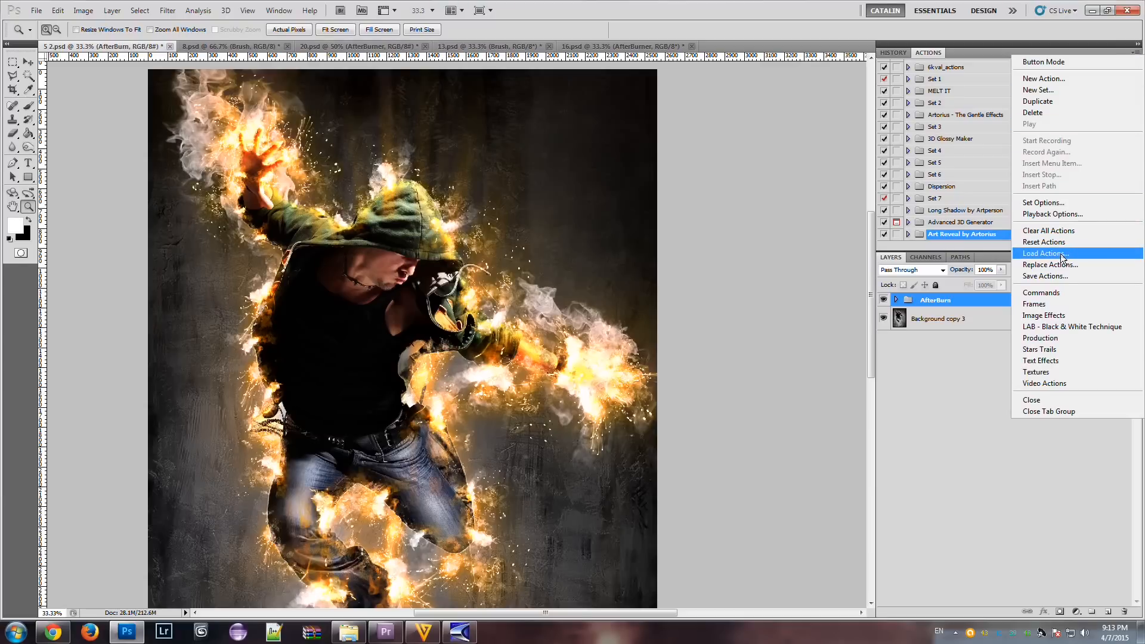
left_click(1044, 254)
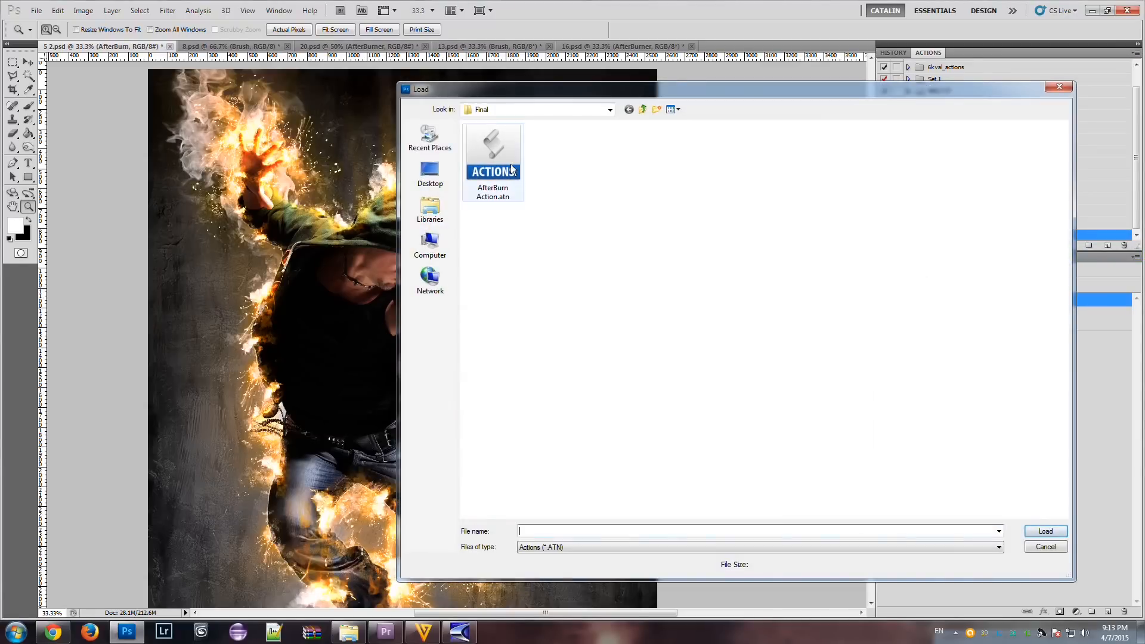
left_click(1045, 531)
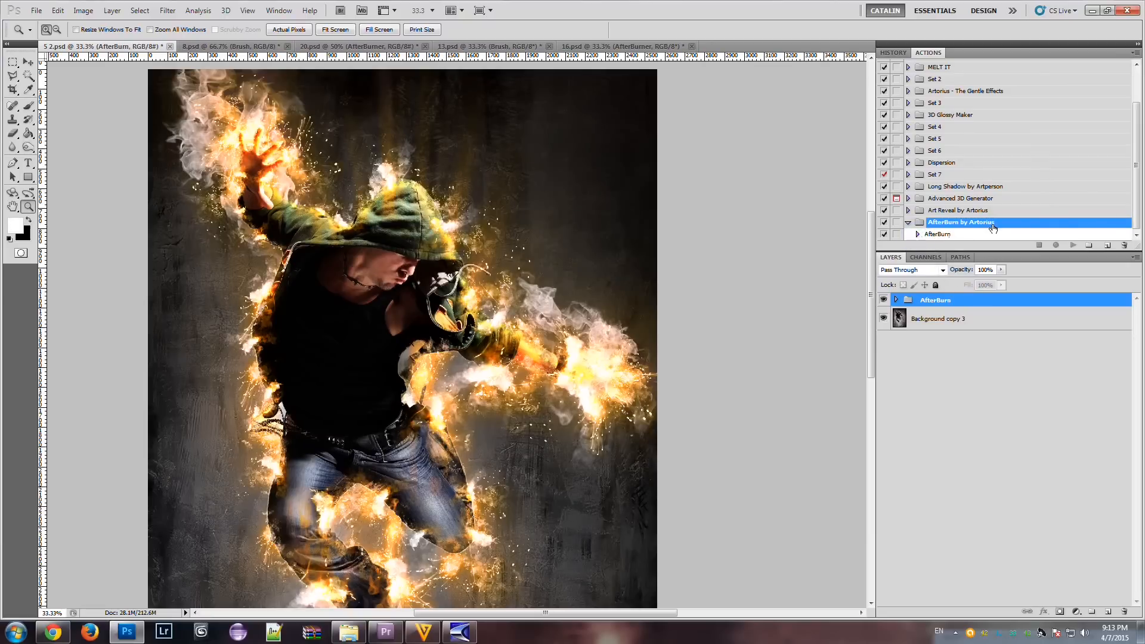
left_click(938, 234)
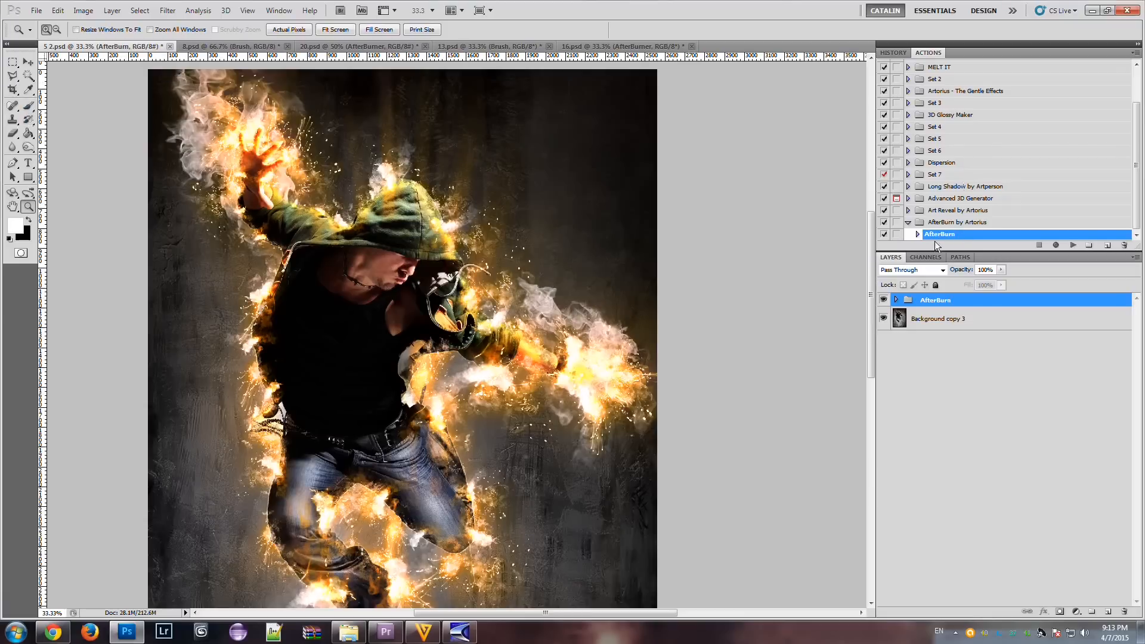
With the Brush Tool active, load AfterBurn Brushes.abr into the brush presets.
left_click(14, 107)
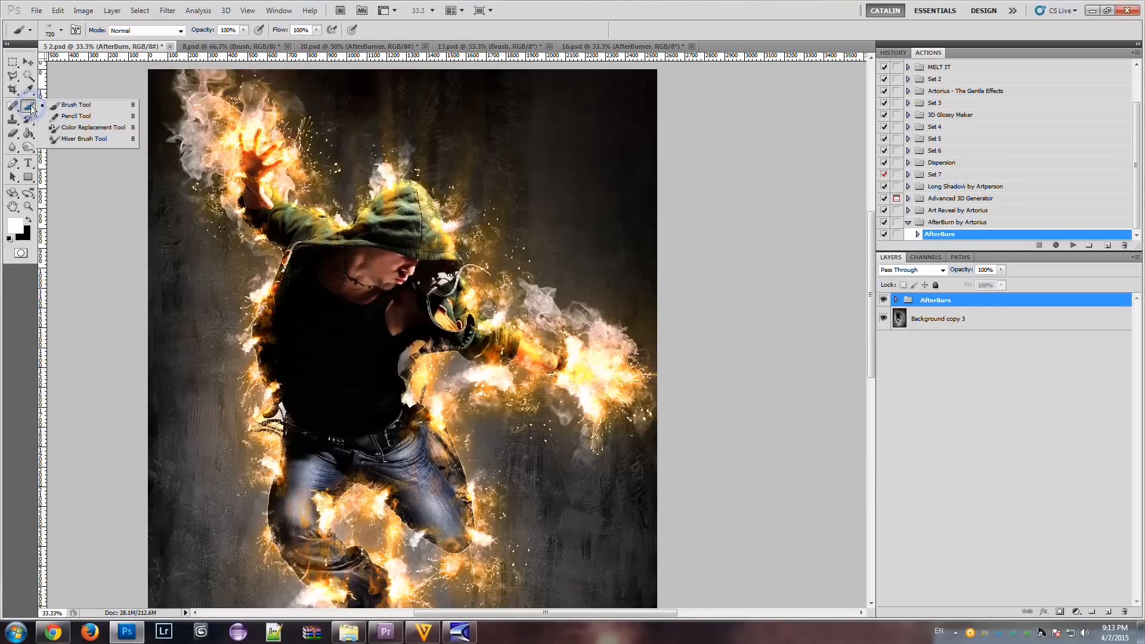
mouse_move(29, 107)
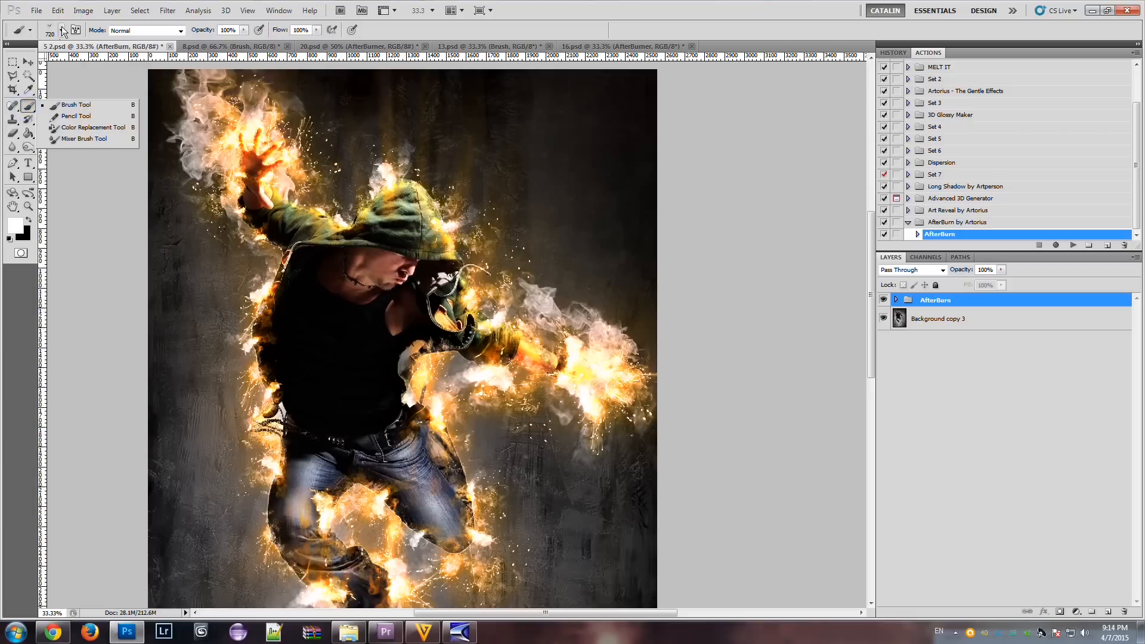
left_click(61, 29)
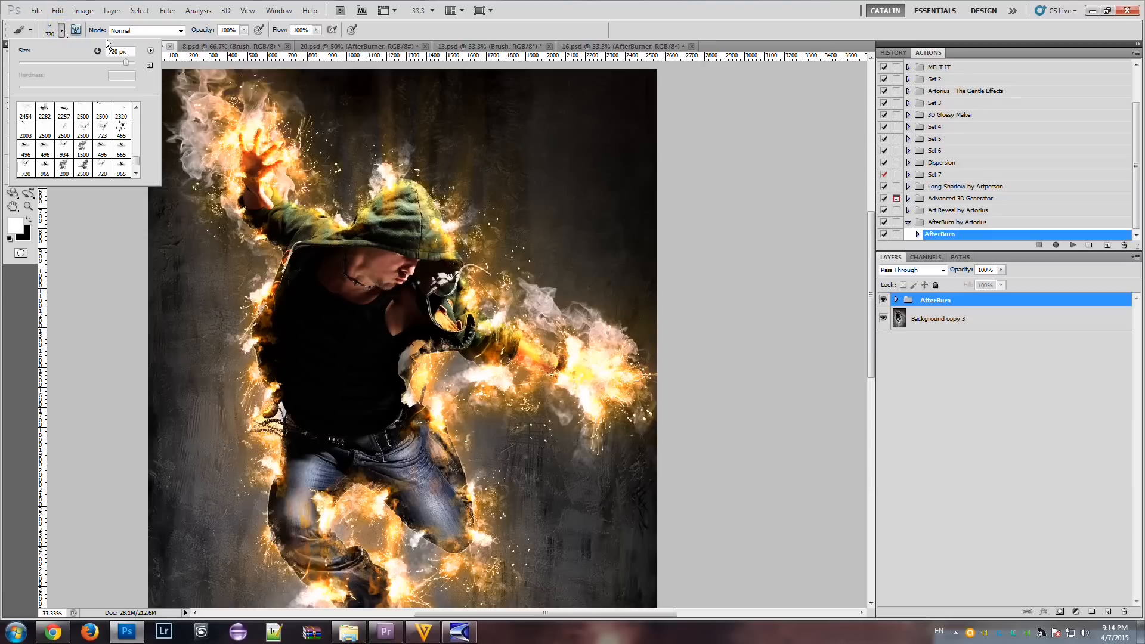
left_click(150, 51)
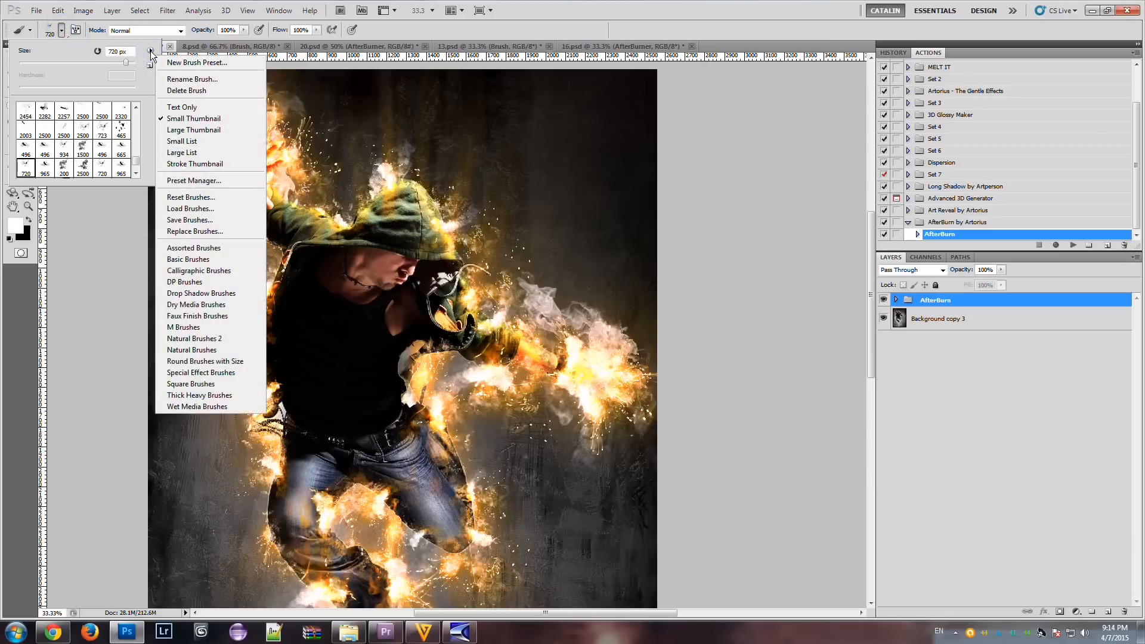
mouse_move(205, 209)
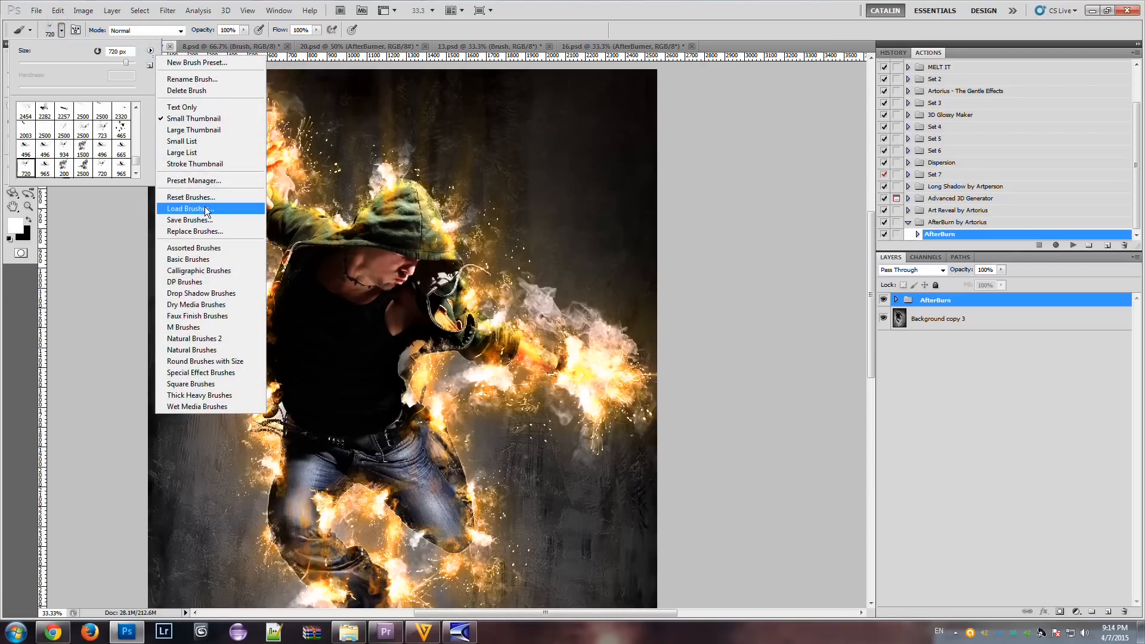
left_click(188, 208)
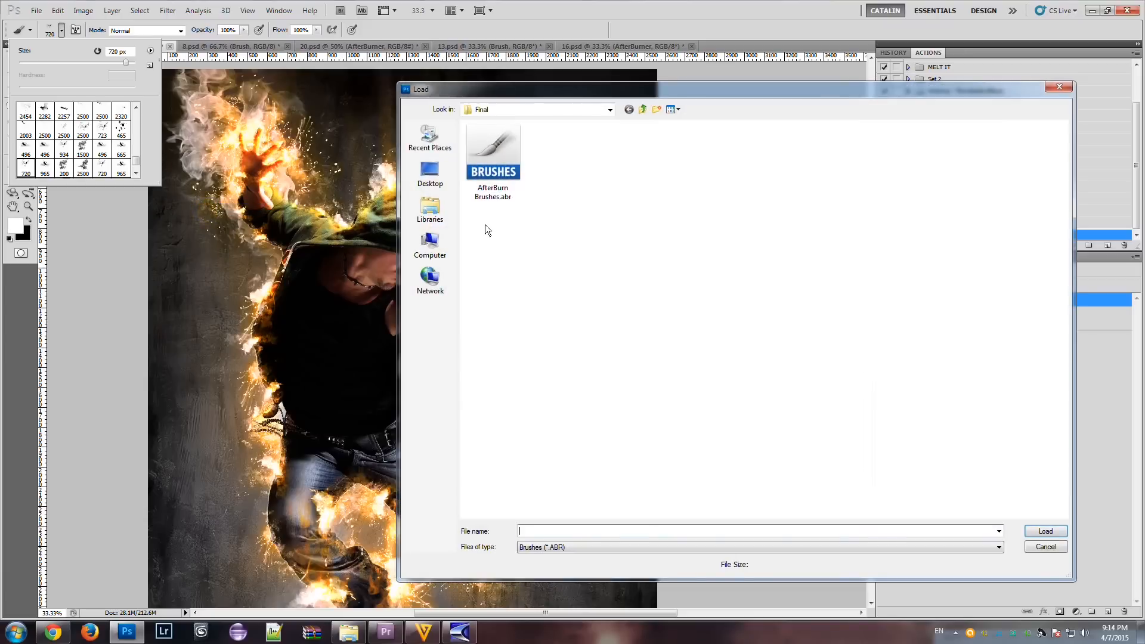
left_click(492, 153)
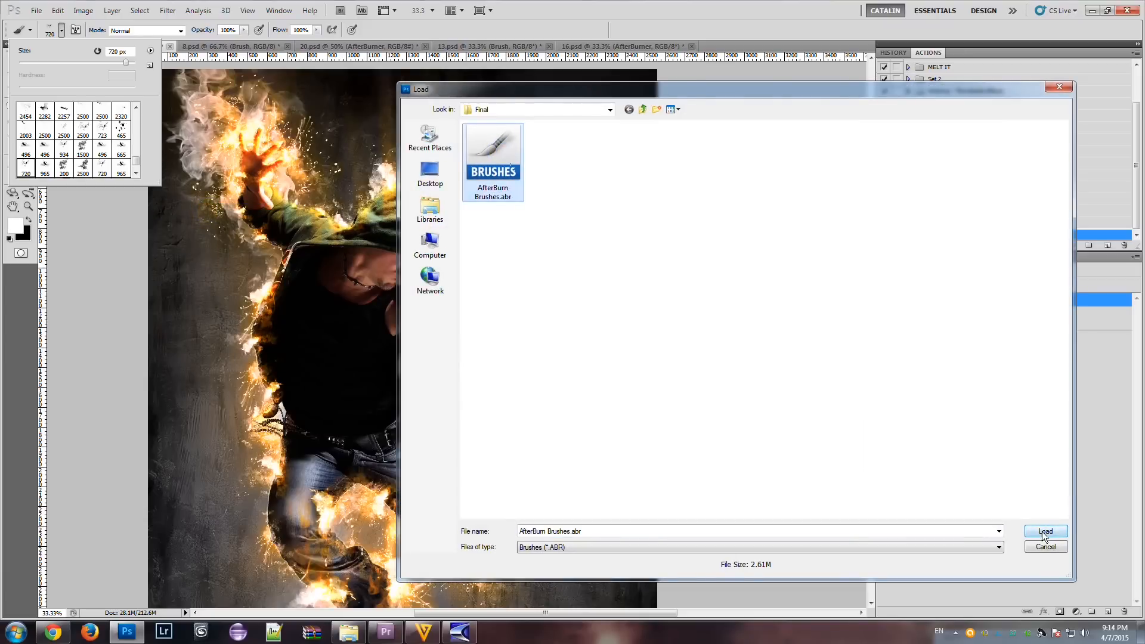
left_click(1045, 531)
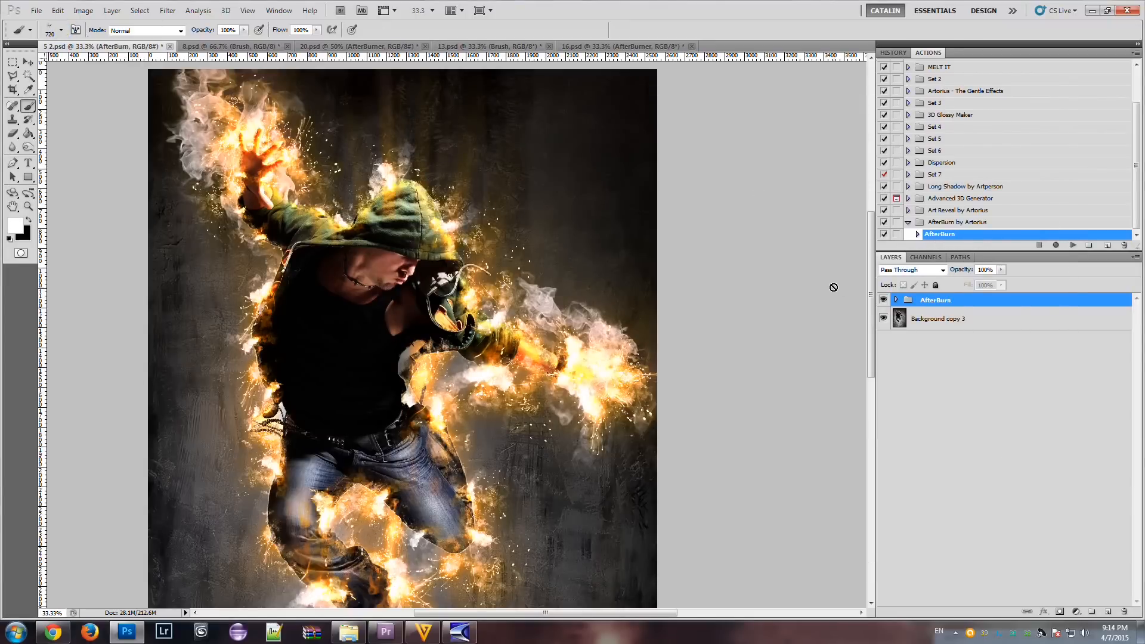
mouse_move(804, 228)
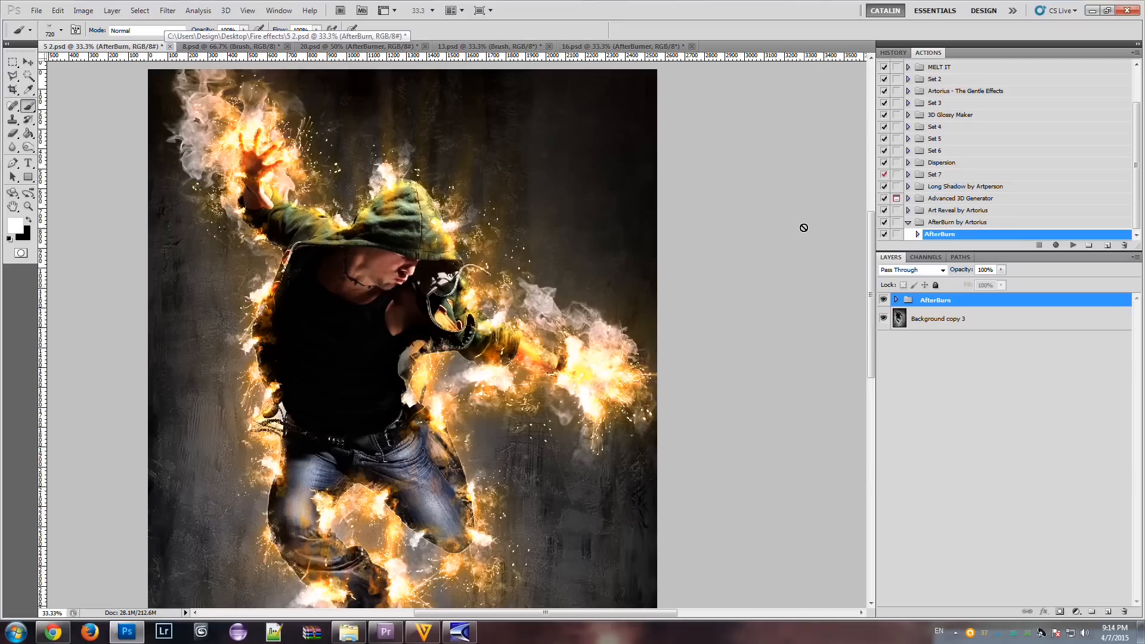
mouse_move(354, 588)
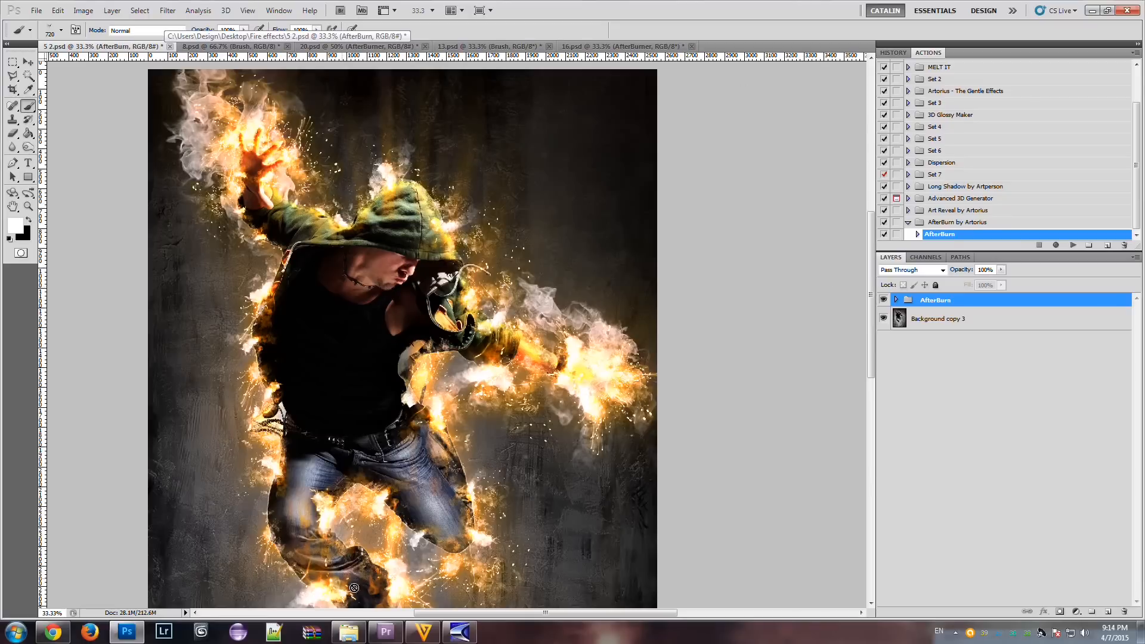
mouse_move(429, 416)
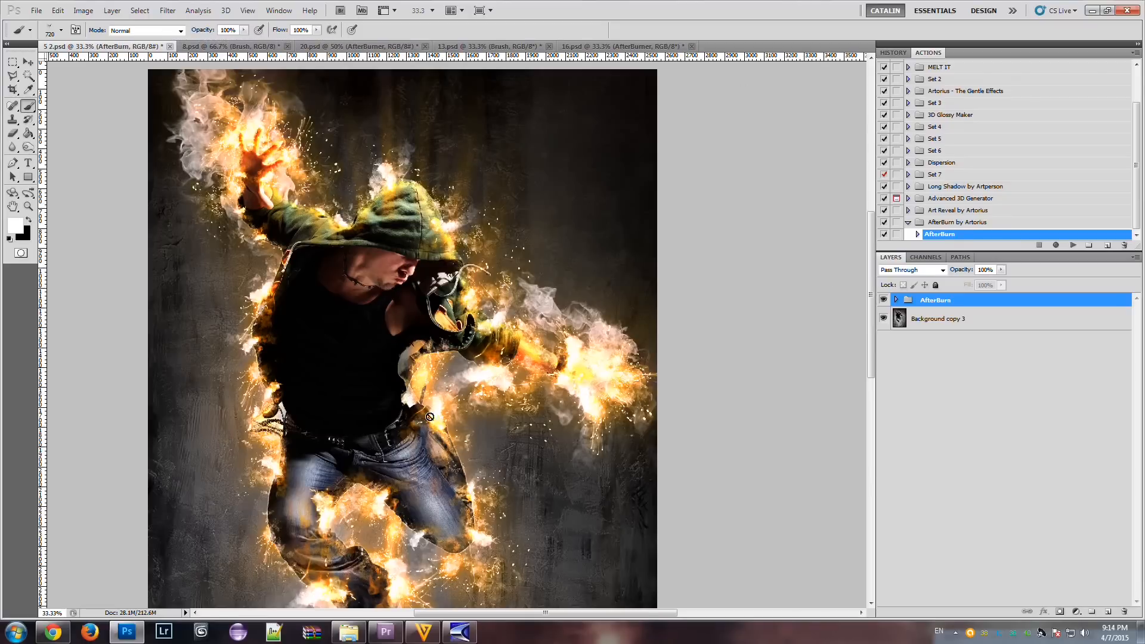
mouse_move(573, 348)
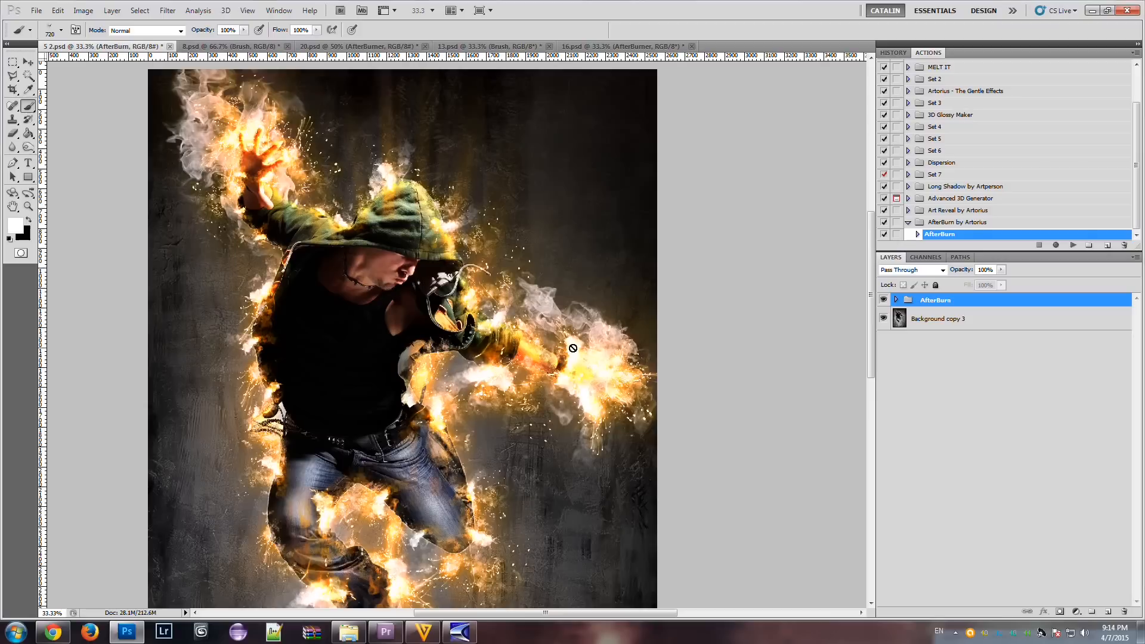
mouse_move(460, 124)
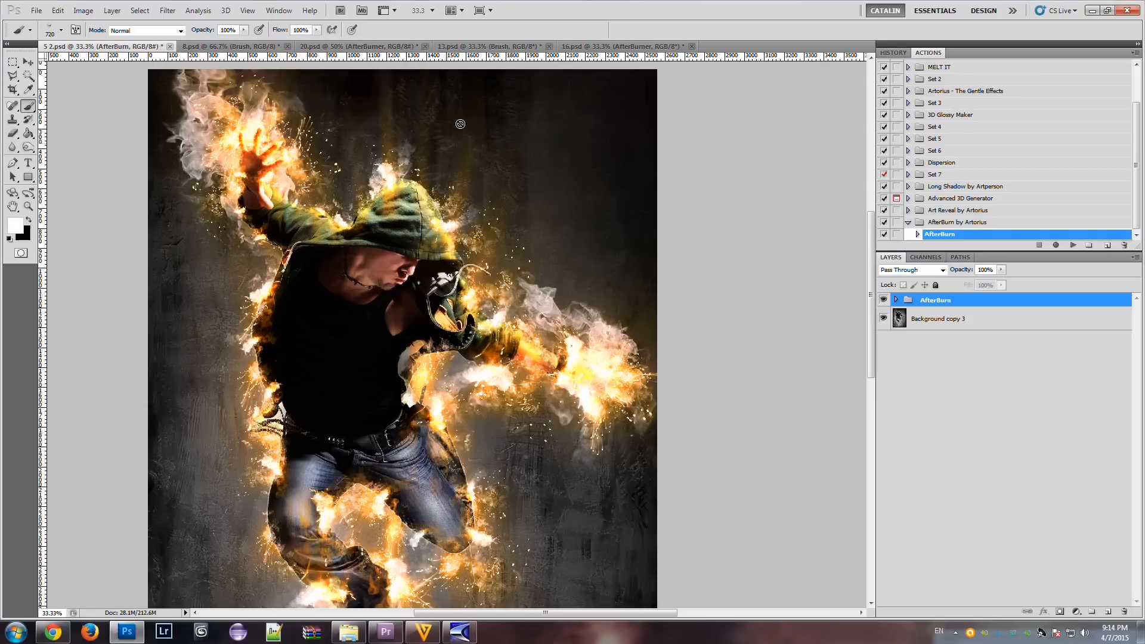
mouse_move(630, 46)
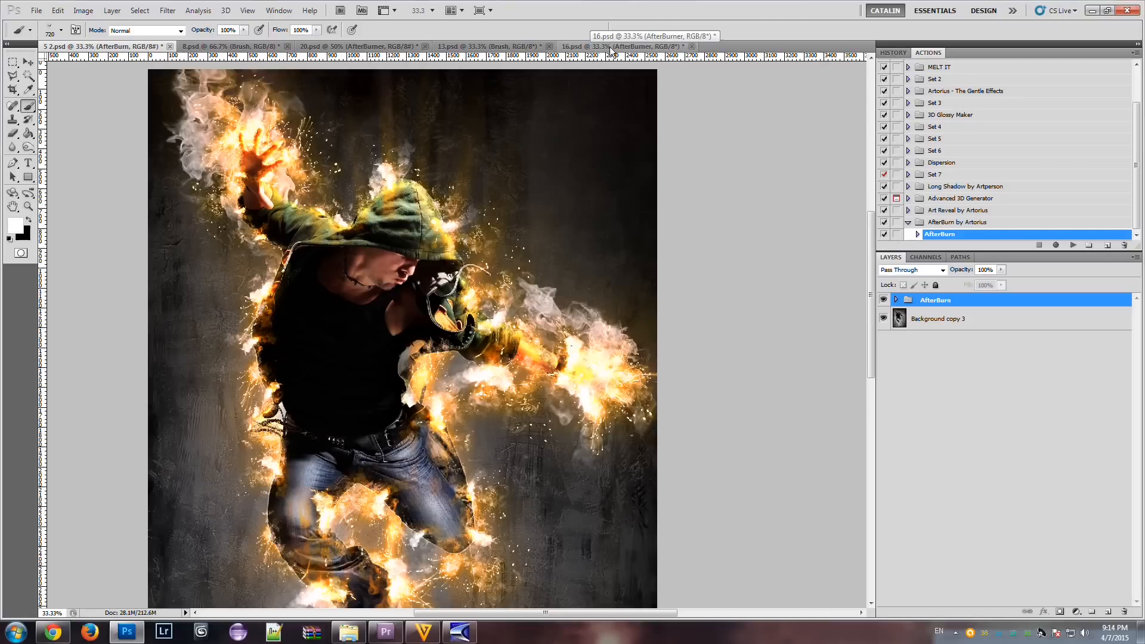
View the 13.psd guitar player example, then open the plain jumping man sample photo.
left_click(474, 46)
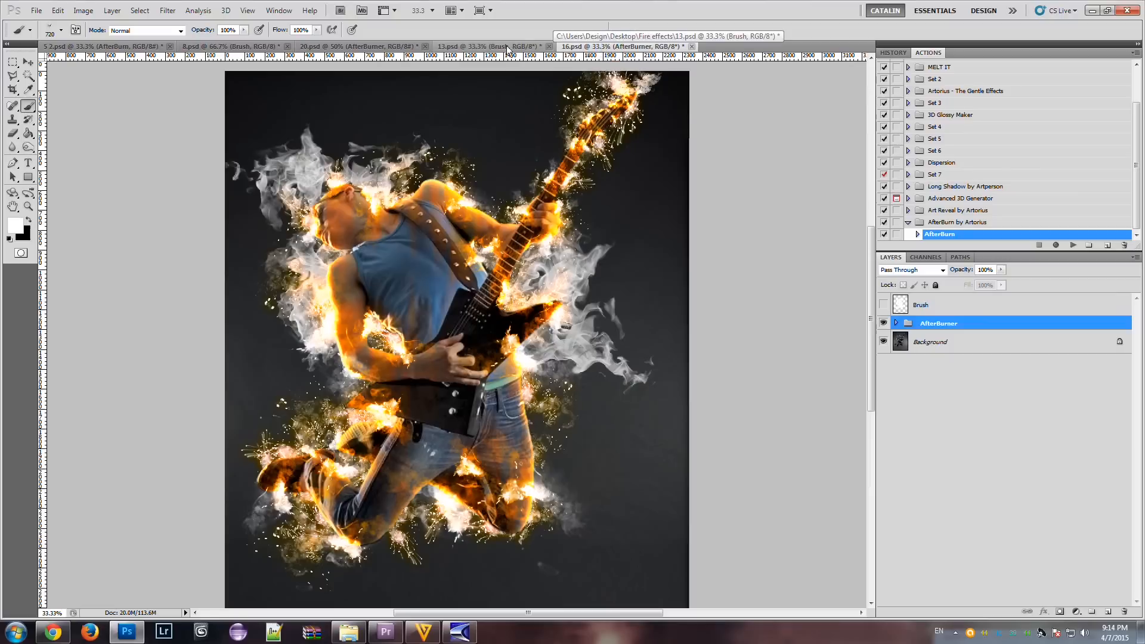
left_click(36, 9)
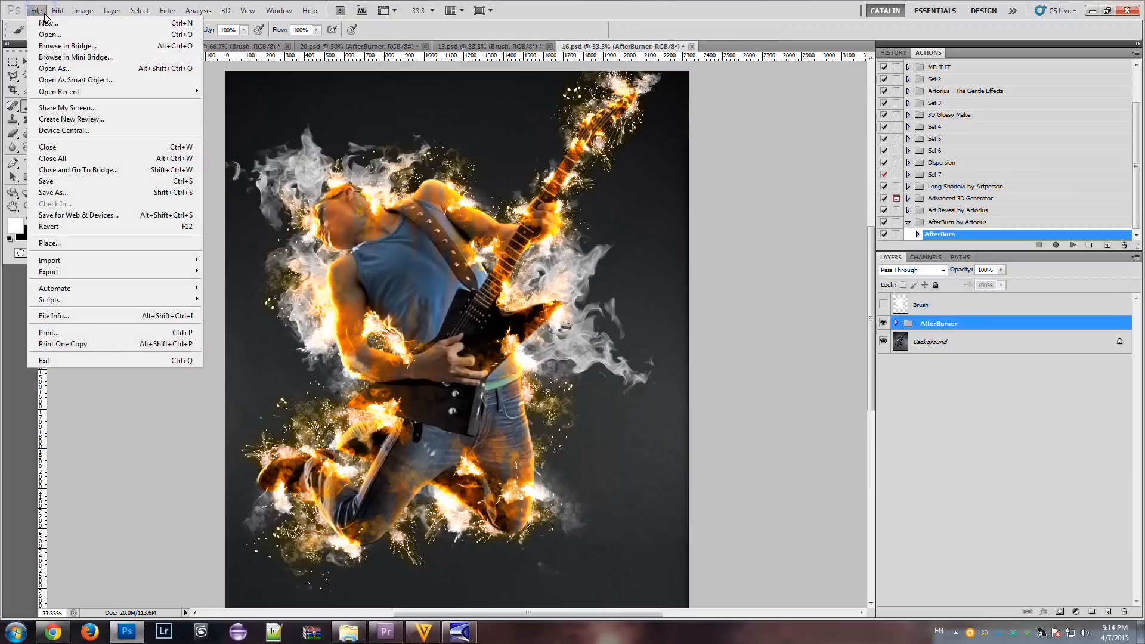
mouse_move(389, 467)
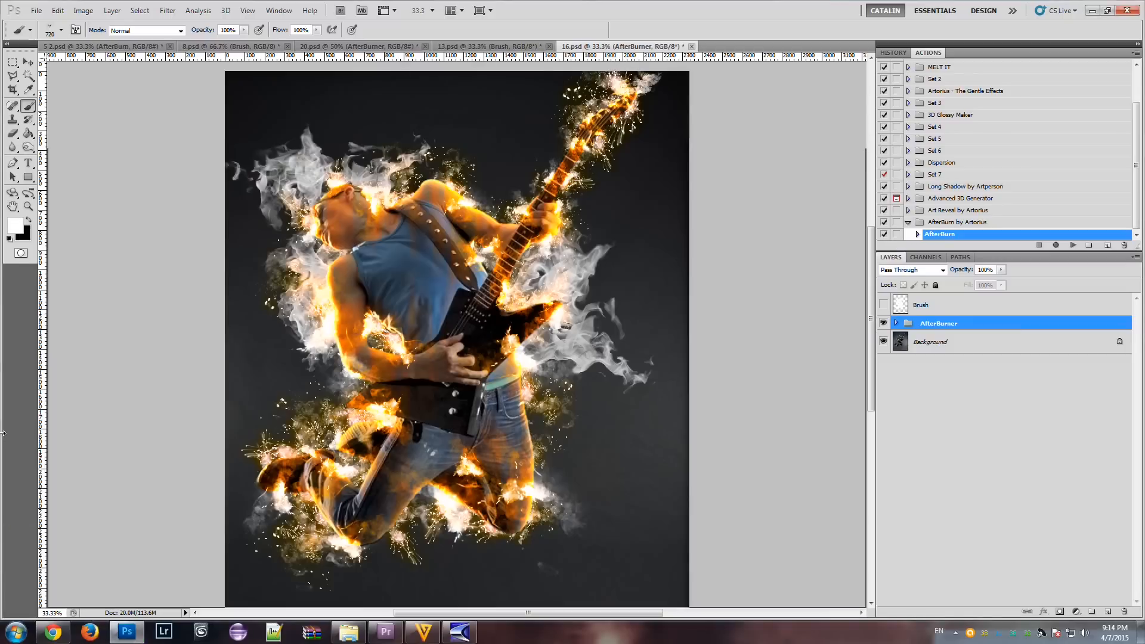
left_click(774, 46)
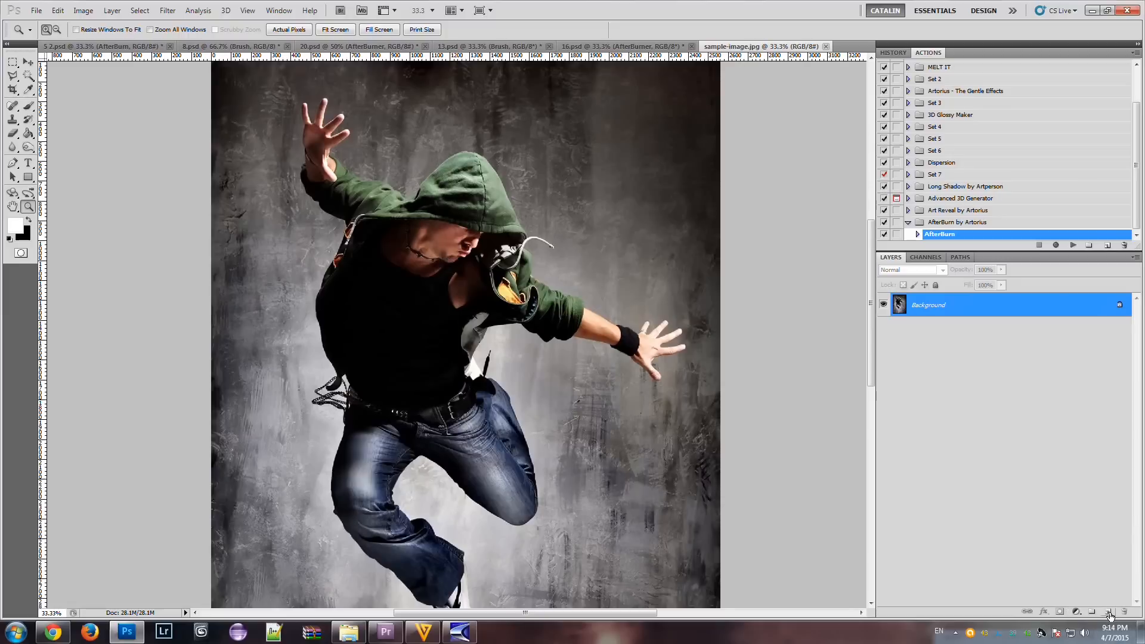
Add a new empty layer above the Background and rename it Brush.
left_click(1106, 612)
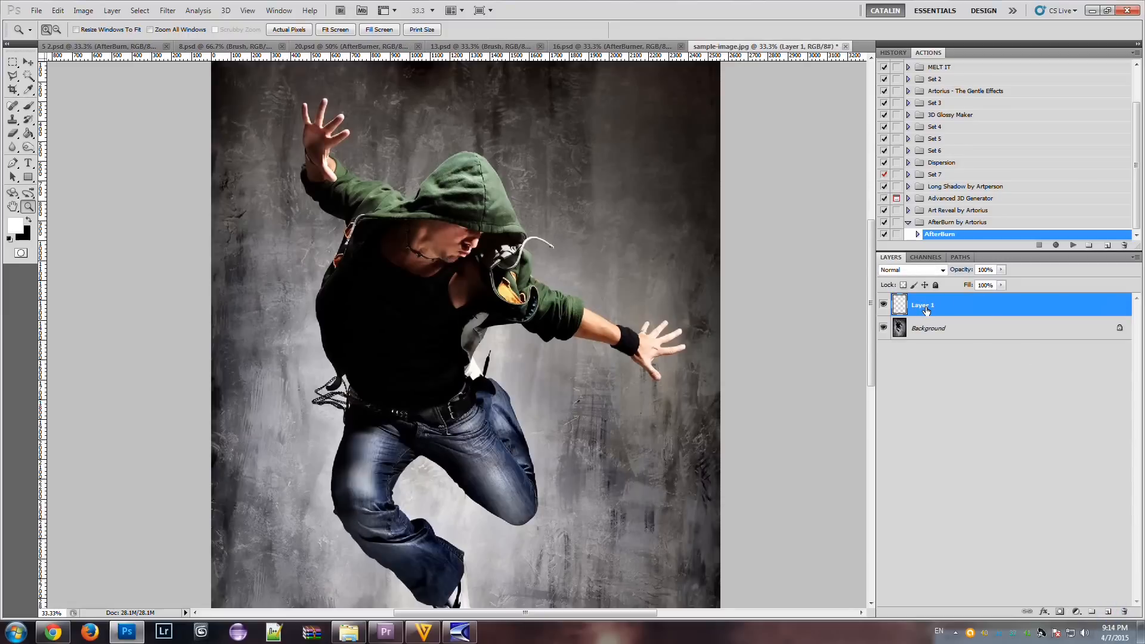
double_click(923, 306)
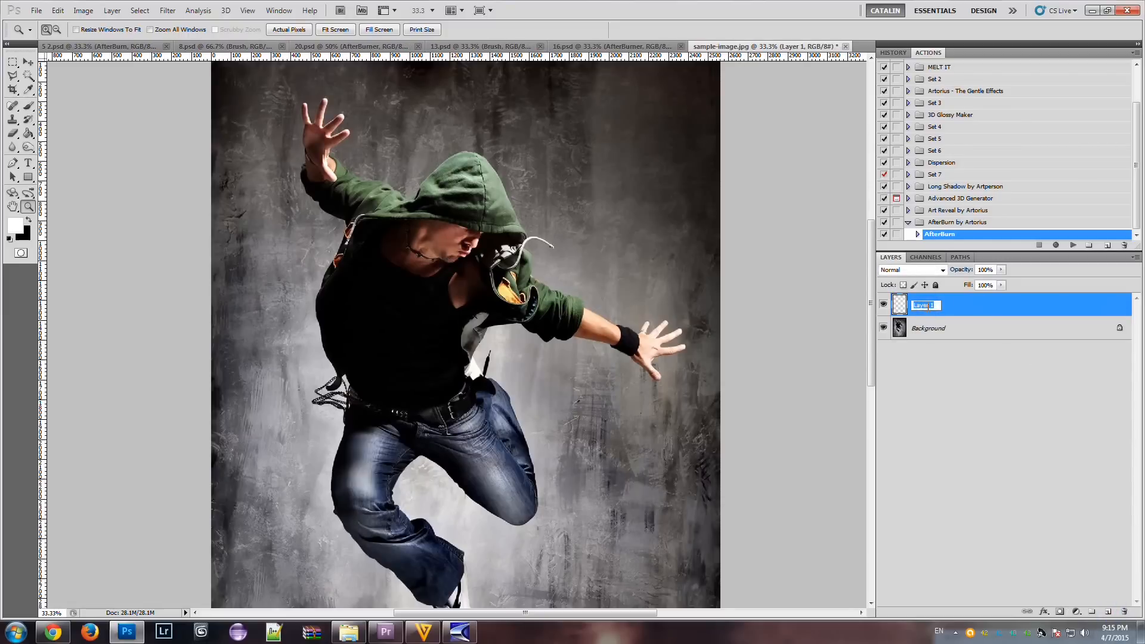
type("Brush")
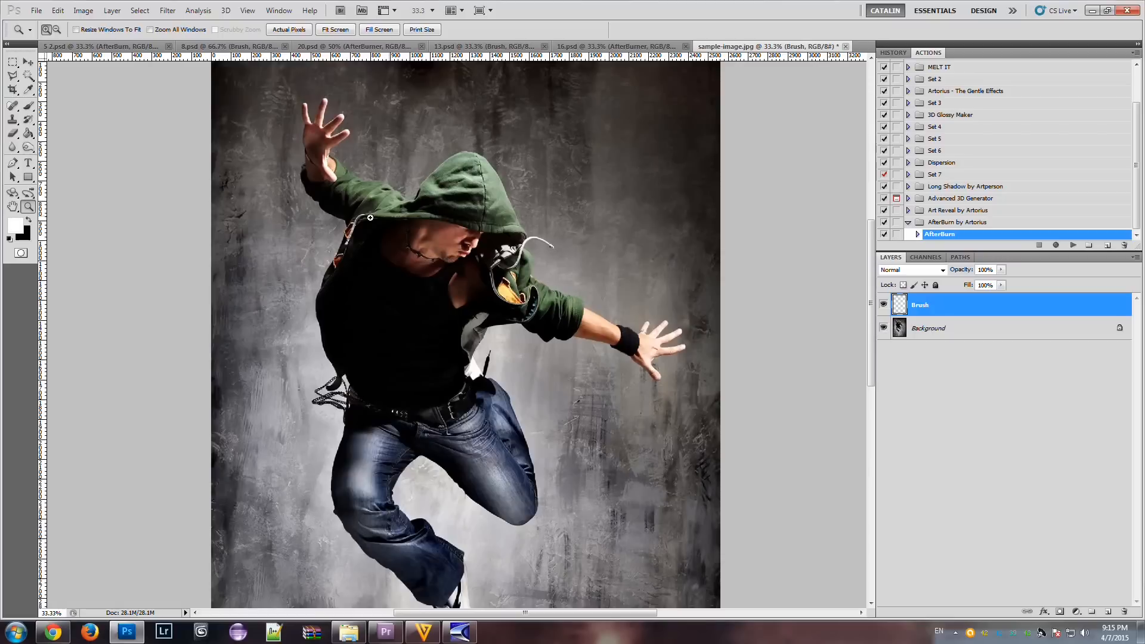
mouse_move(322, 130)
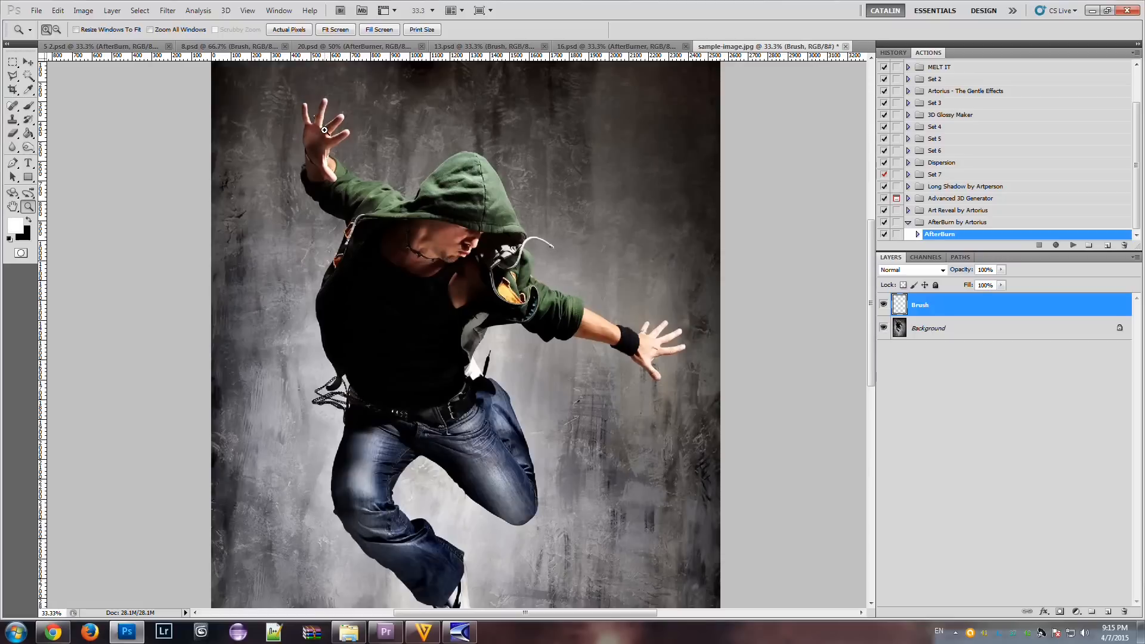
mouse_move(432, 201)
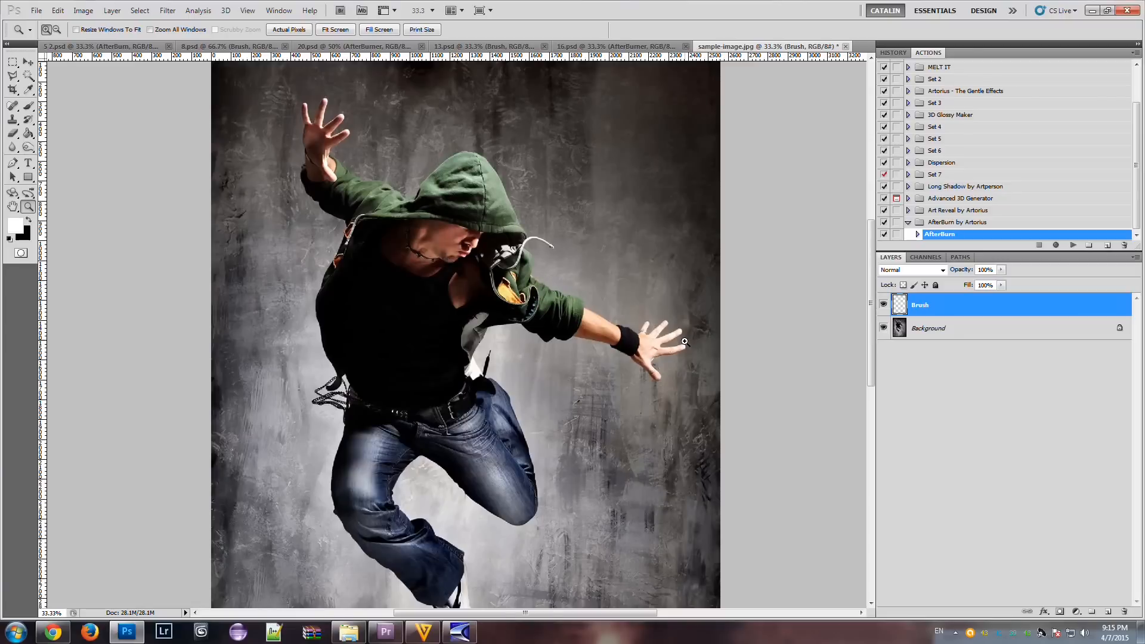
mouse_move(605, 344)
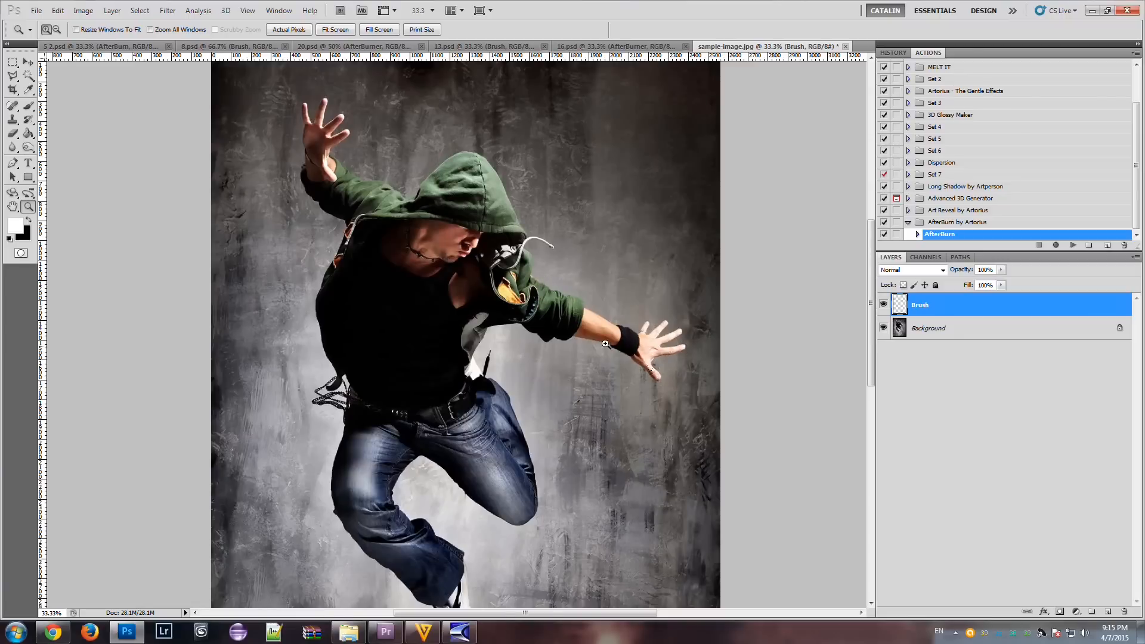
mouse_move(513, 512)
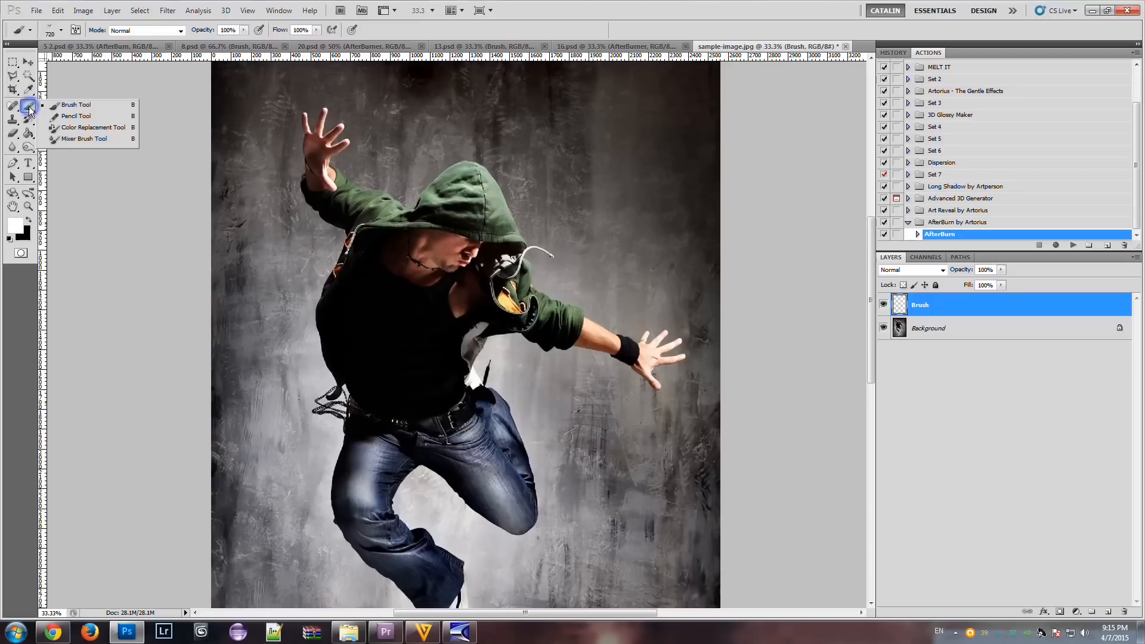
Set the foreground to white (#ffffff), pick a 28 px hard brush, and target the Brush layer.
left_click(61, 30)
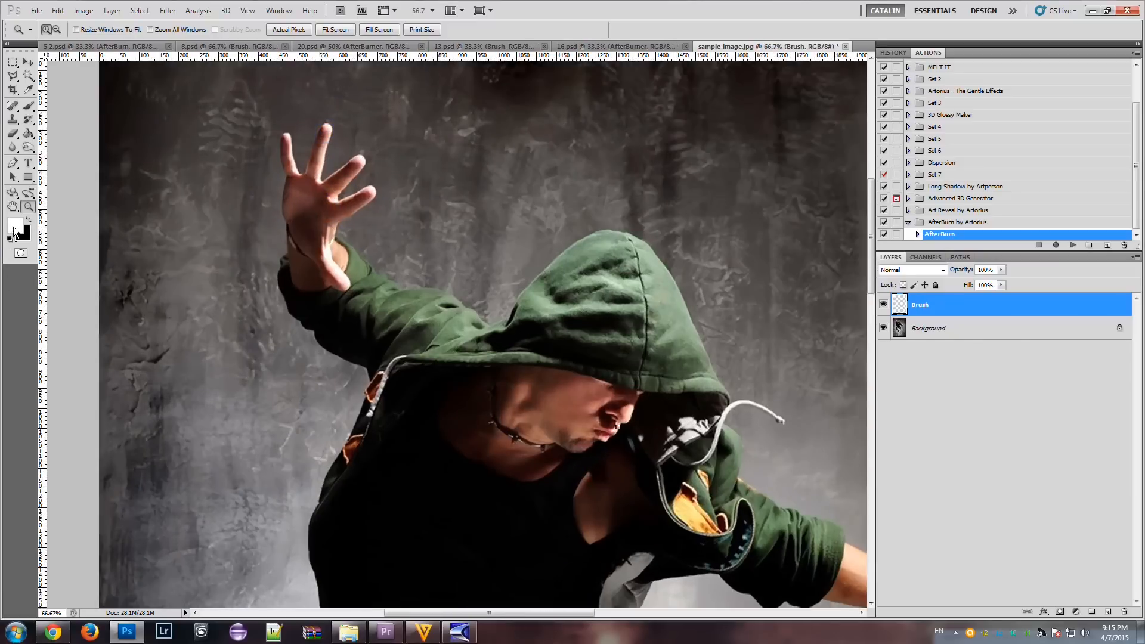
left_click(13, 227)
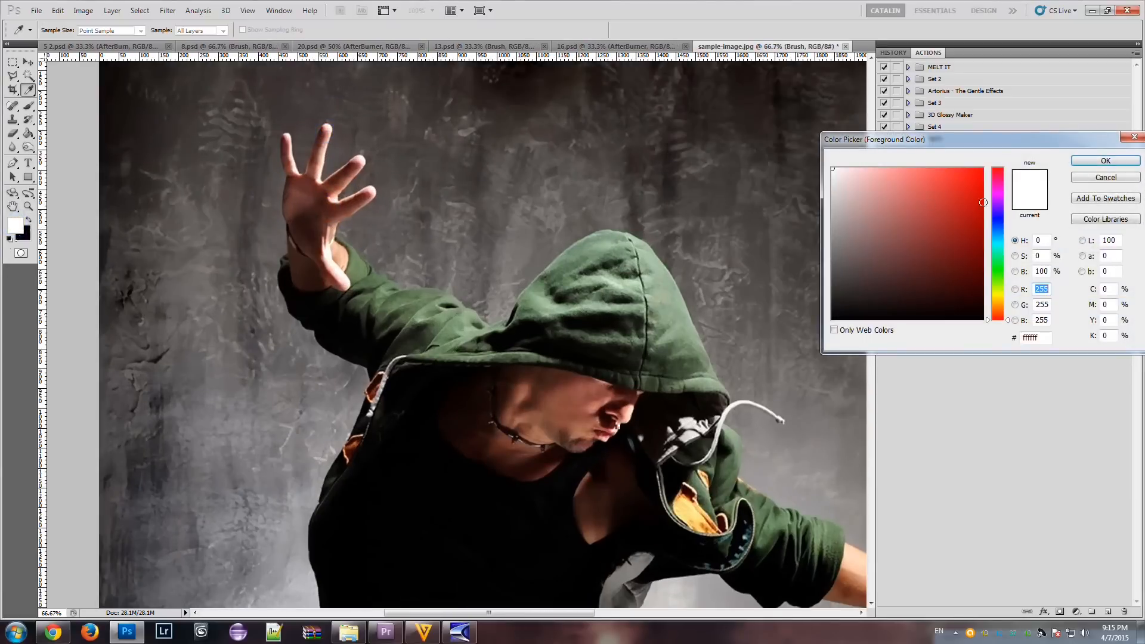
left_click(1105, 159)
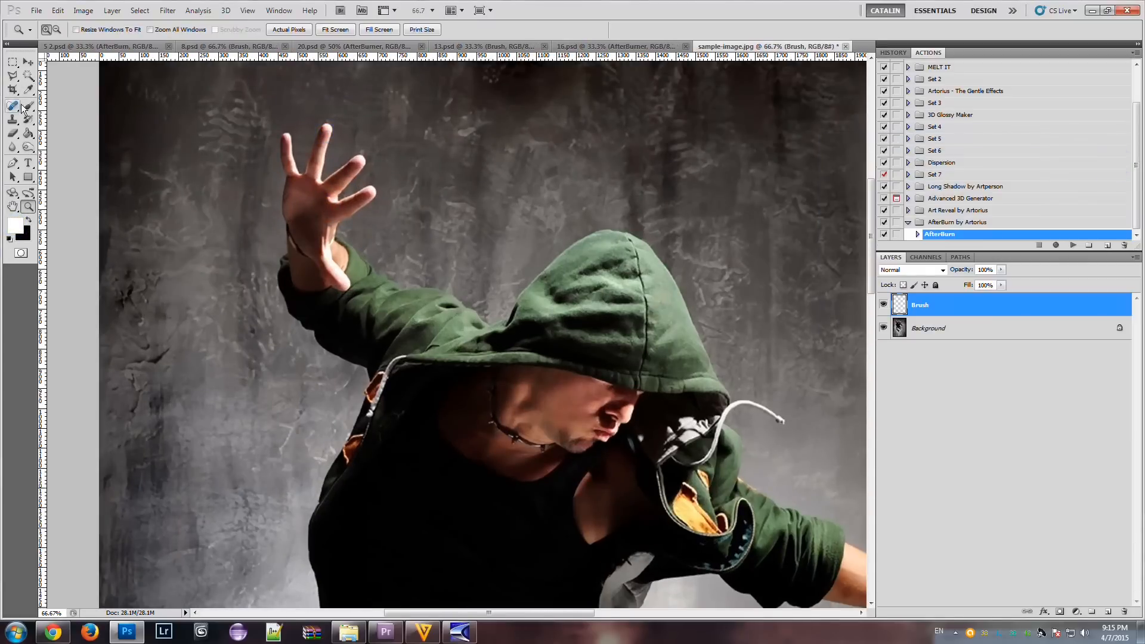
left_click(14, 107)
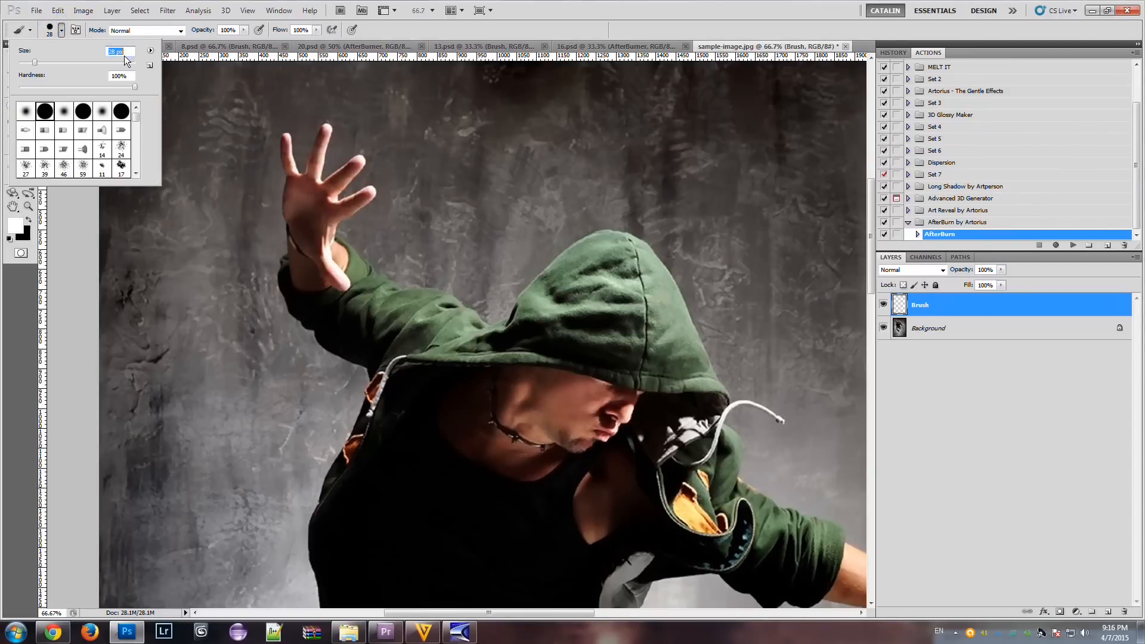
left_click(921, 310)
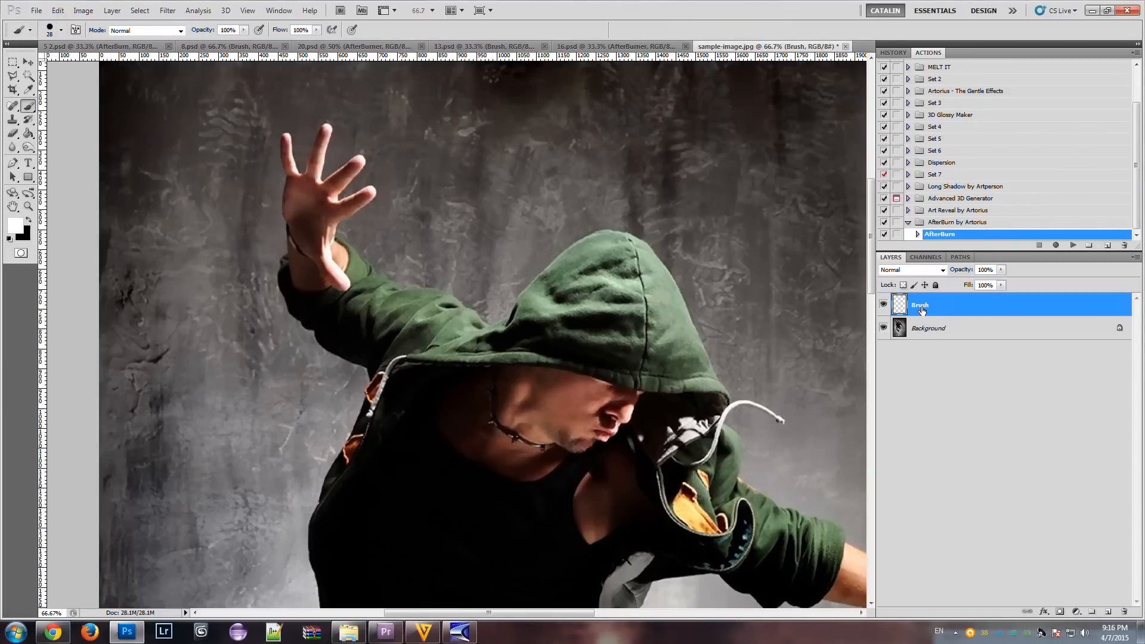
mouse_move(292, 141)
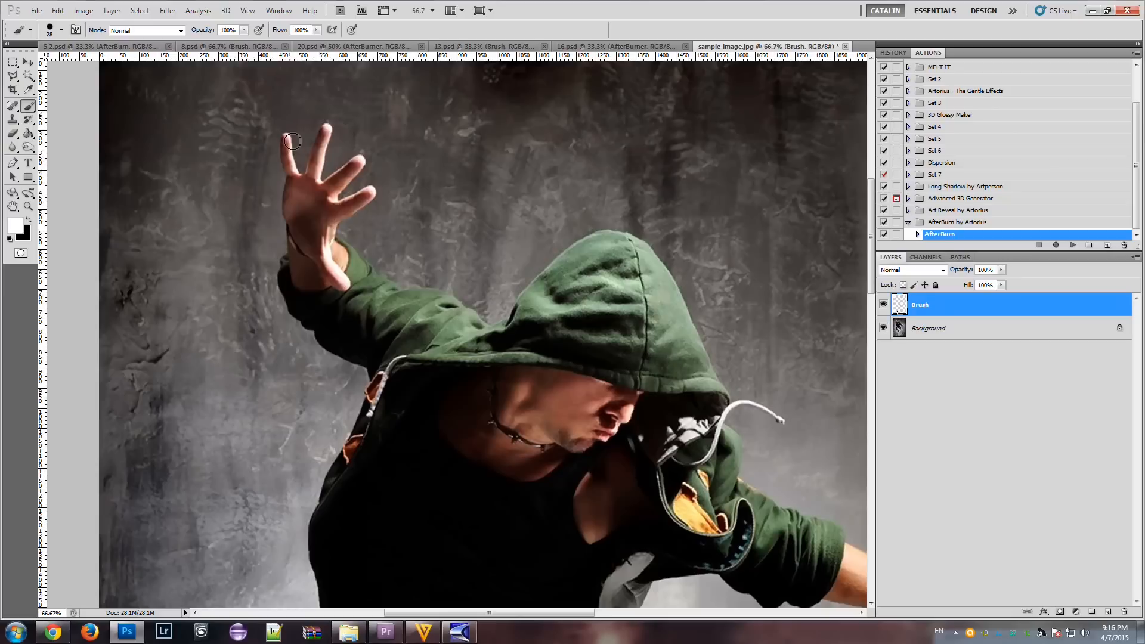
Cover the index and remaining fingers, the palm, and the arm down to the hood in white.
left_click_drag(289, 141, 294, 162)
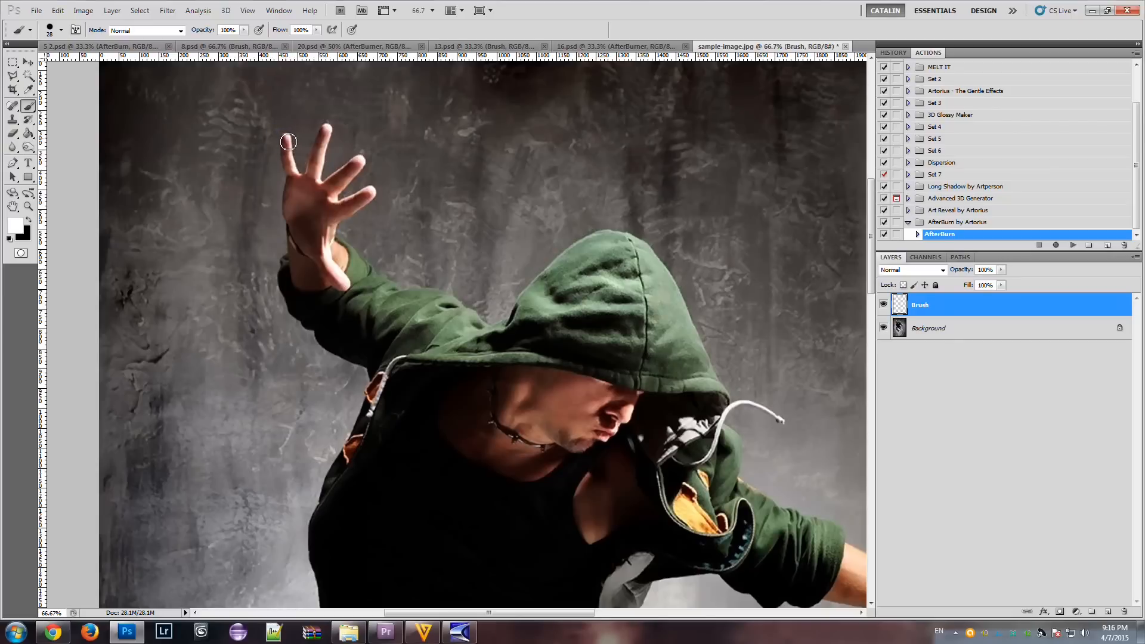
left_click_drag(287, 141, 296, 173)
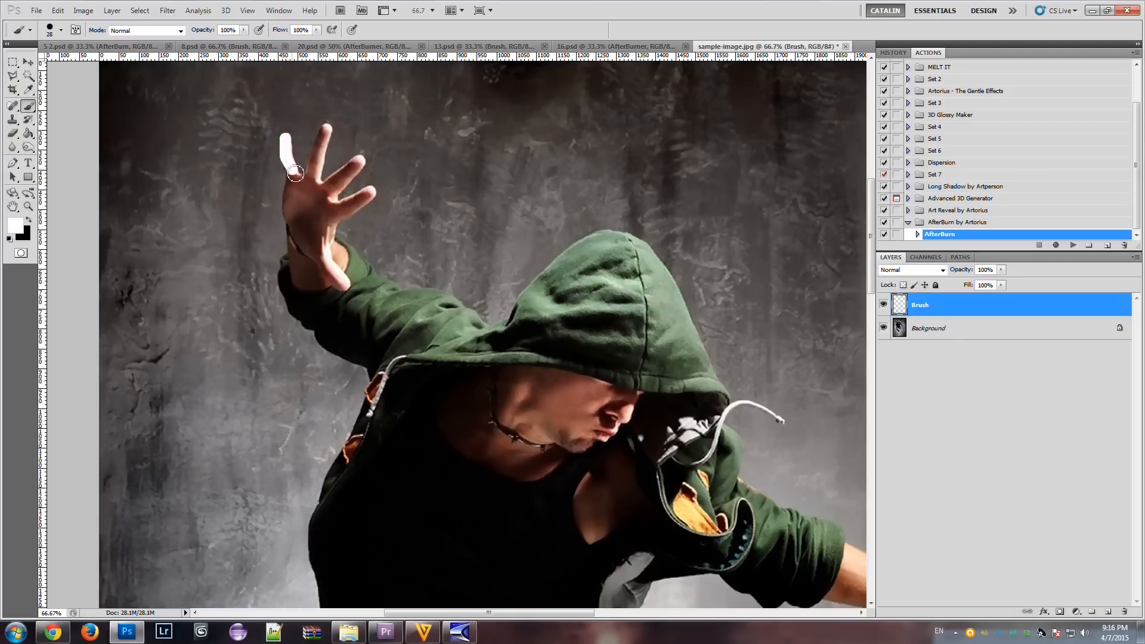
left_click_drag(296, 173, 319, 160)
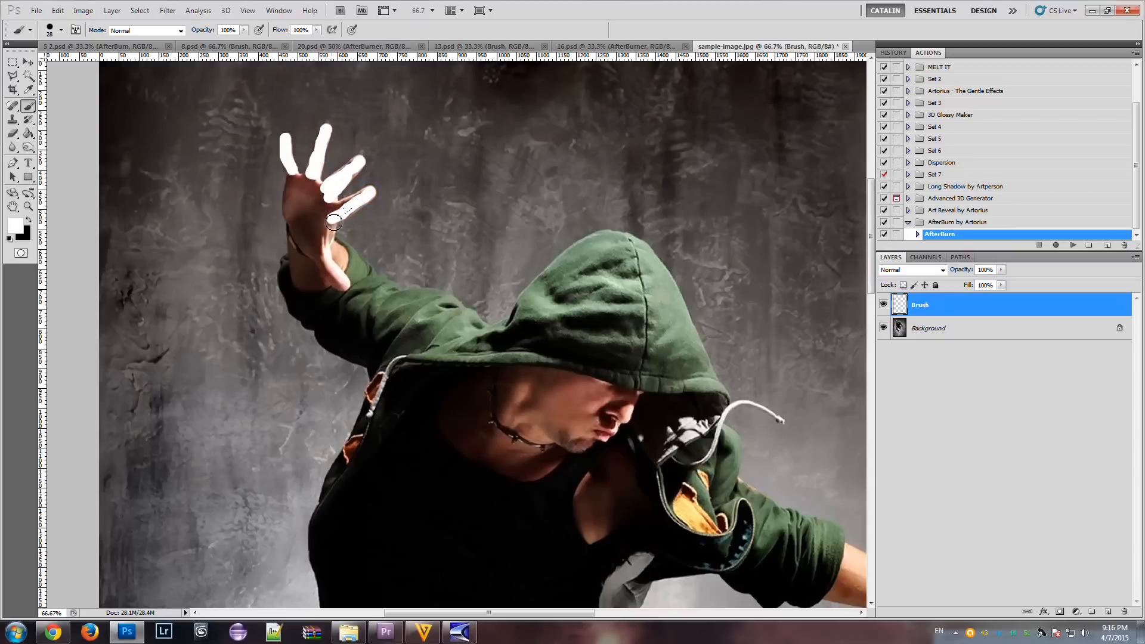
mouse_move(331, 207)
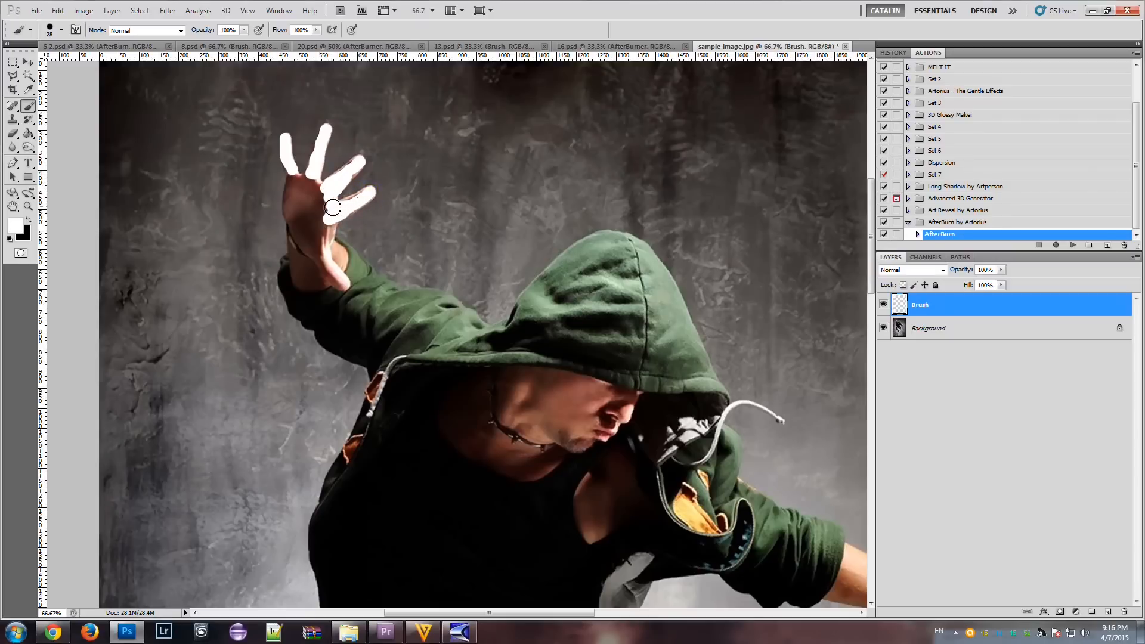
left_click_drag(331, 206, 292, 205)
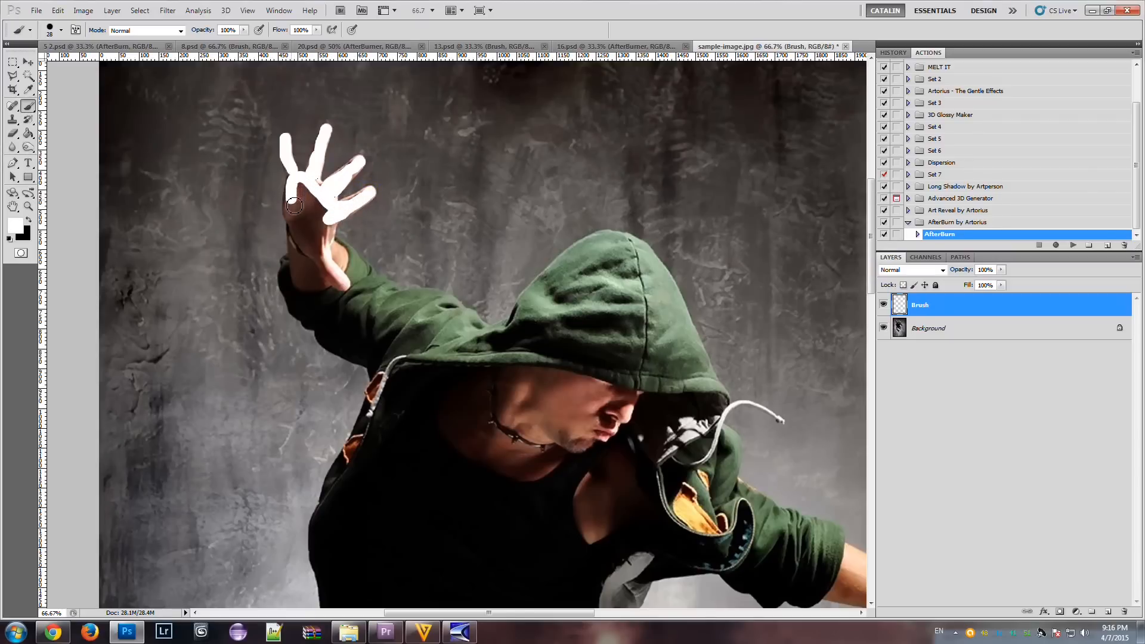
left_click(62, 30)
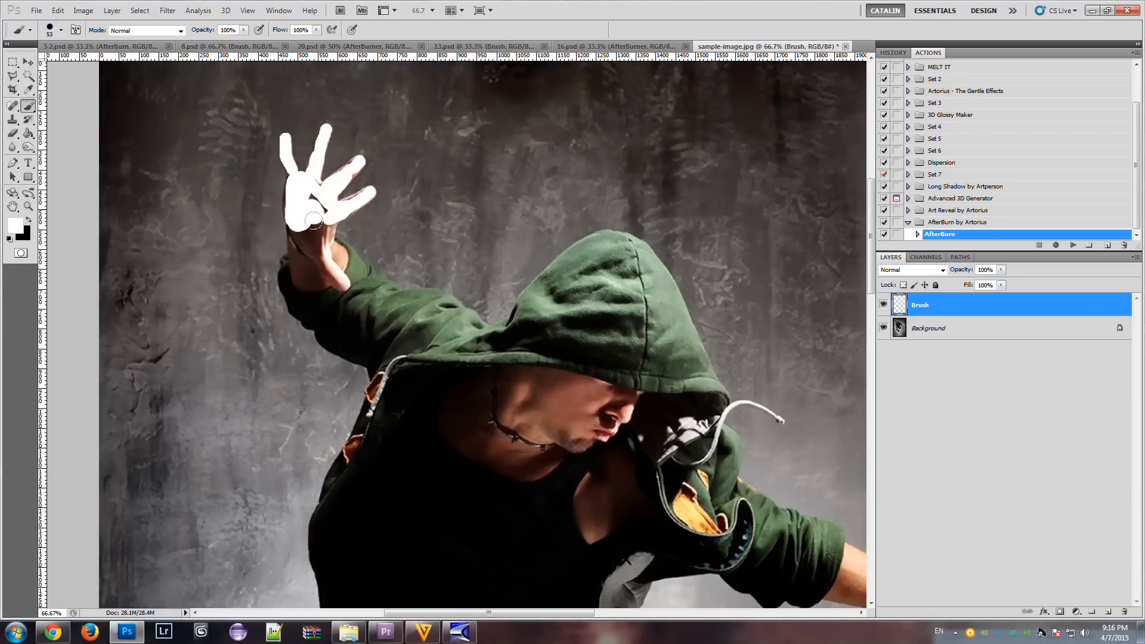
left_click_drag(314, 222, 288, 274)
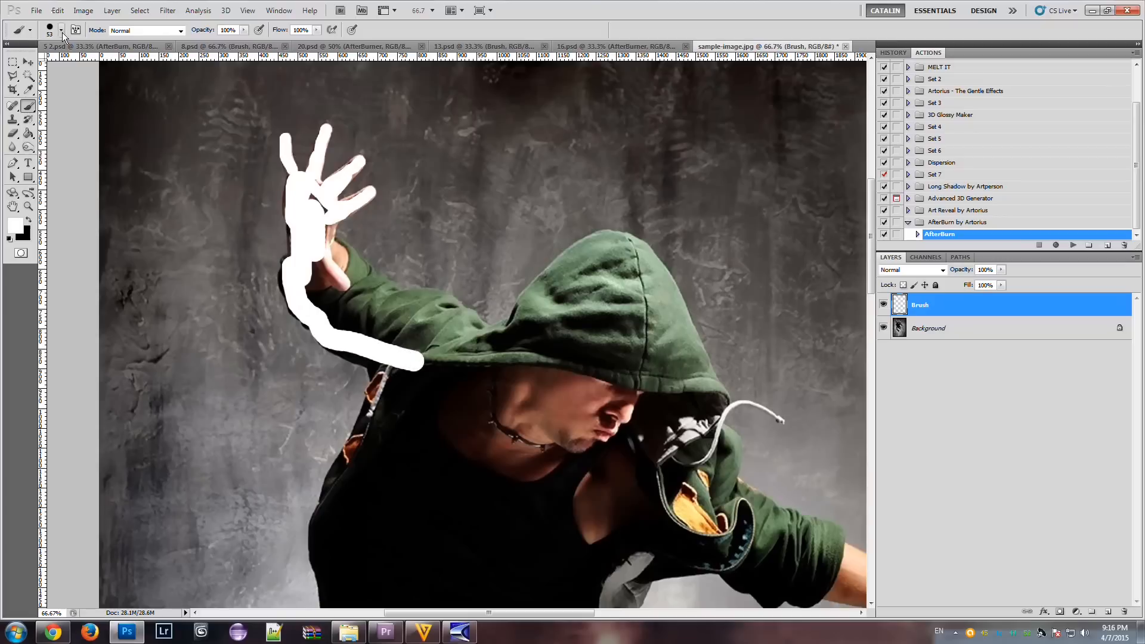
Enlarge the brush to 176 px and paint white over the torso and both legs.
left_click(62, 30)
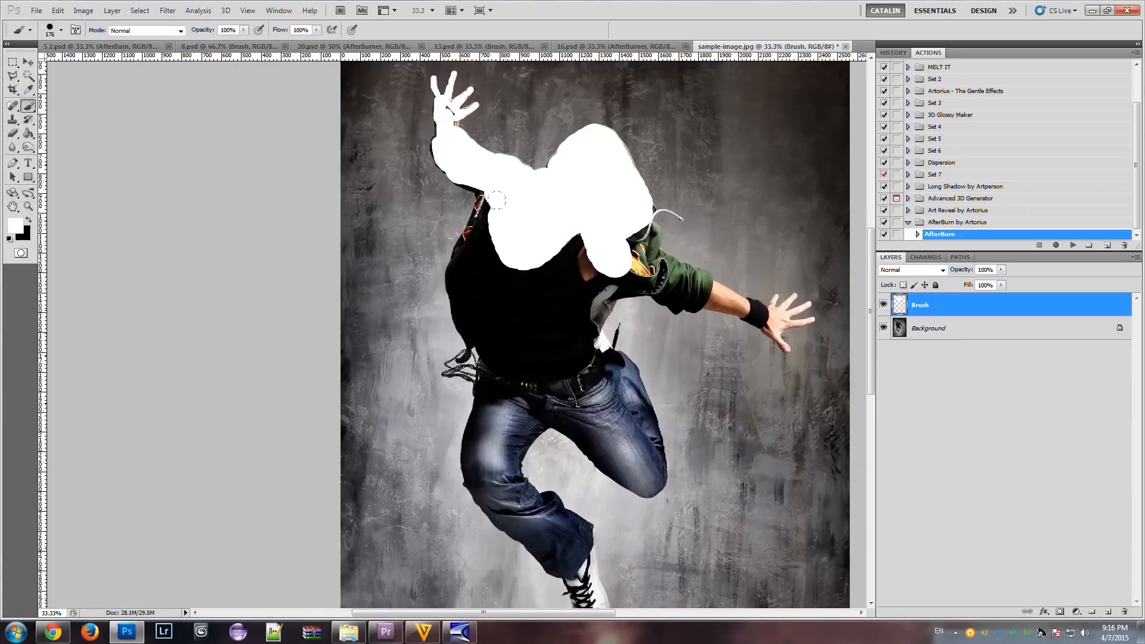
left_click_drag(478, 208, 497, 303)
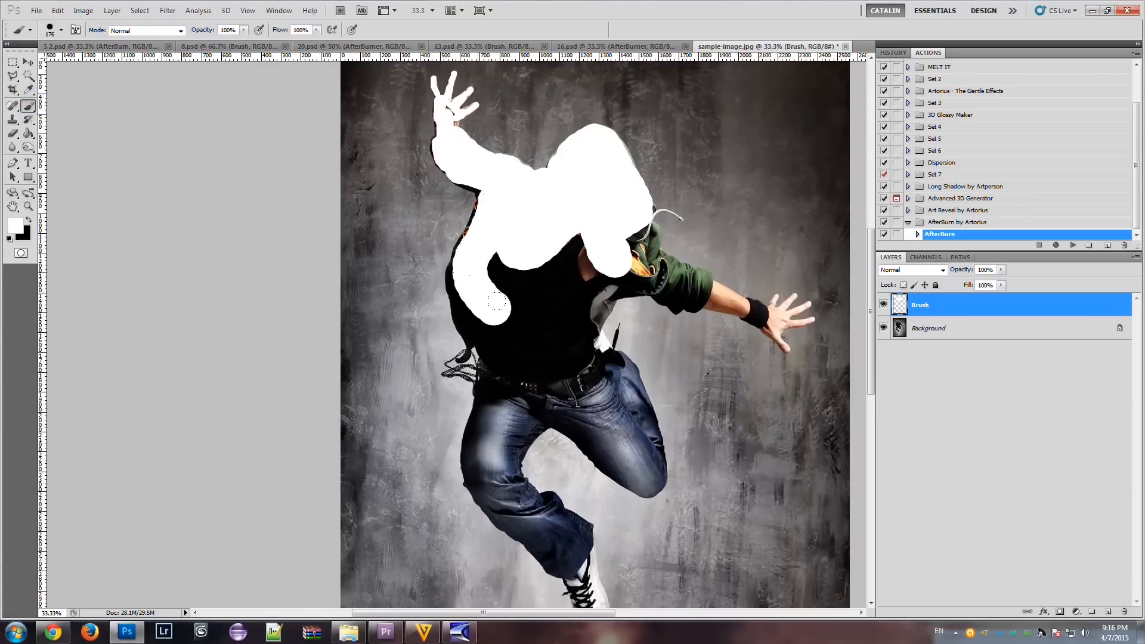
left_click_drag(496, 303, 514, 307)
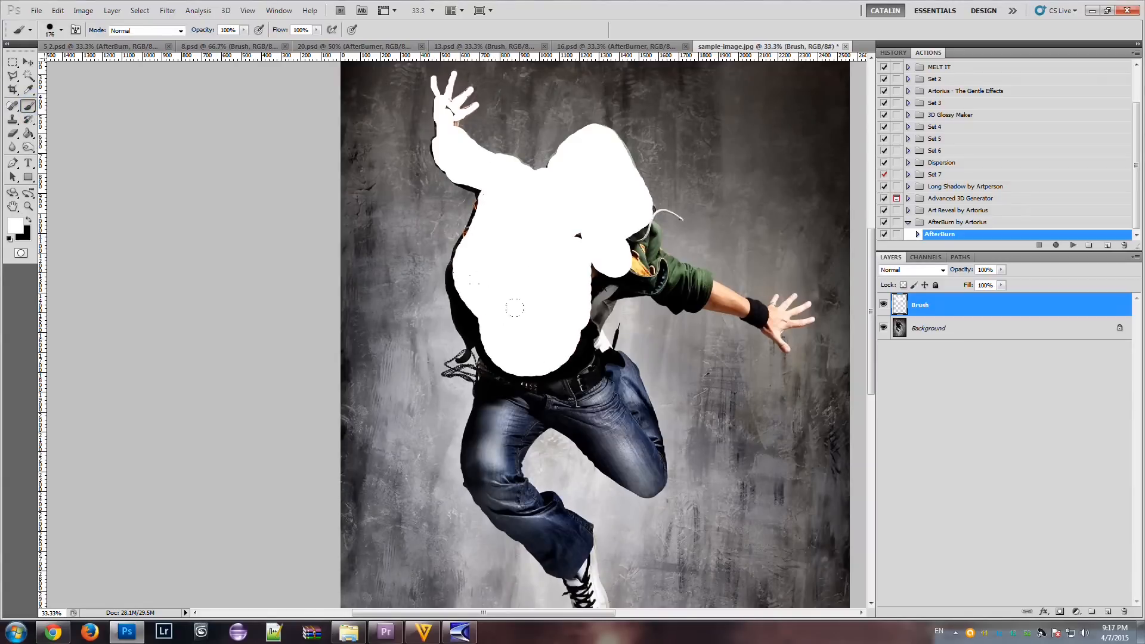
left_click_drag(515, 307, 630, 453)
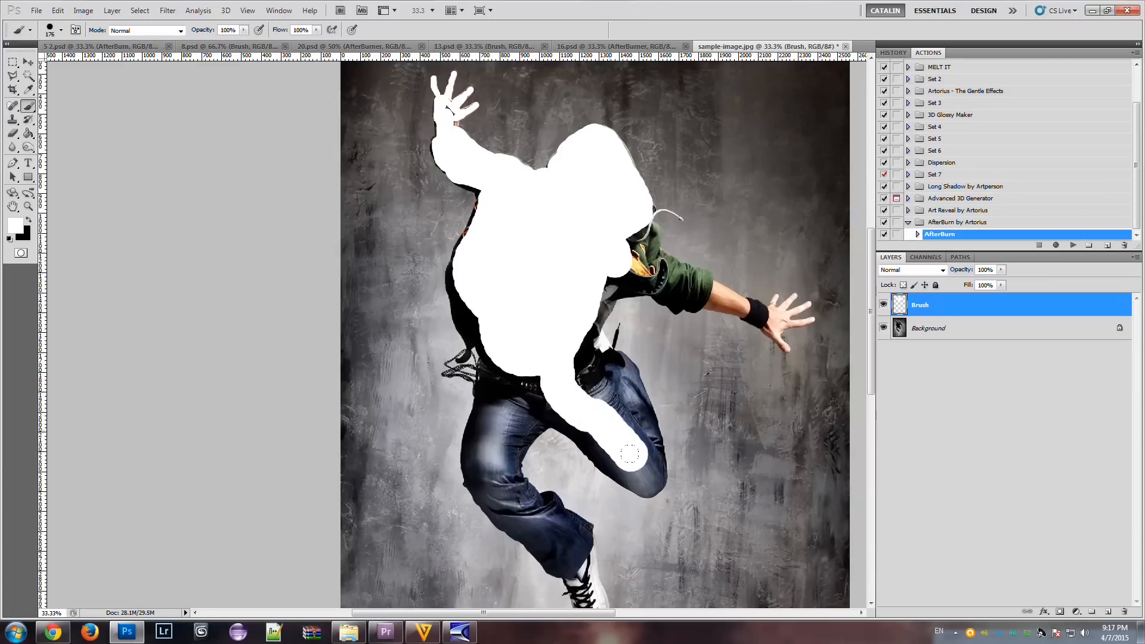
left_click_drag(632, 453, 596, 357)
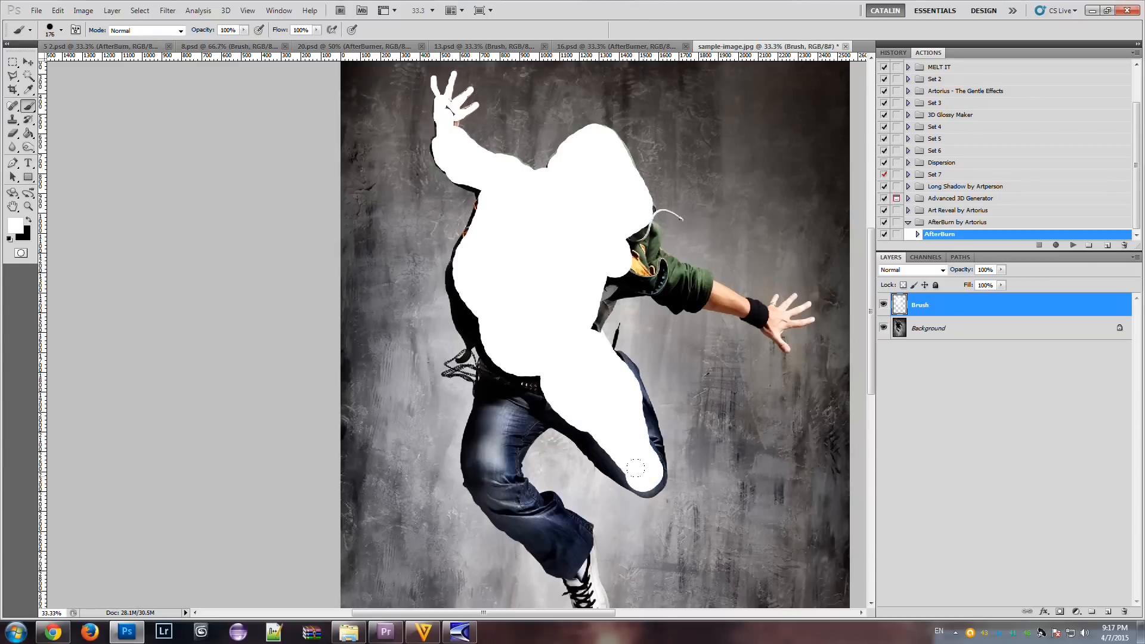
left_click_drag(635, 467, 573, 415)
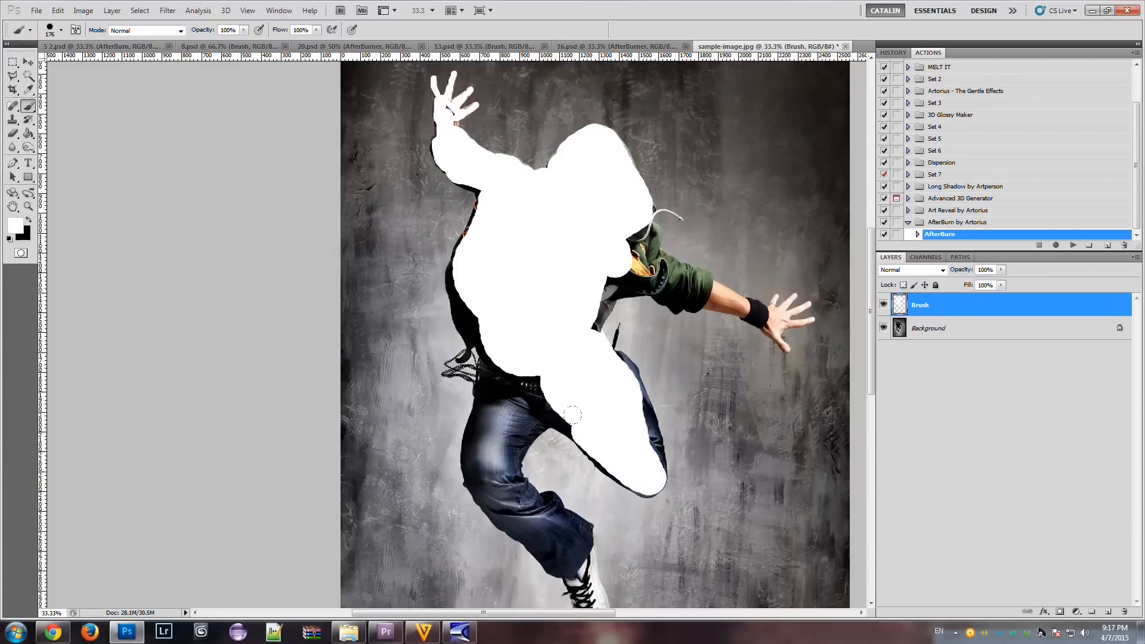
left_click_drag(574, 414, 504, 489)
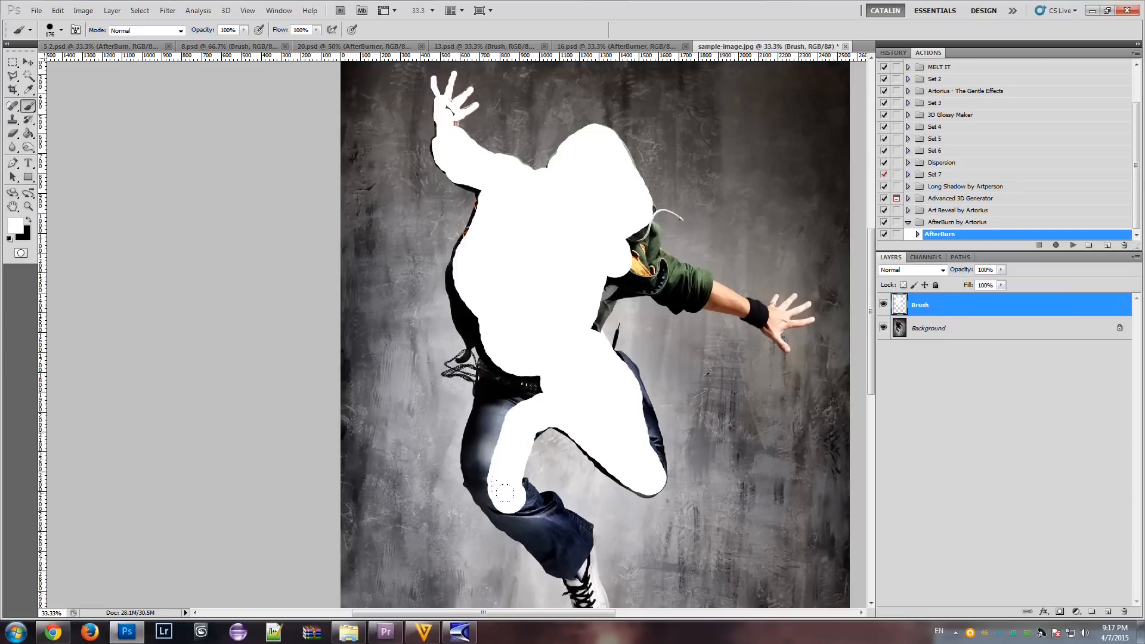
left_click_drag(504, 491, 562, 544)
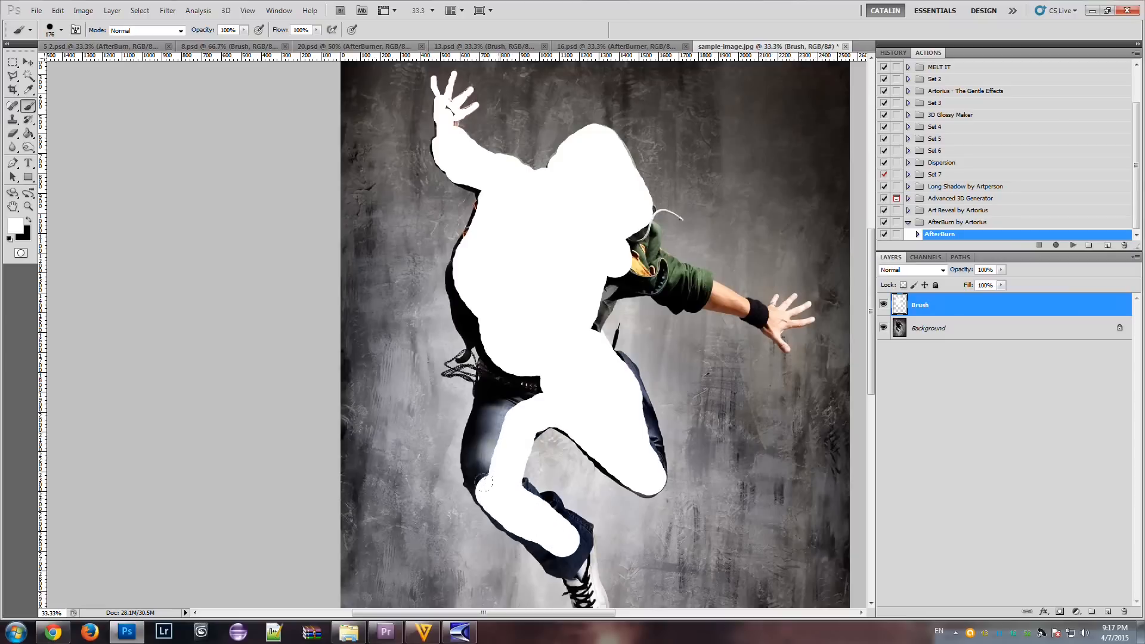
Paint white along the green sleeve and shoulder, then touch up the body's left side and waist.
left_click_drag(658, 273, 621, 266)
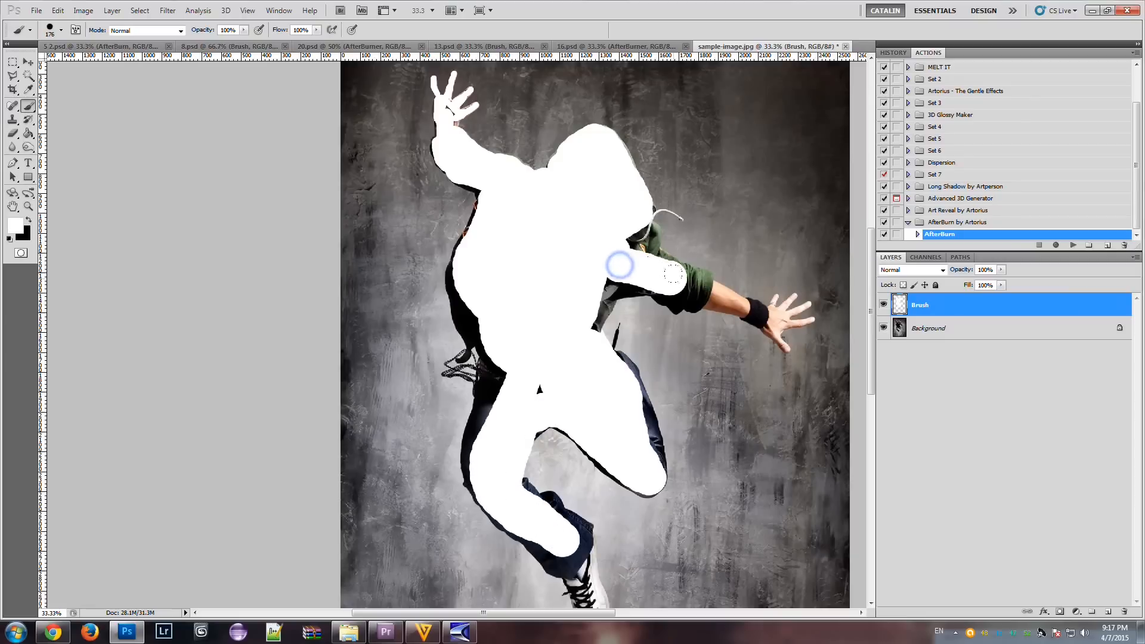
left_click_drag(619, 265, 636, 226)
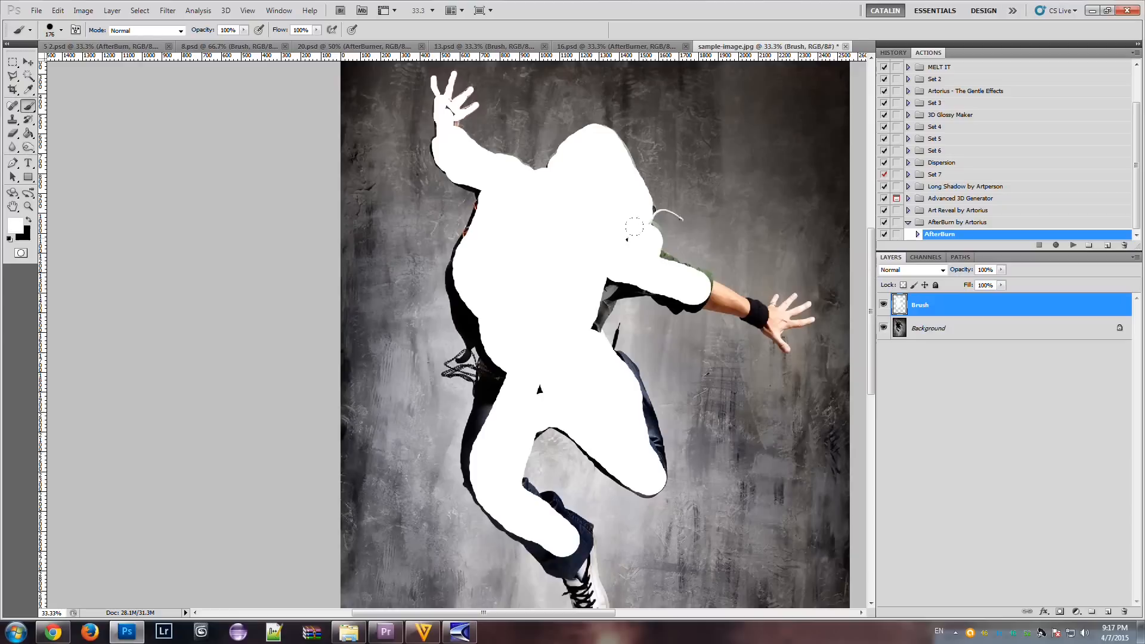
left_click_drag(635, 228, 624, 269)
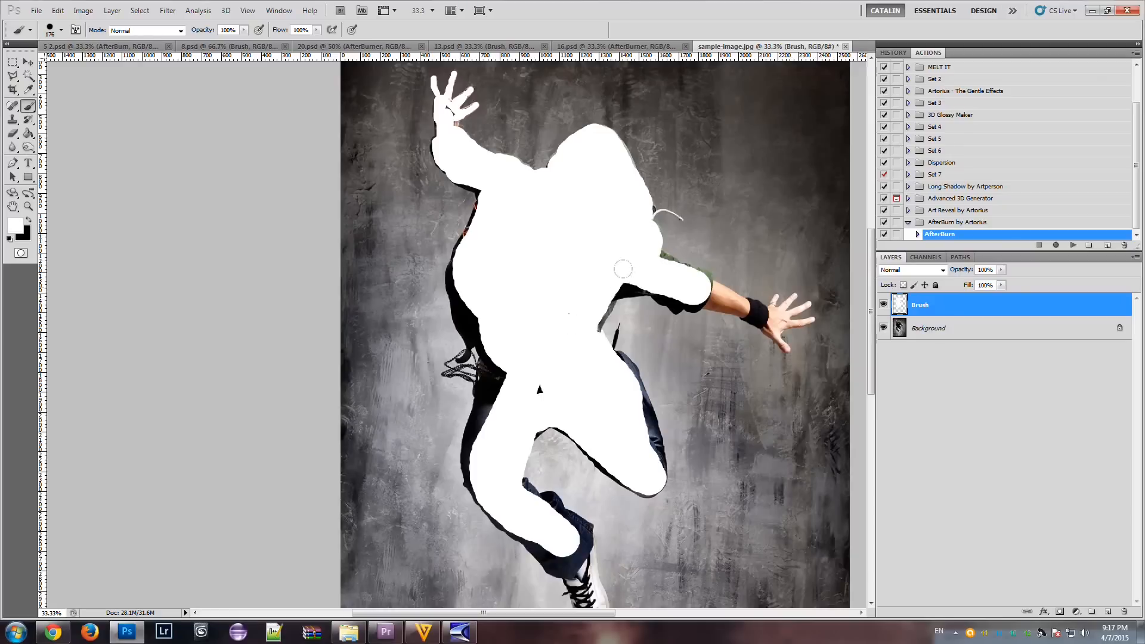
mouse_move(584, 294)
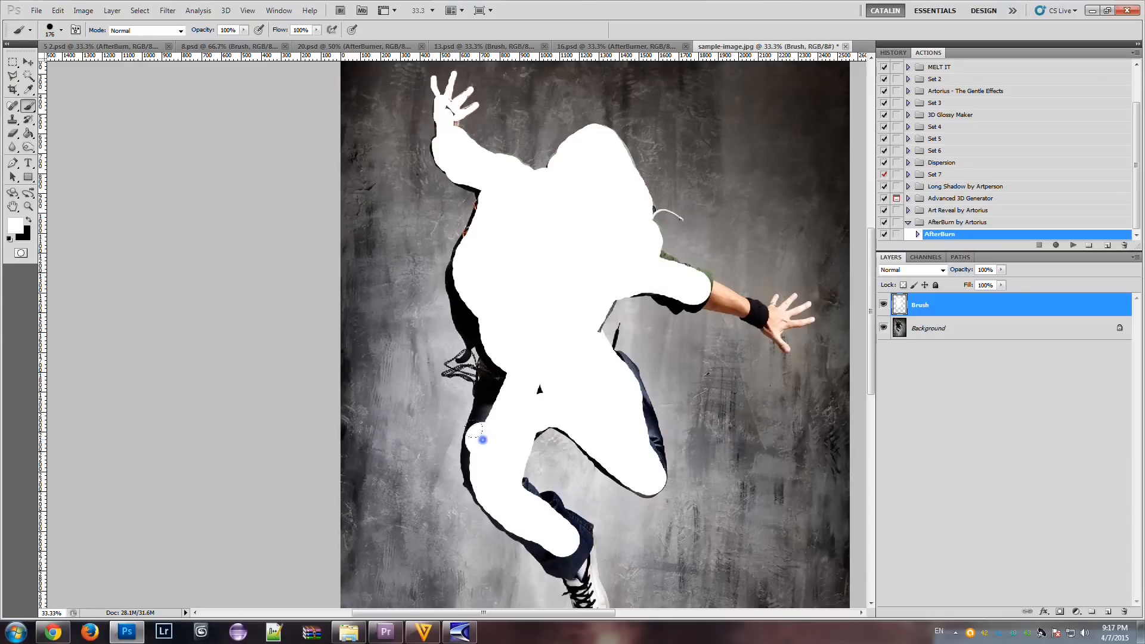
left_click_drag(482, 438, 485, 363)
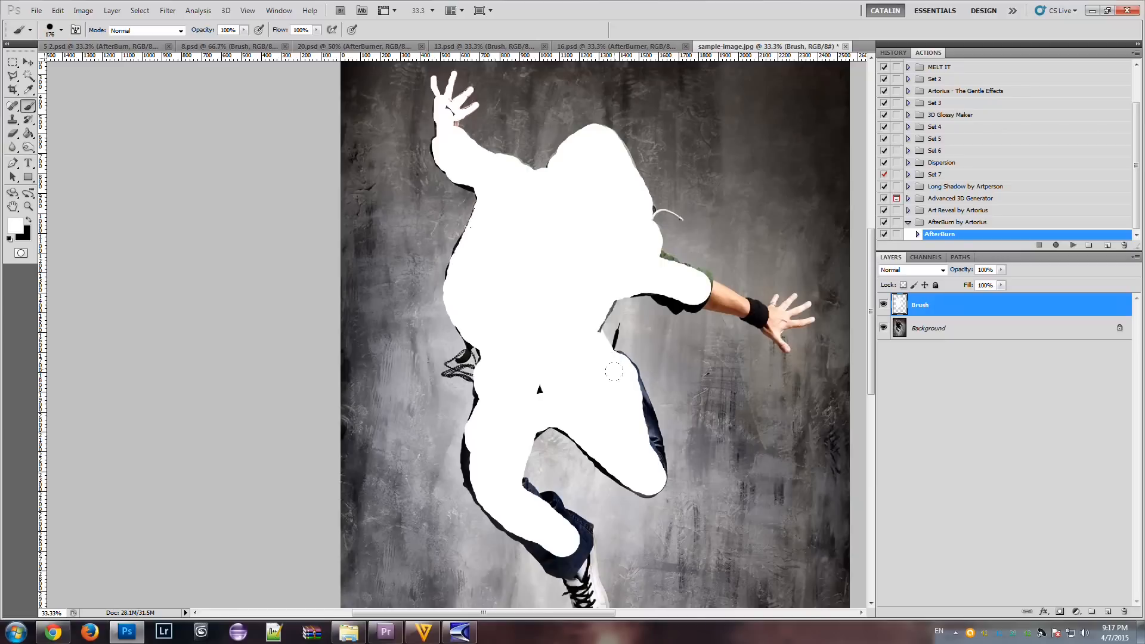
left_click_drag(613, 371, 637, 451)
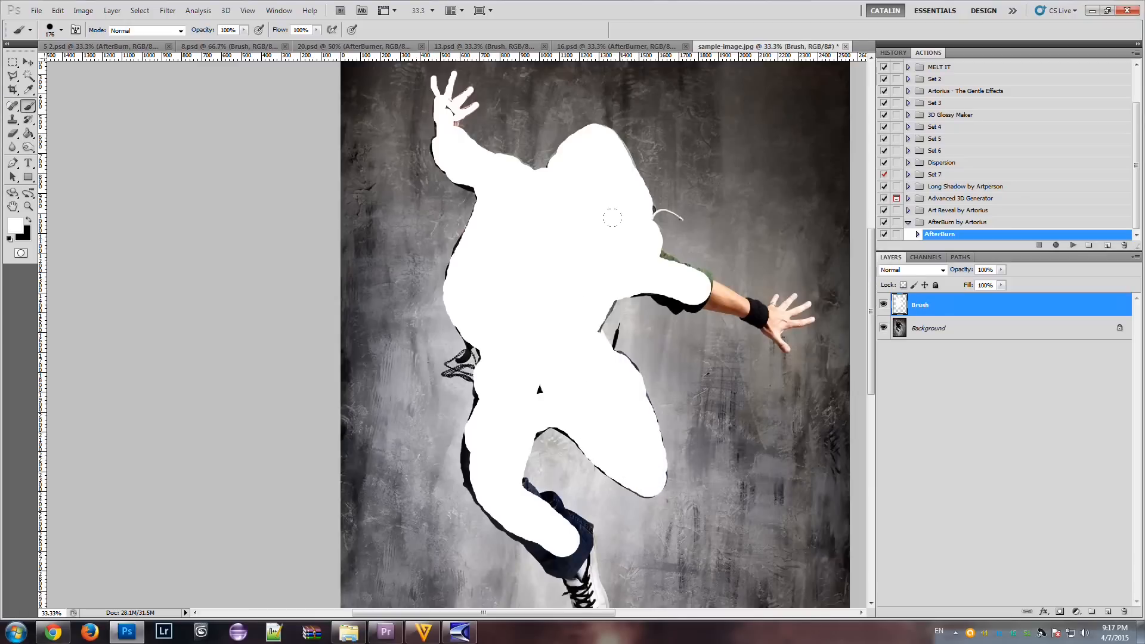
Cover the outstretched forearm and wristband in white, then choose a smaller brush.
left_click(49, 30)
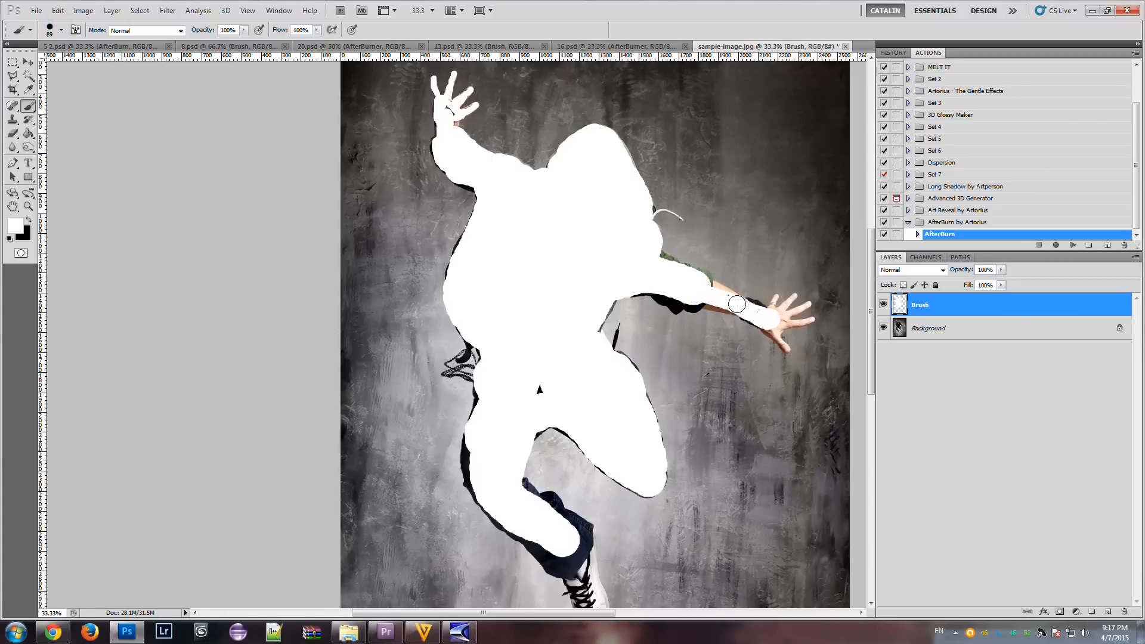
left_click_drag(737, 305, 661, 289)
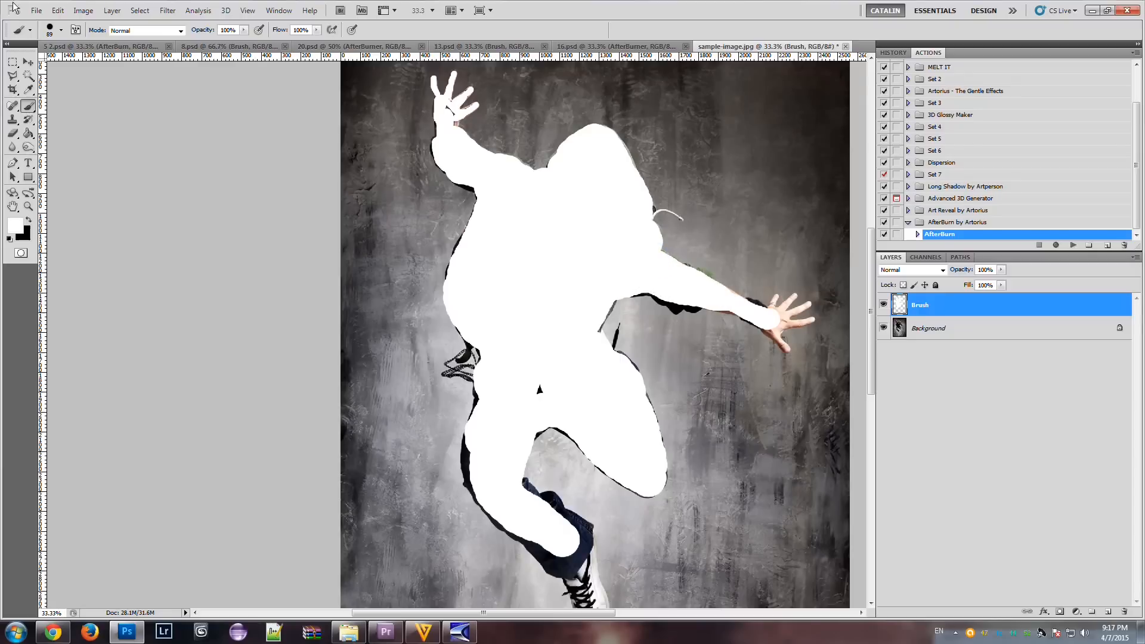
left_click(20, 30)
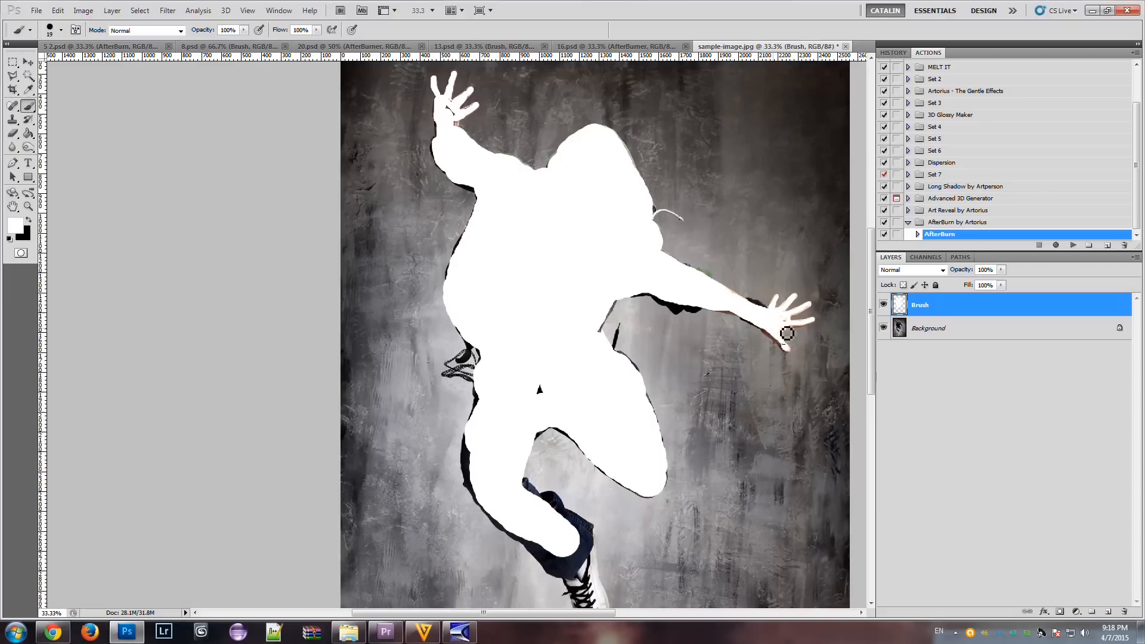
mouse_move(787, 323)
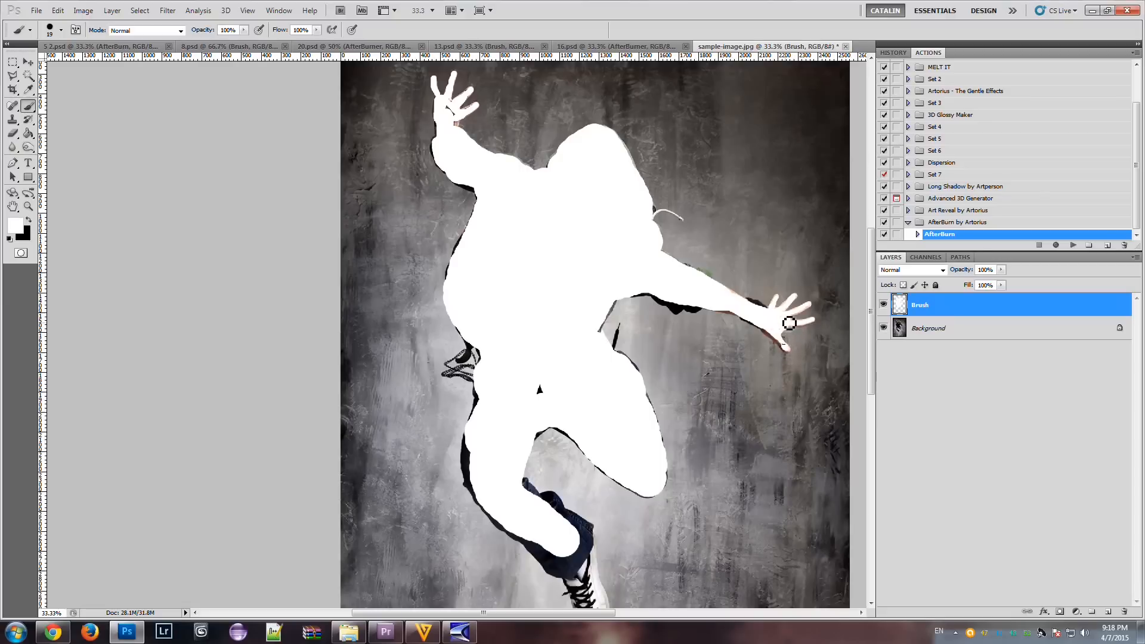
mouse_move(792, 354)
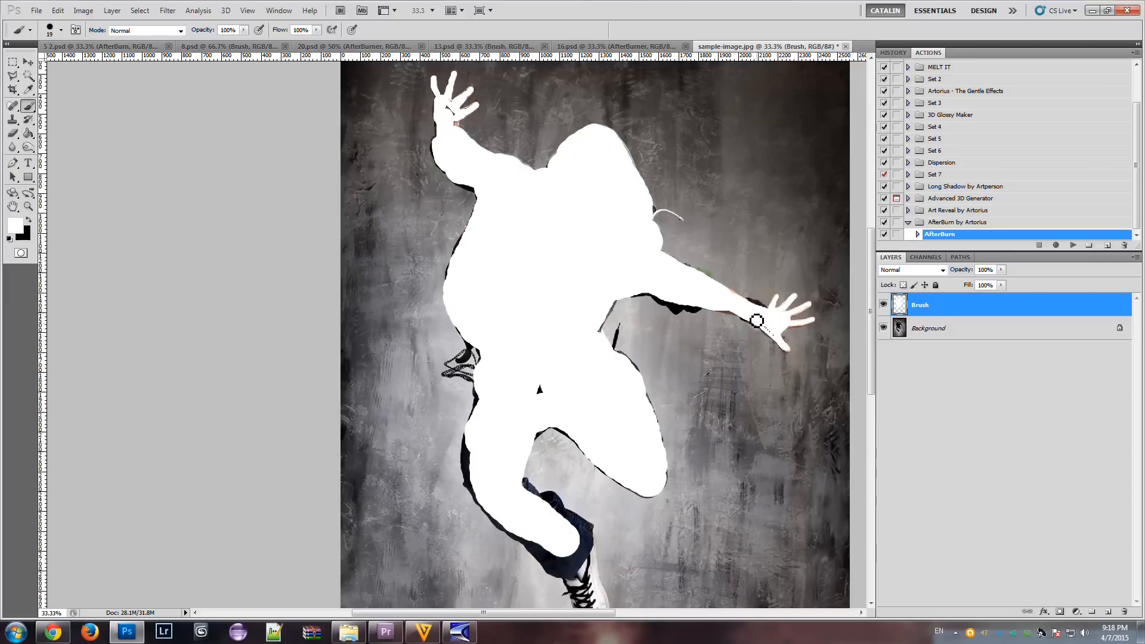
mouse_move(716, 312)
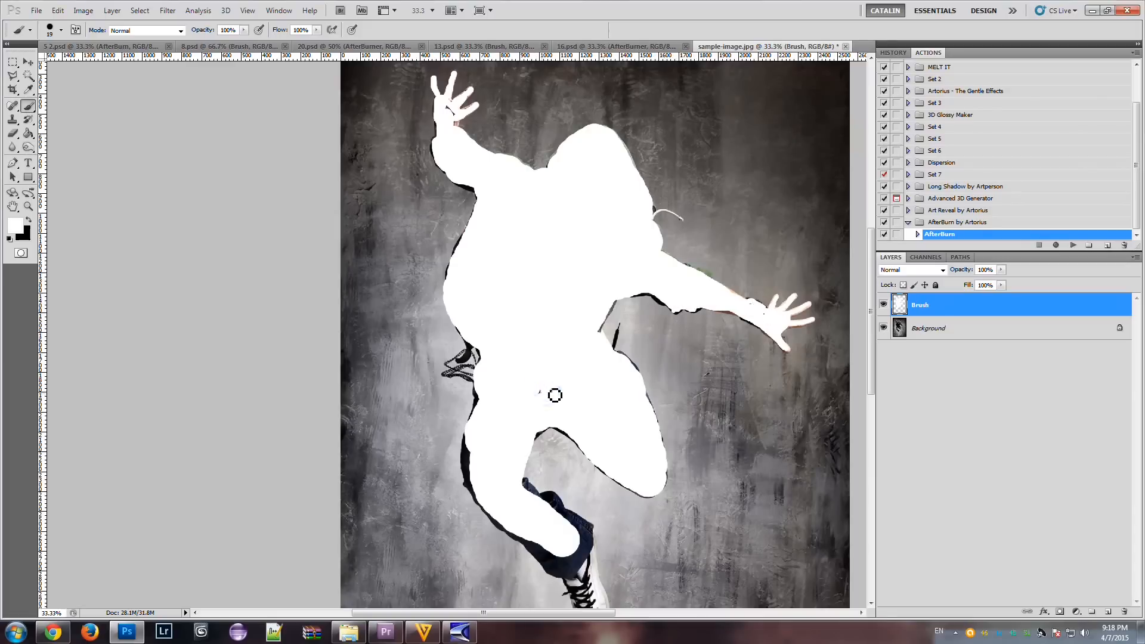
mouse_move(499, 432)
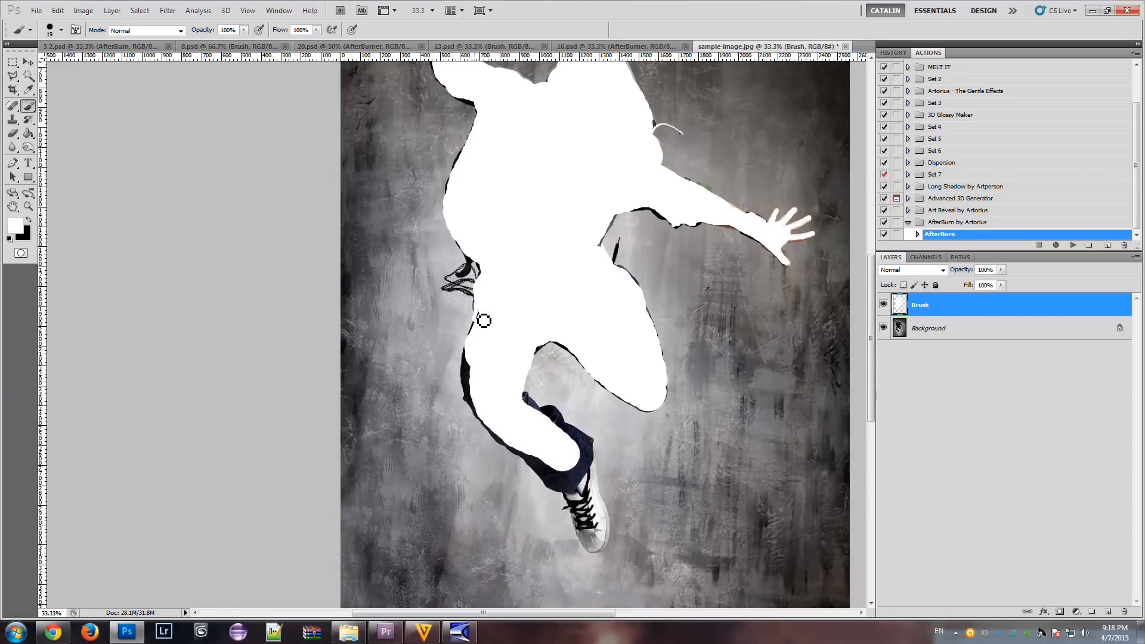
Paint white over the man's knee, lower leg and sneaker on the Brush layer.
left_click(65, 30)
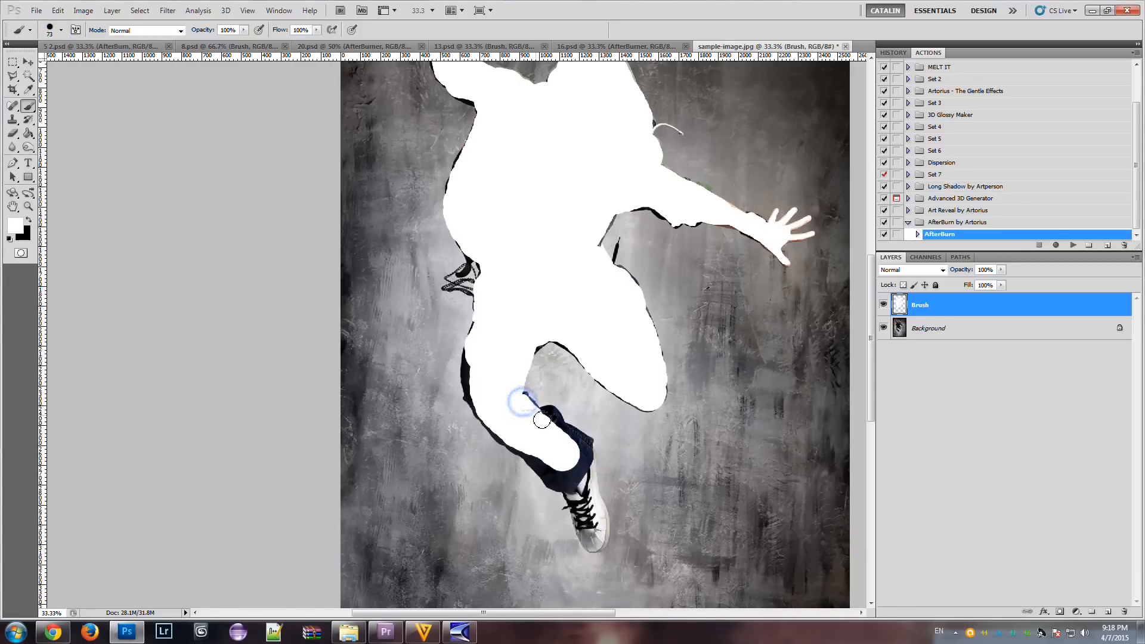
left_click_drag(522, 404, 569, 436)
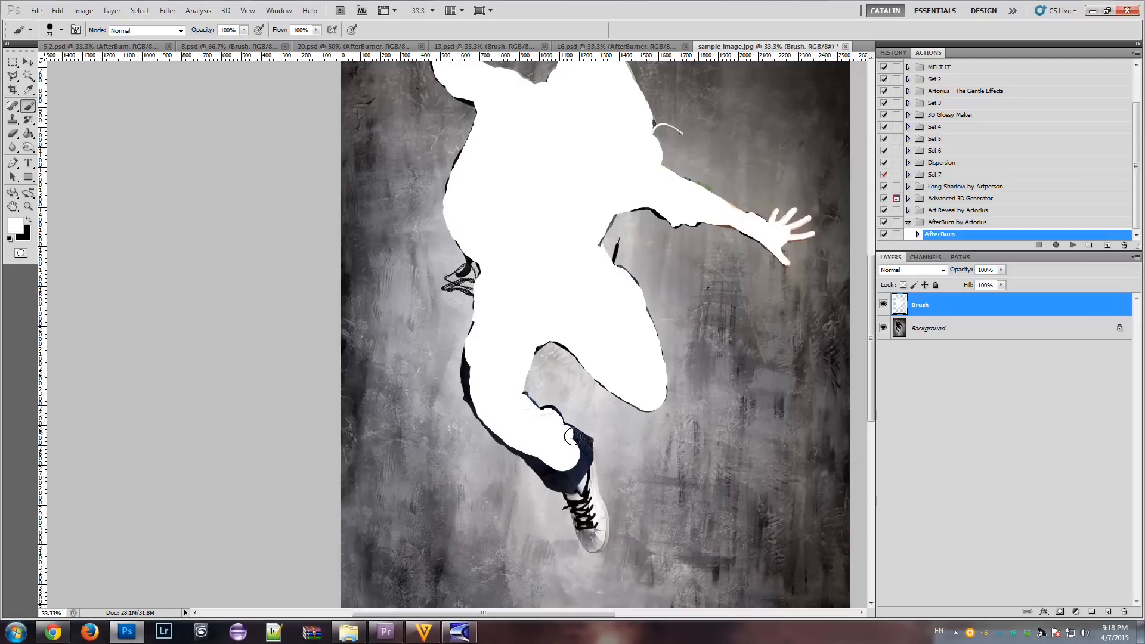
left_click_drag(570, 435, 595, 526)
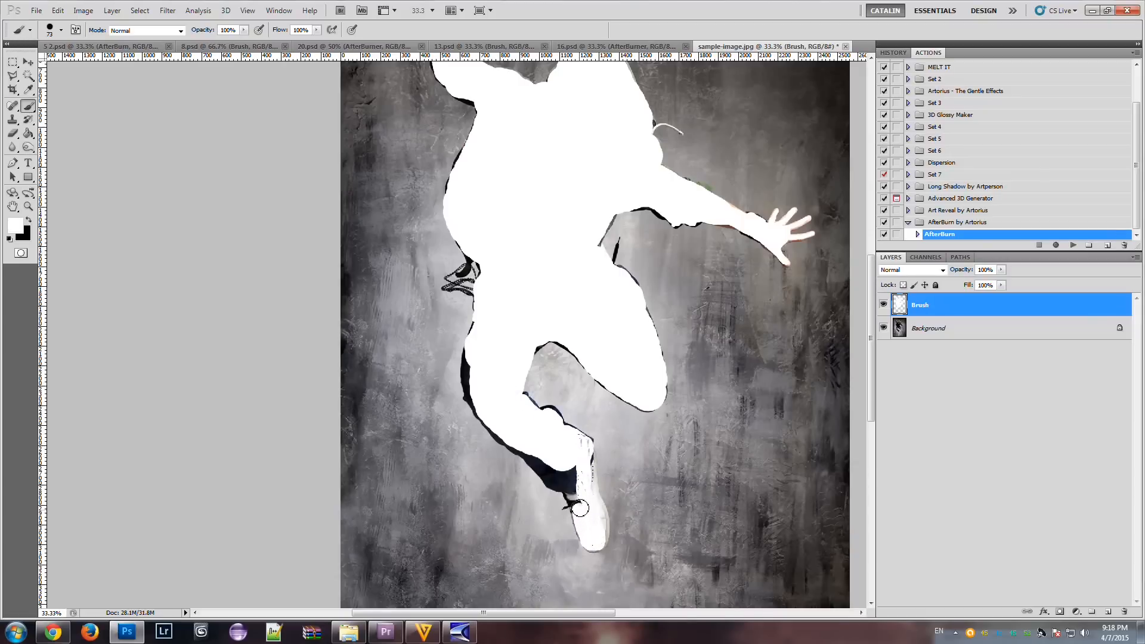
left_click_drag(580, 507, 540, 464)
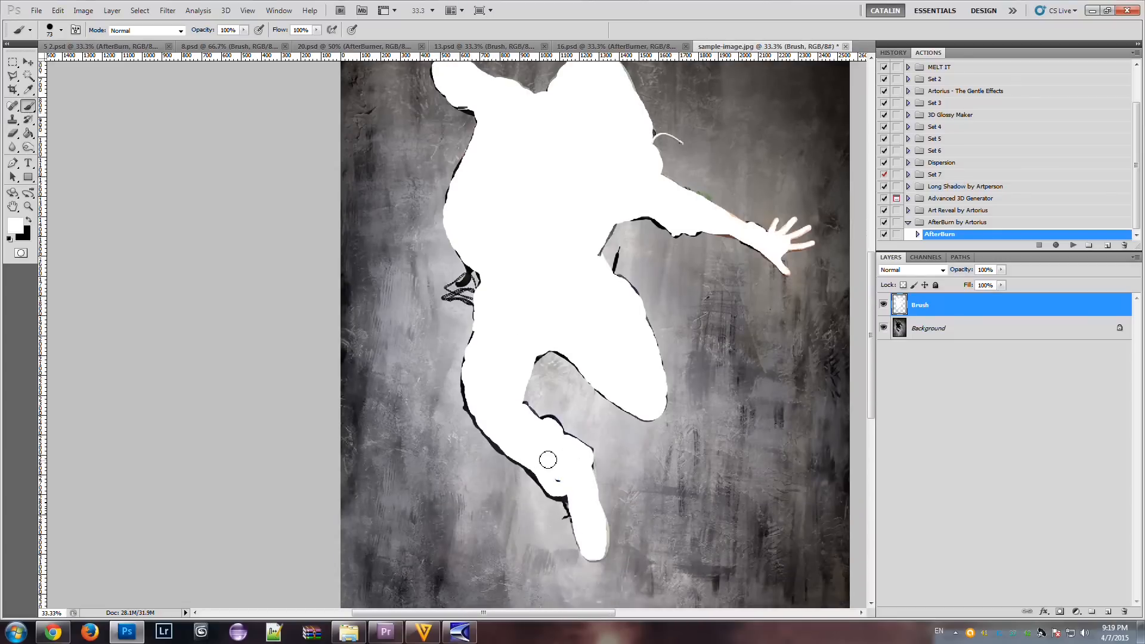
mouse_move(557, 491)
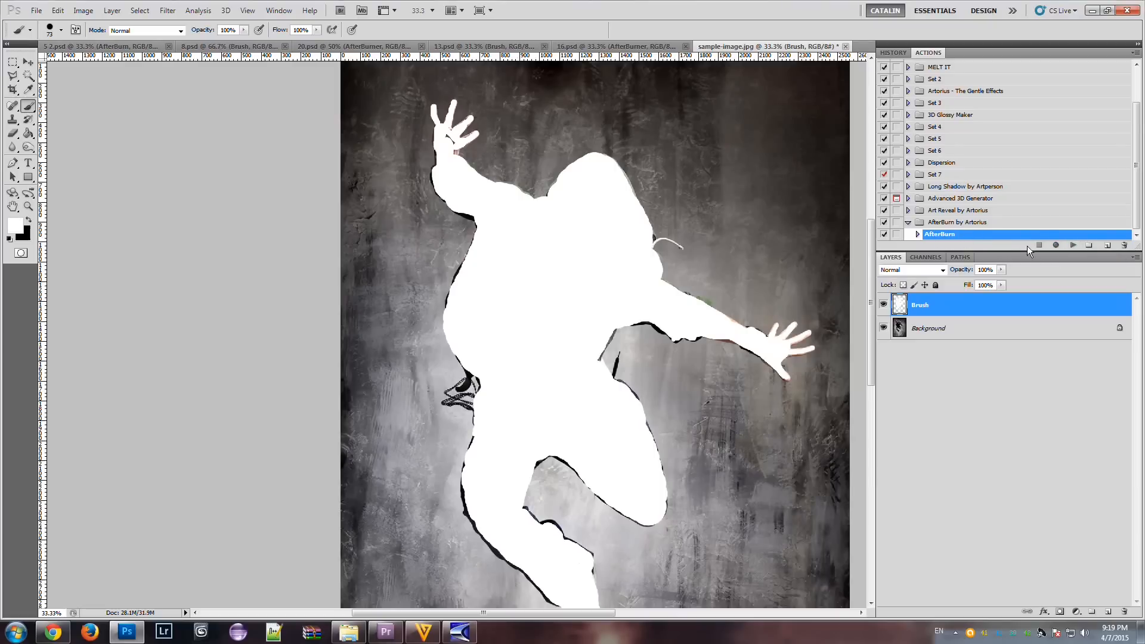
Select the AfterBurn action and play it on the masked photo.
left_click(1073, 244)
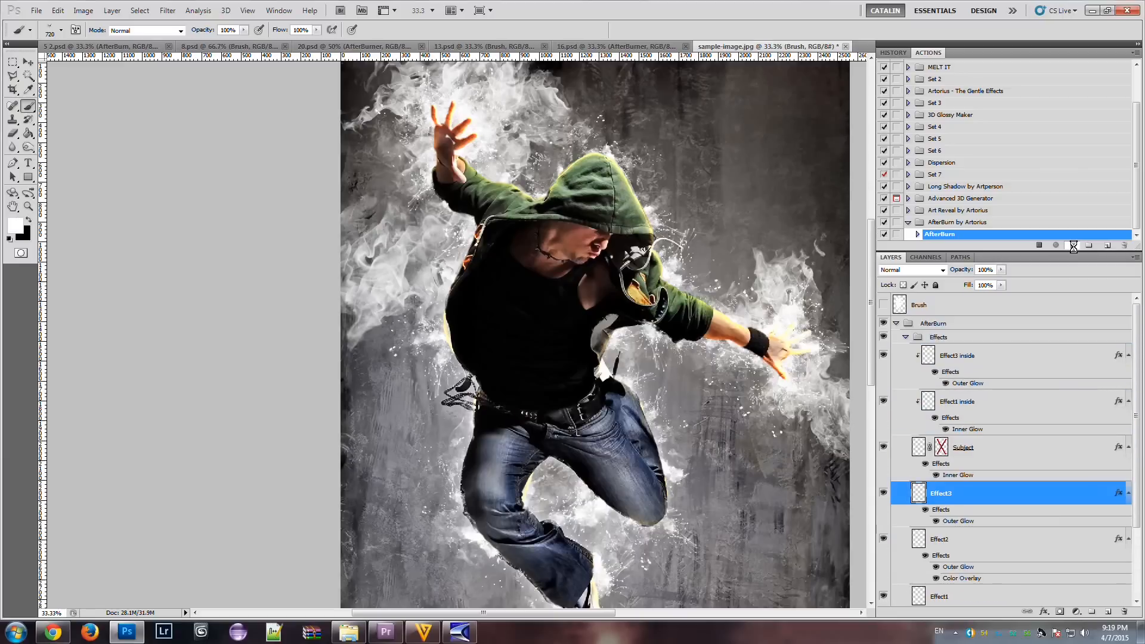
left_click(940, 336)
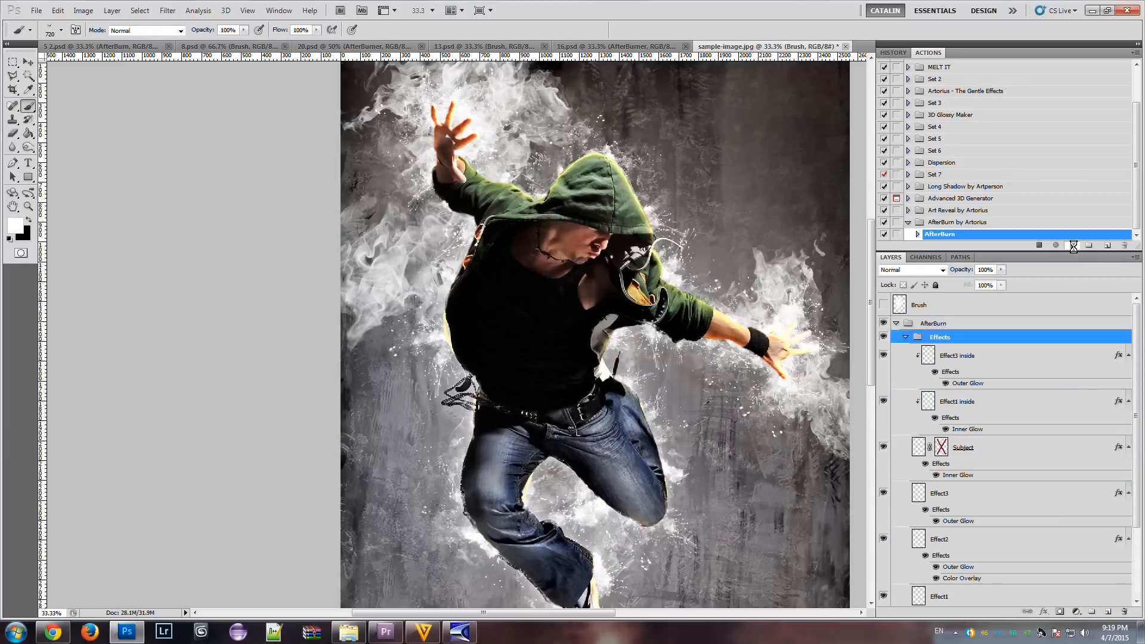
left_click(1073, 244)
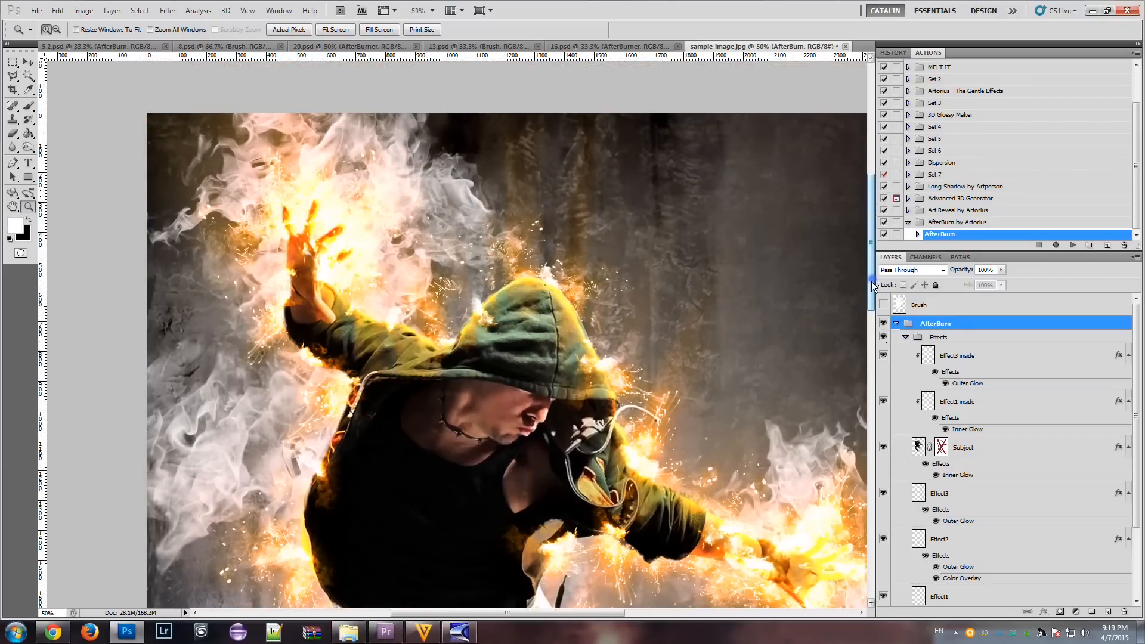
Review the fiery result and collapse the AfterBurn group above the Background.
scroll("down", 3)
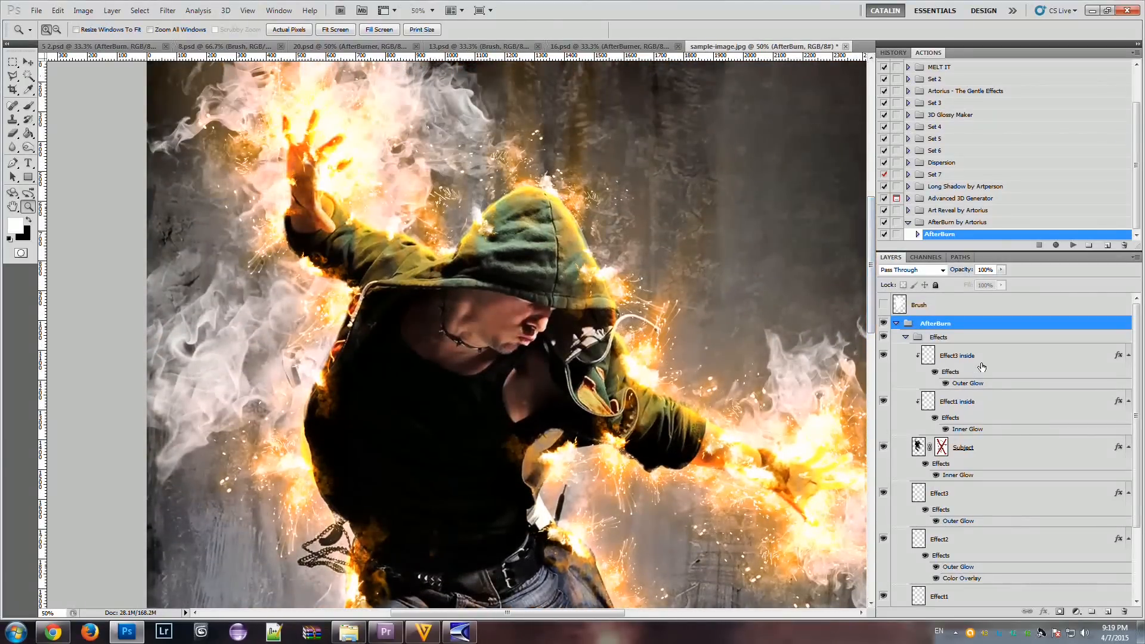
left_click(906, 323)
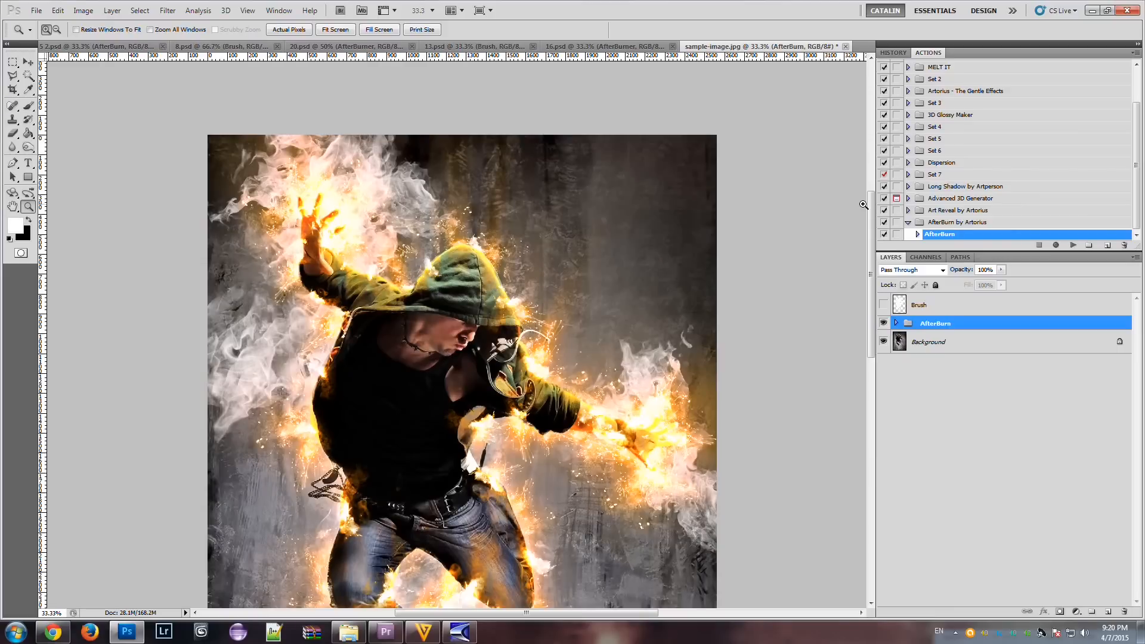
mouse_move(348, 139)
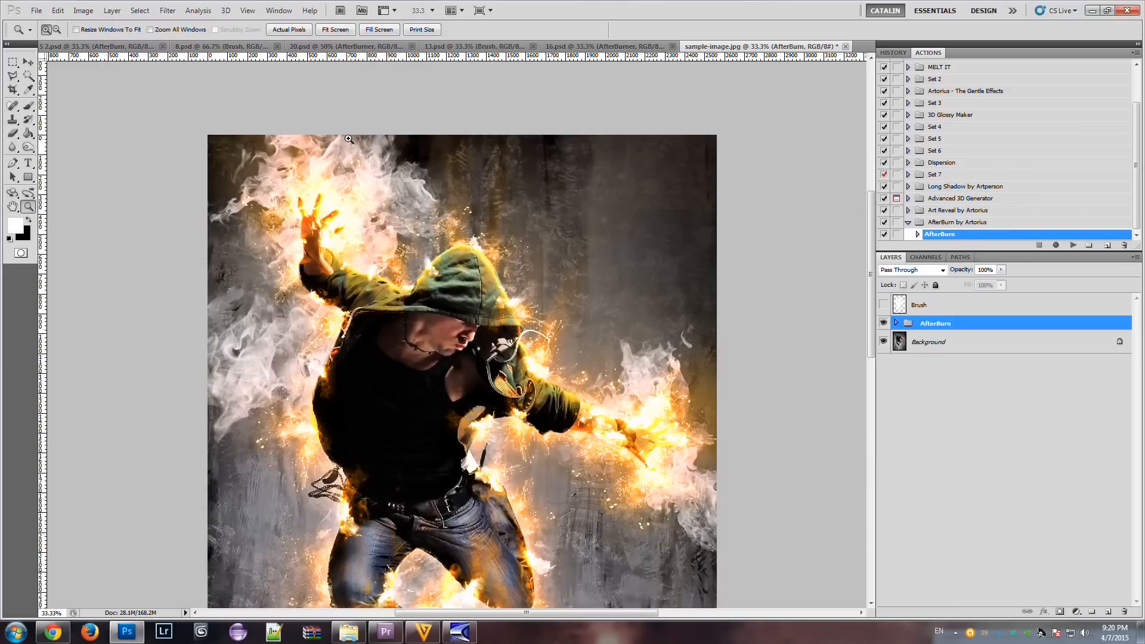
mouse_move(327, 348)
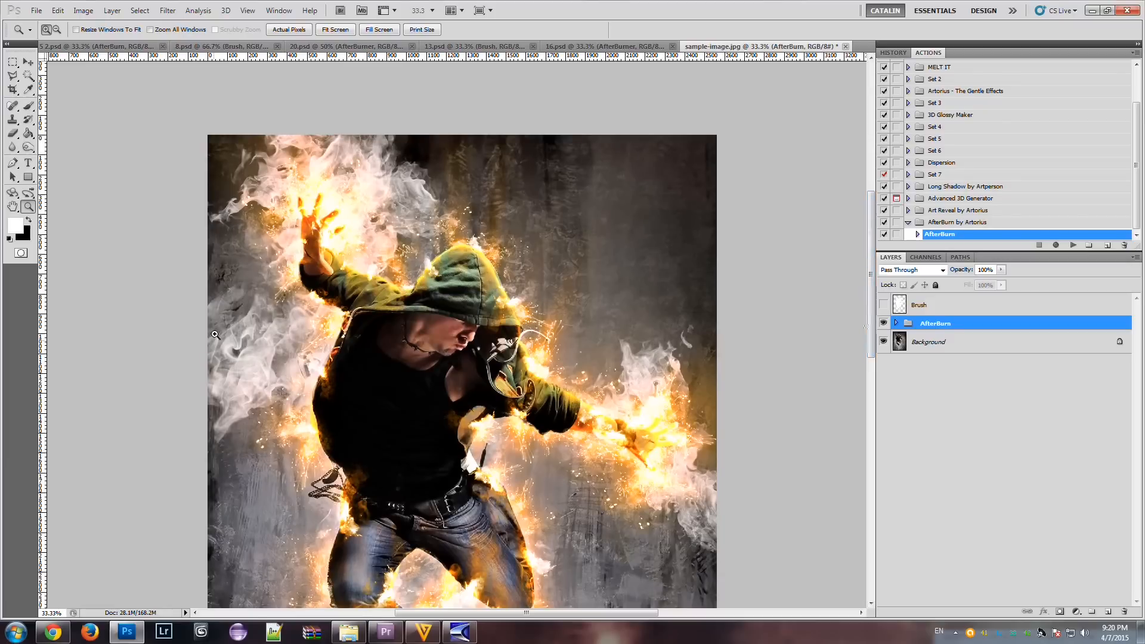
mouse_move(493, 279)
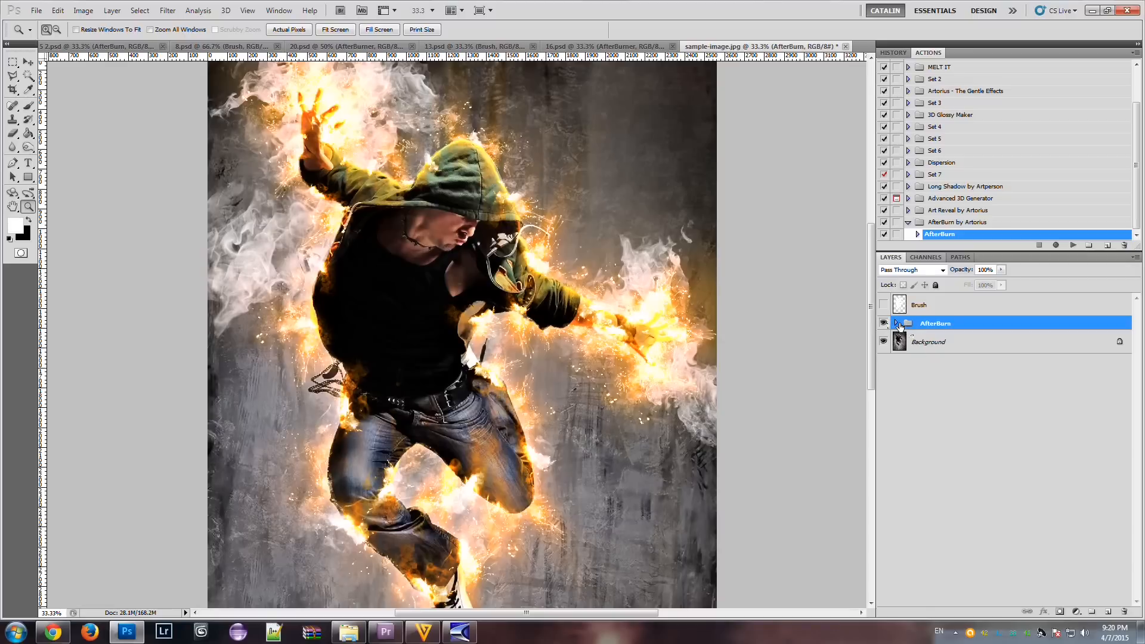
left_click(906, 323)
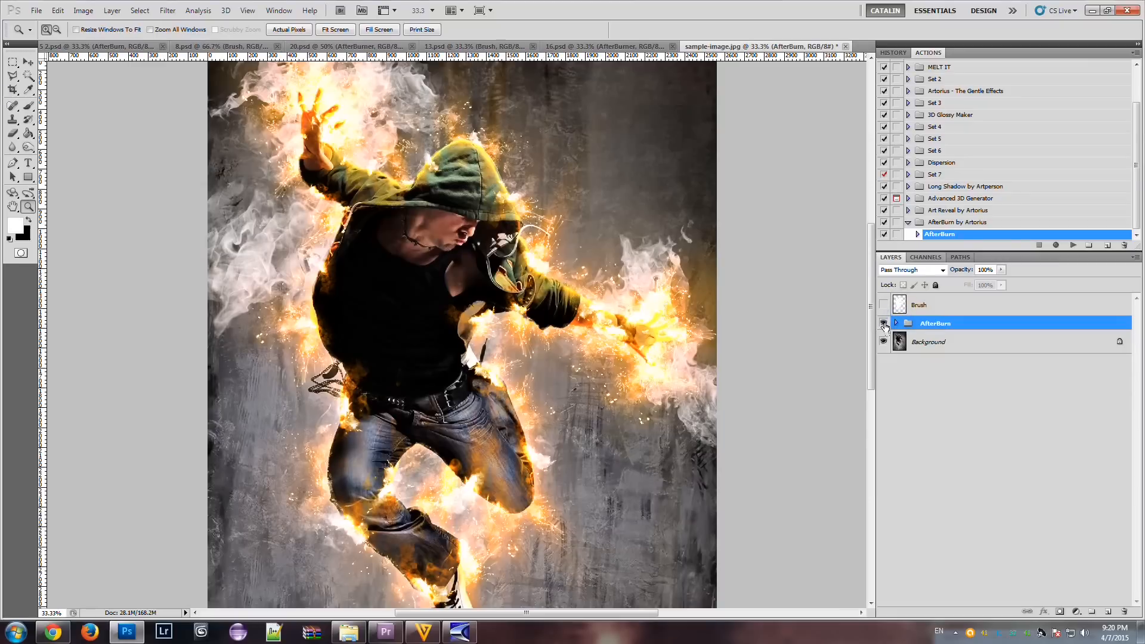
left_click(884, 323)
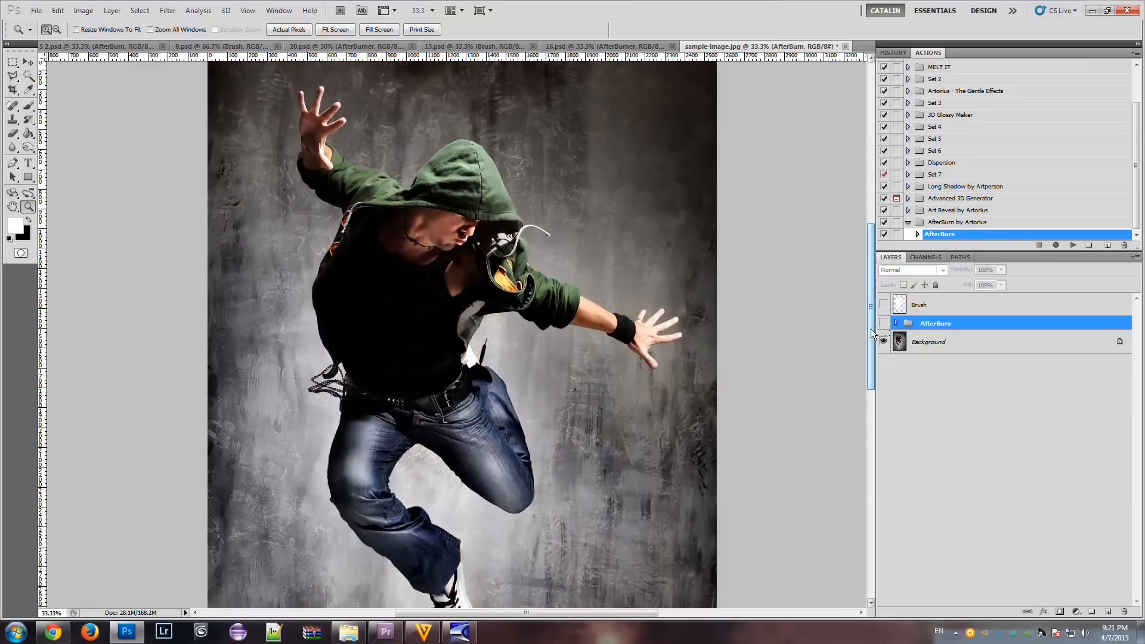
left_click(883, 341)
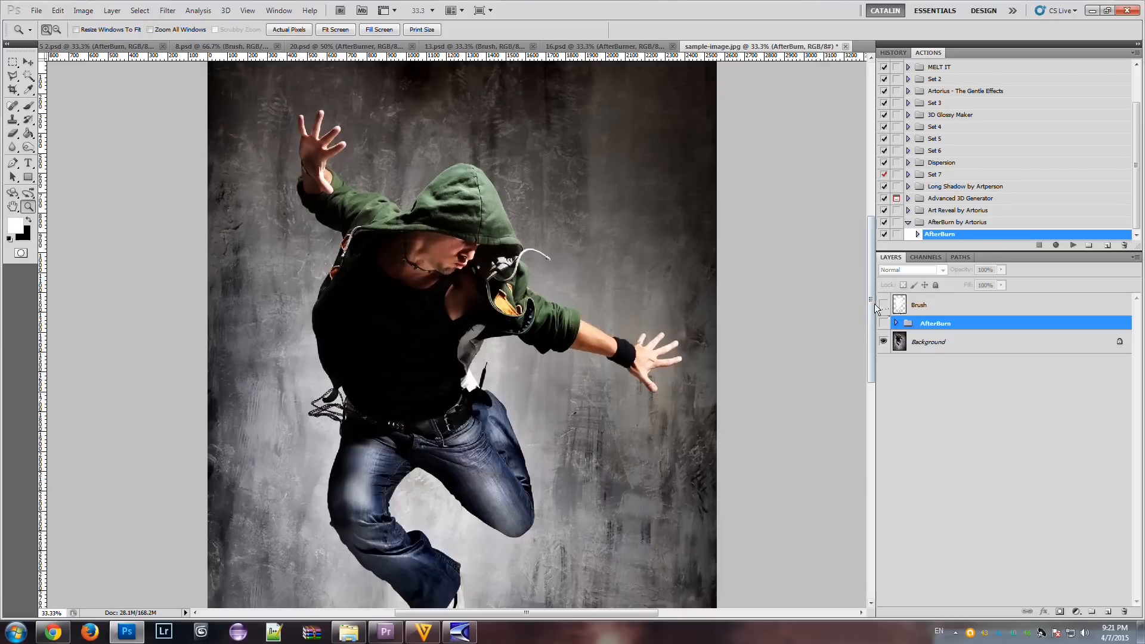
left_click(882, 305)
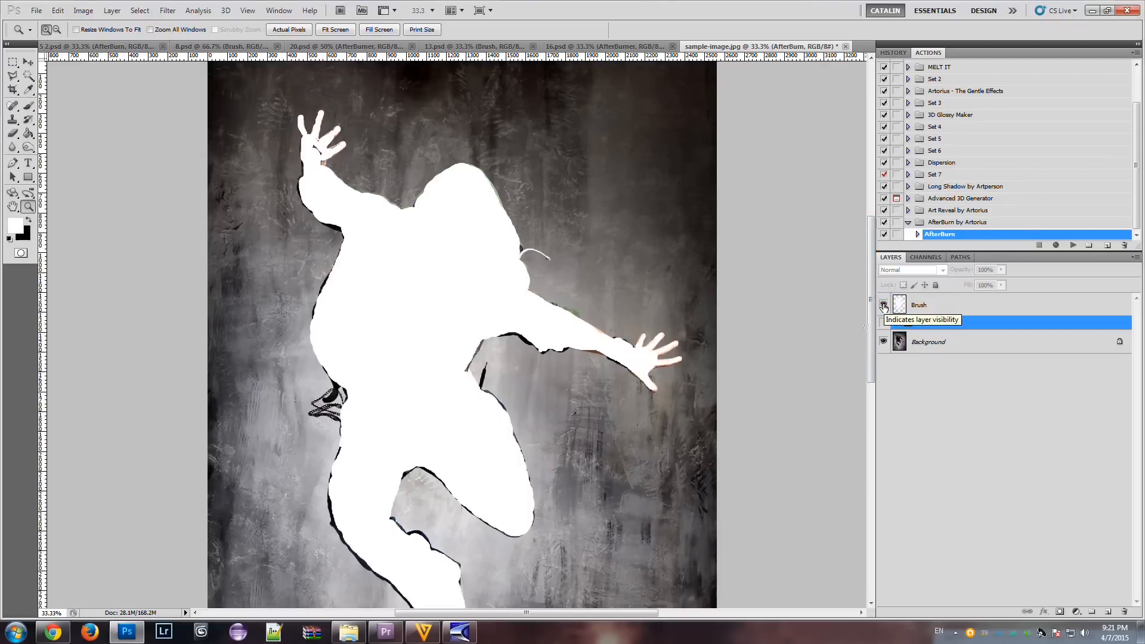
left_click(883, 305)
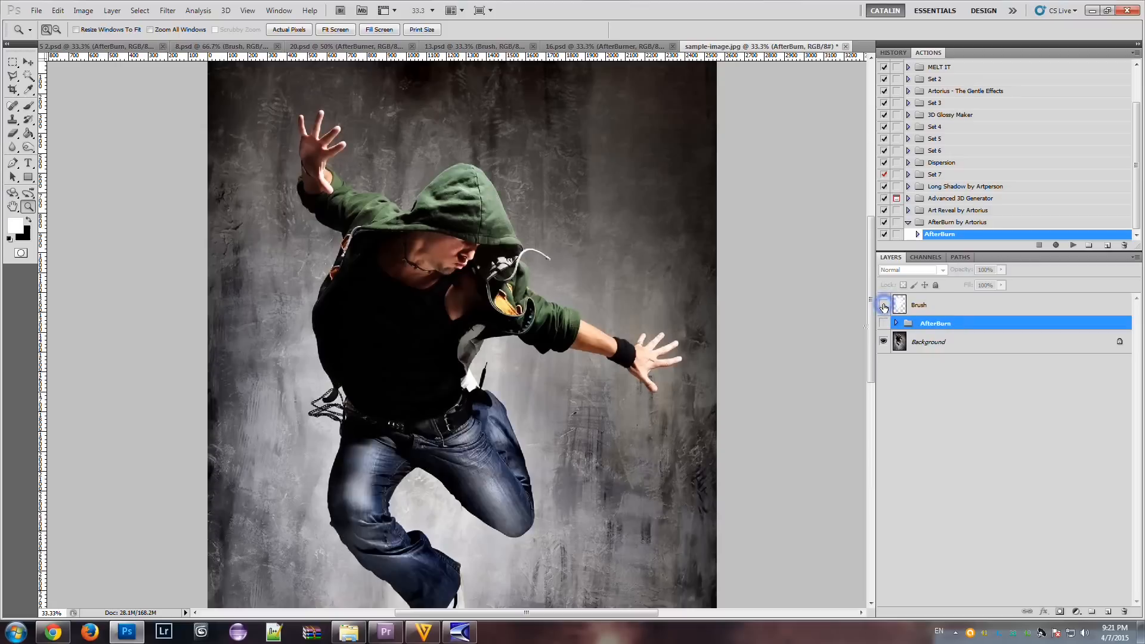
left_click(883, 326)
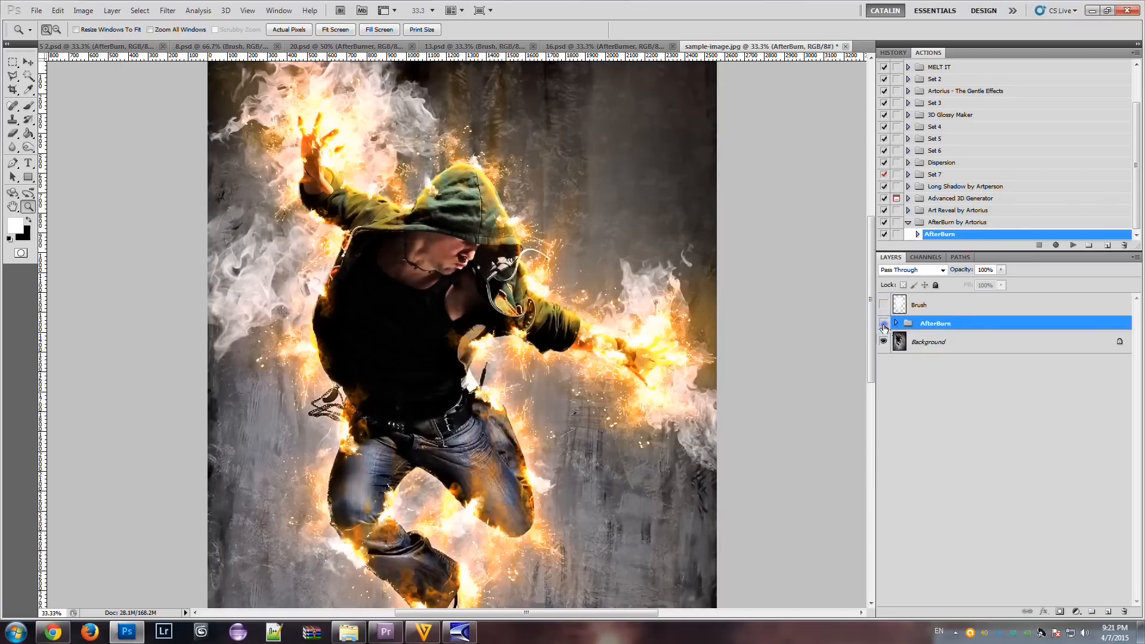
Hide the first AfterBurn group, replay AfterBurn, then hide the new group.
left_click(884, 323)
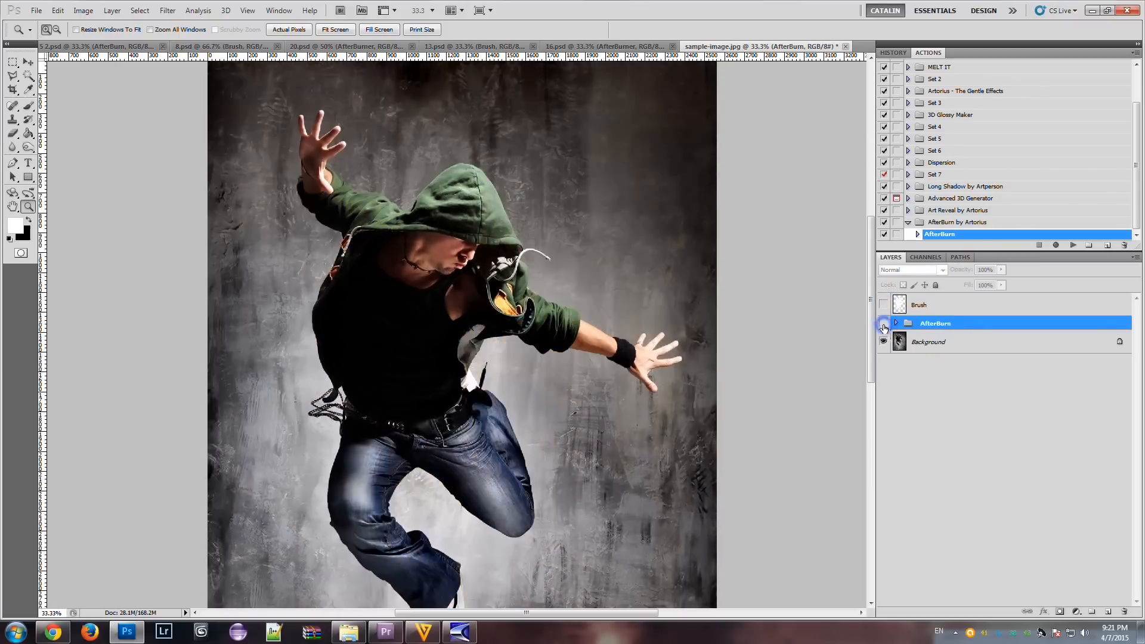
left_click(884, 322)
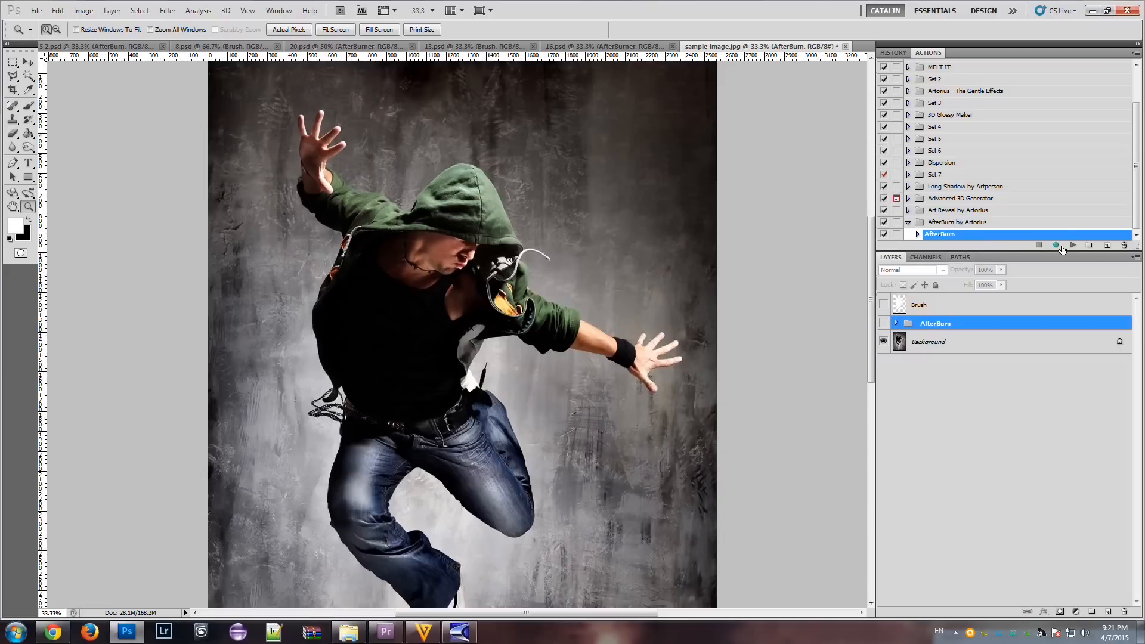
mouse_move(1073, 245)
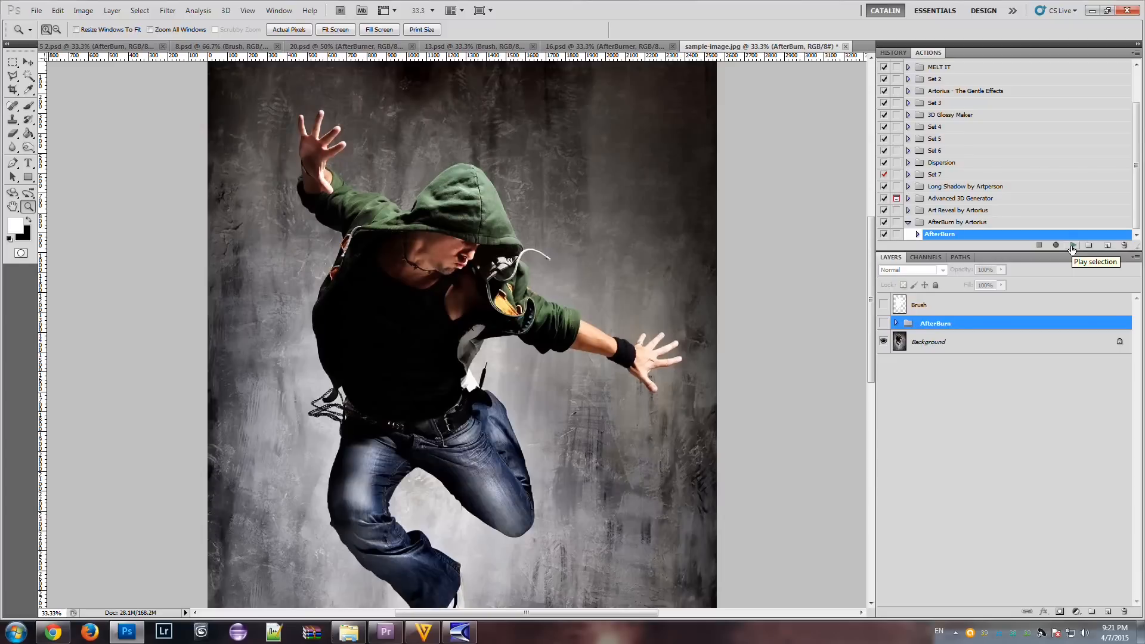
left_click(1073, 245)
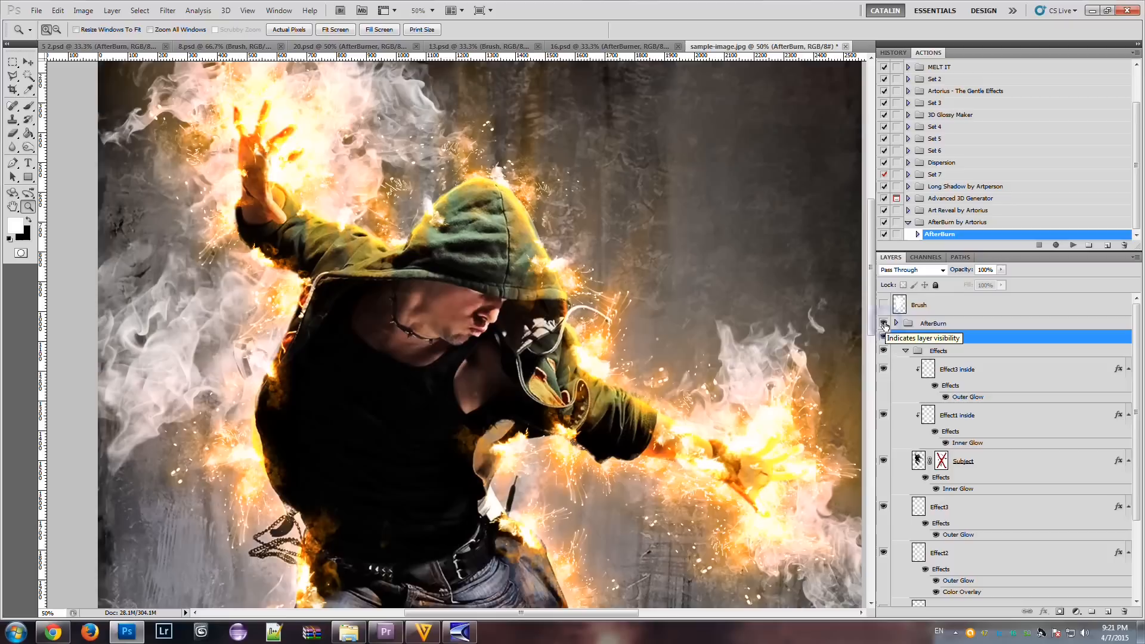
left_click(883, 336)
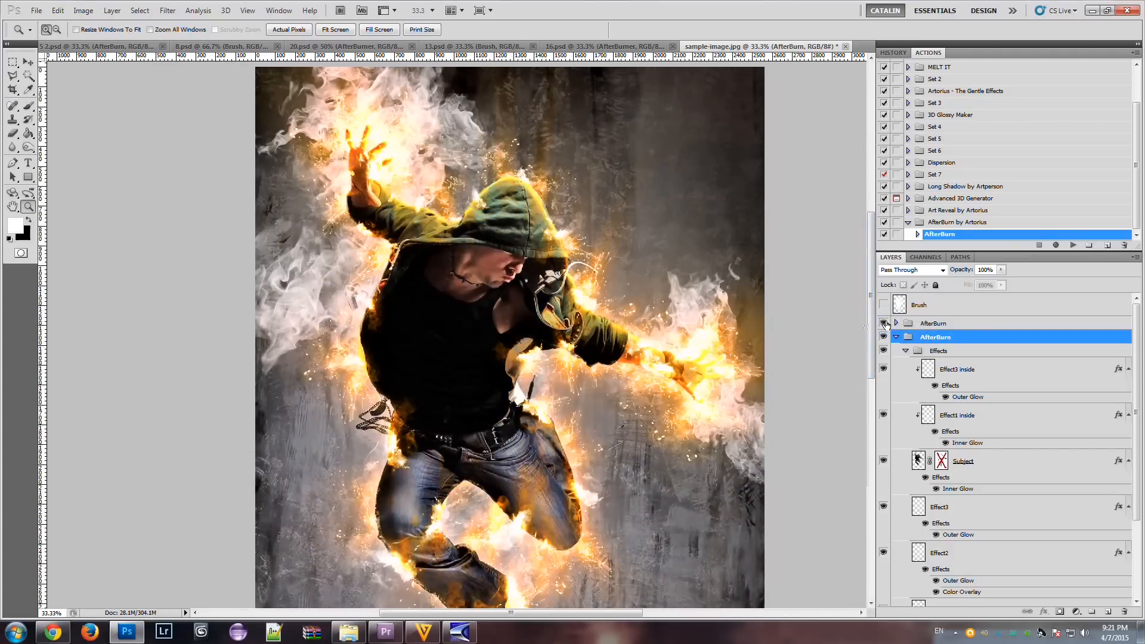
mouse_move(884, 336)
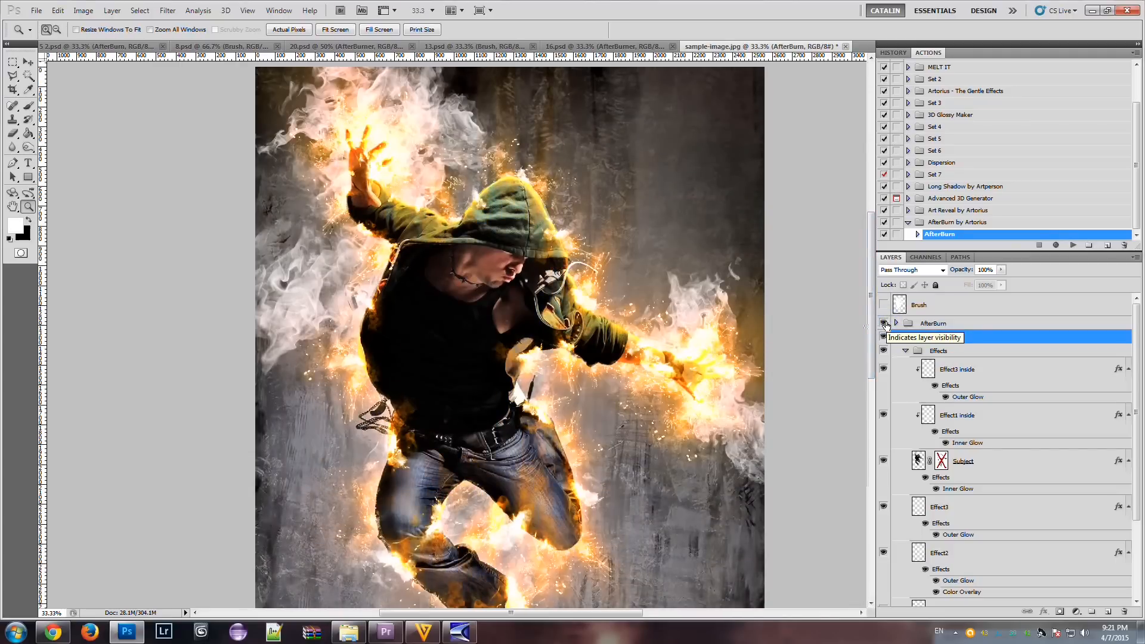
left_click(883, 323)
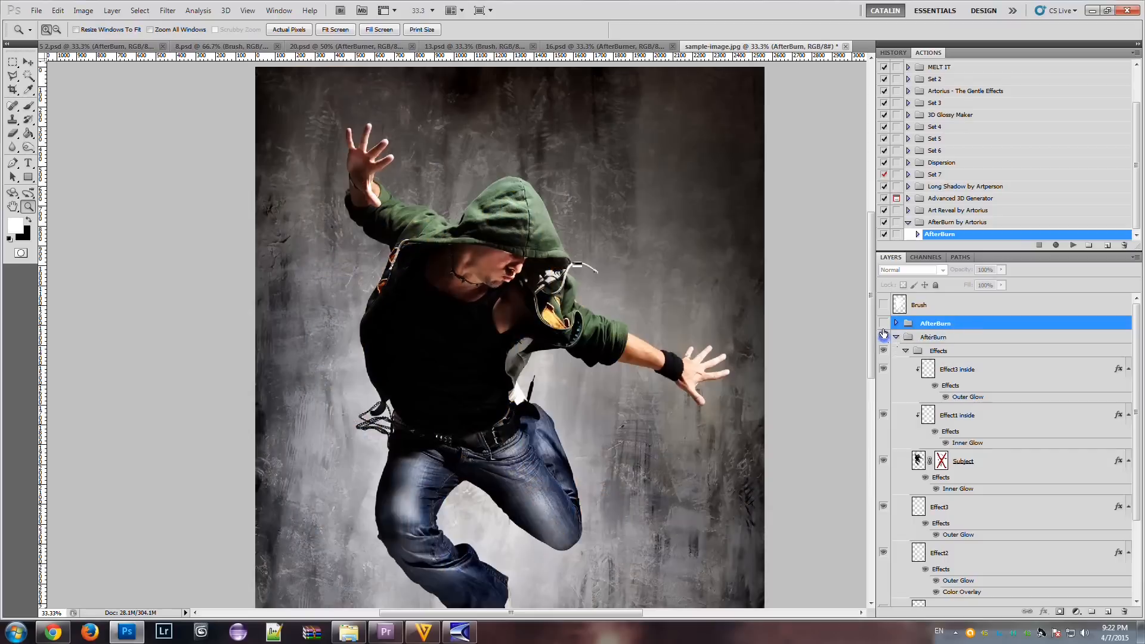
Show the AfterBurn group again and expand it and its Effects folder.
left_click(884, 323)
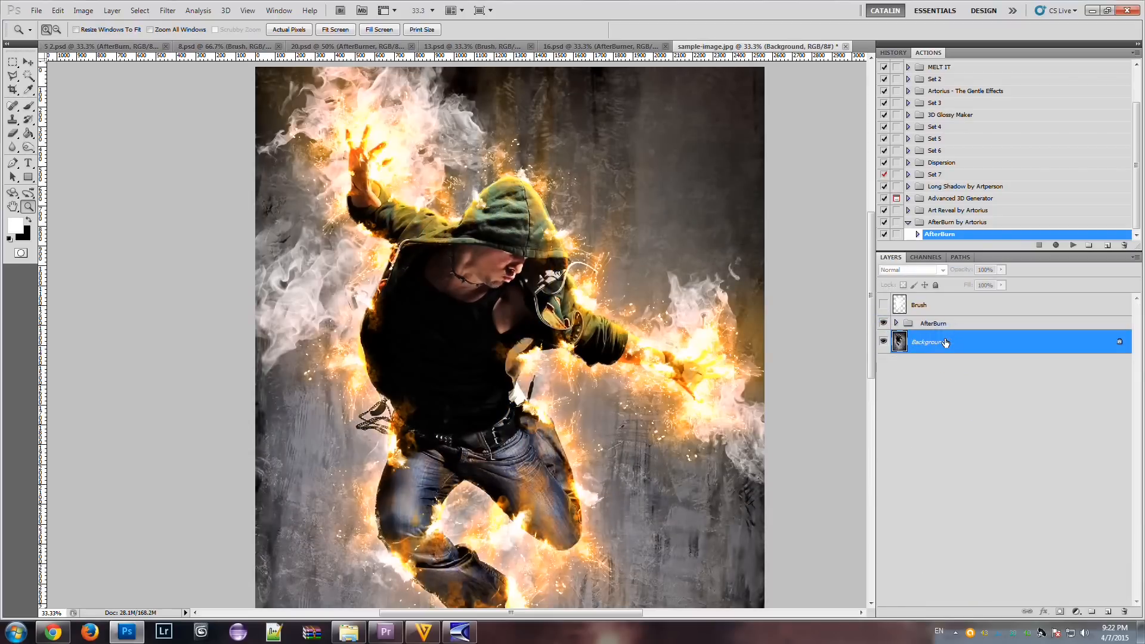
left_click(883, 323)
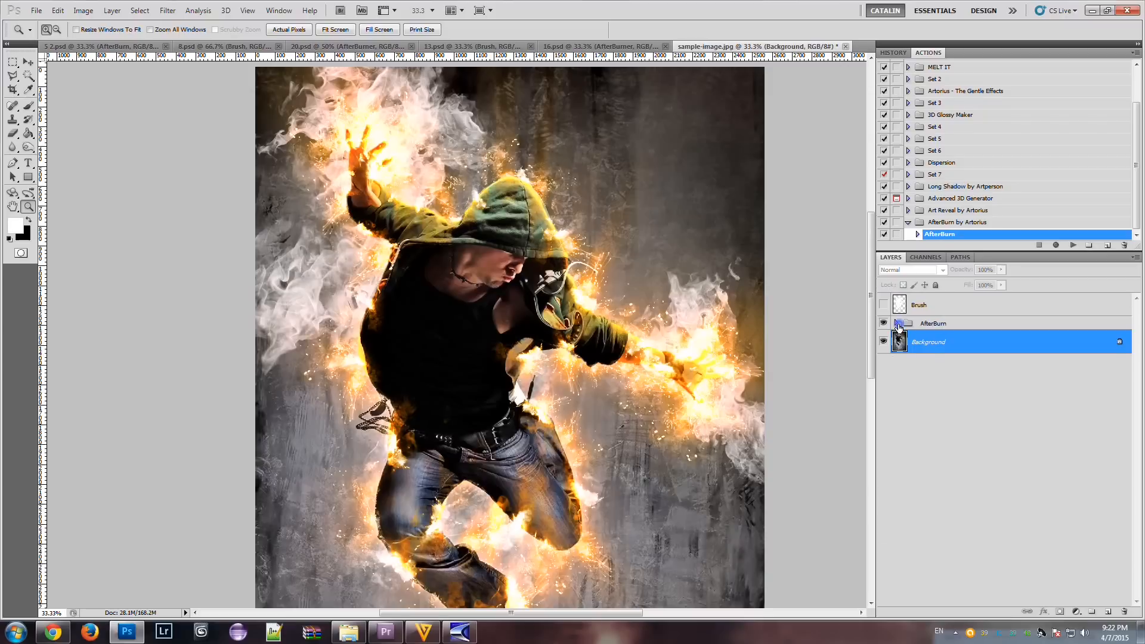
left_click(918, 323)
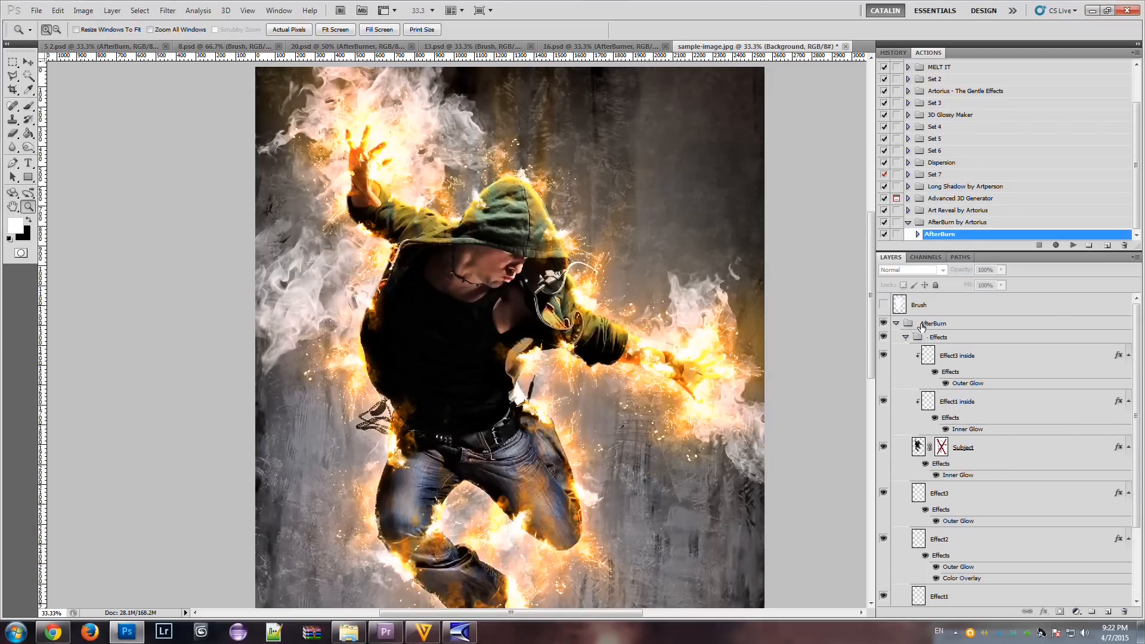
left_click(935, 323)
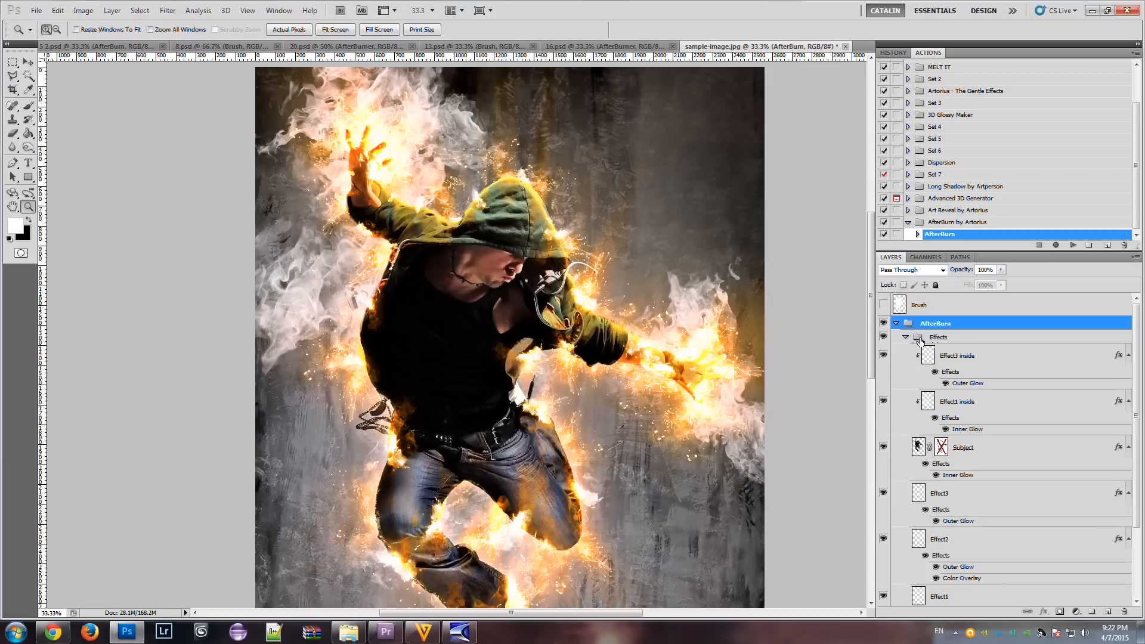
Collapse Effects, select Background - modified, and show Background - dark and sharp.
left_click(905, 336)
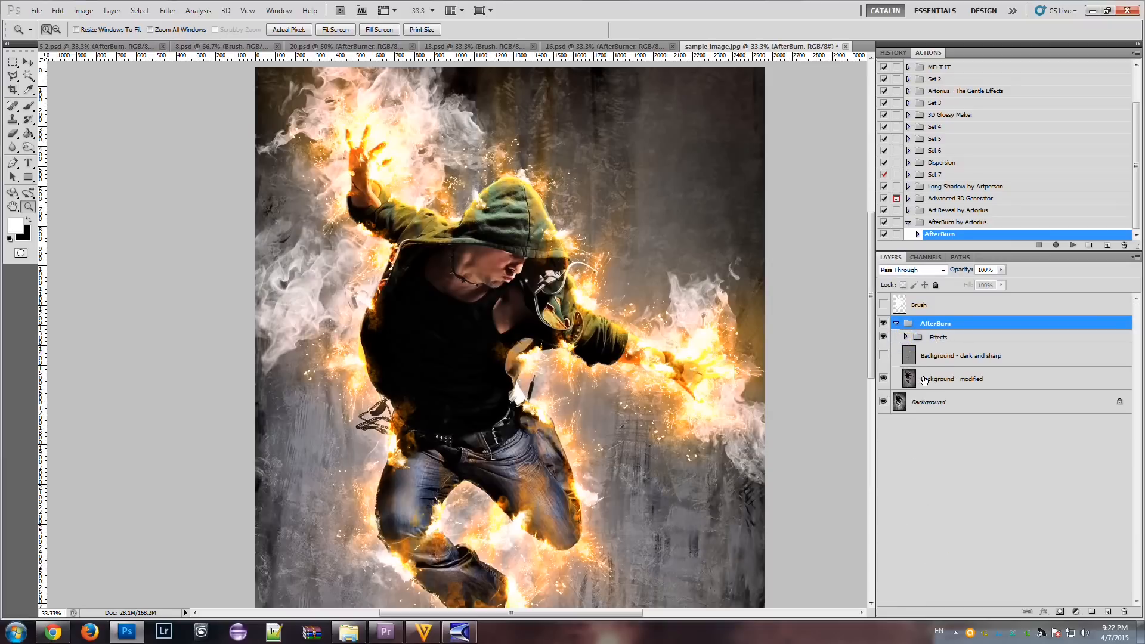
left_click(954, 378)
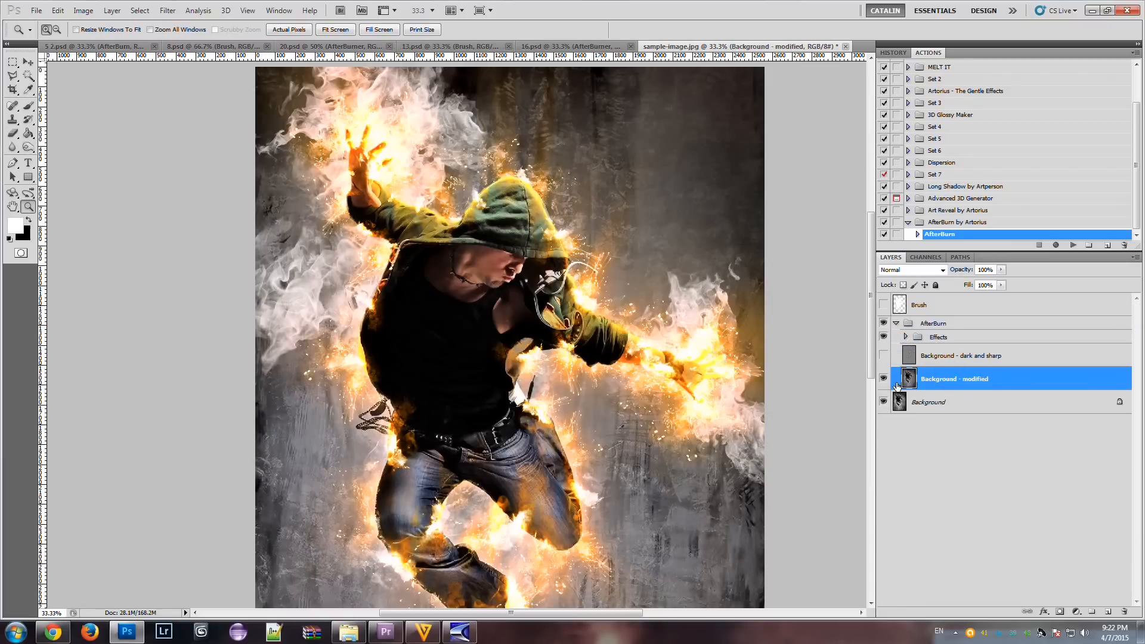
left_click(882, 378)
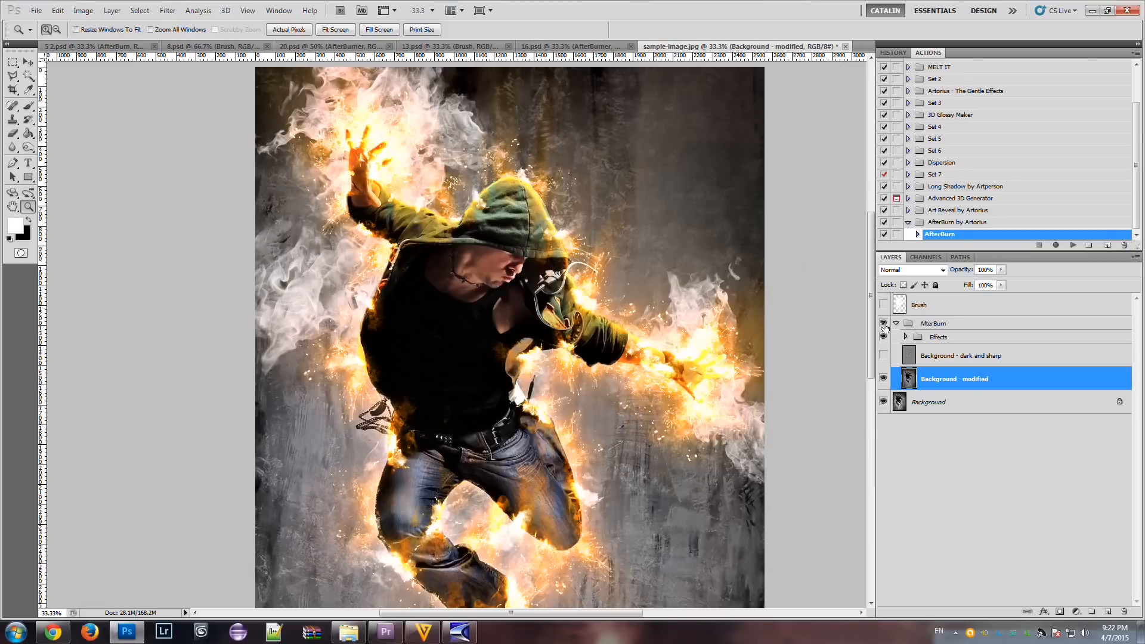
mouse_move(883, 329)
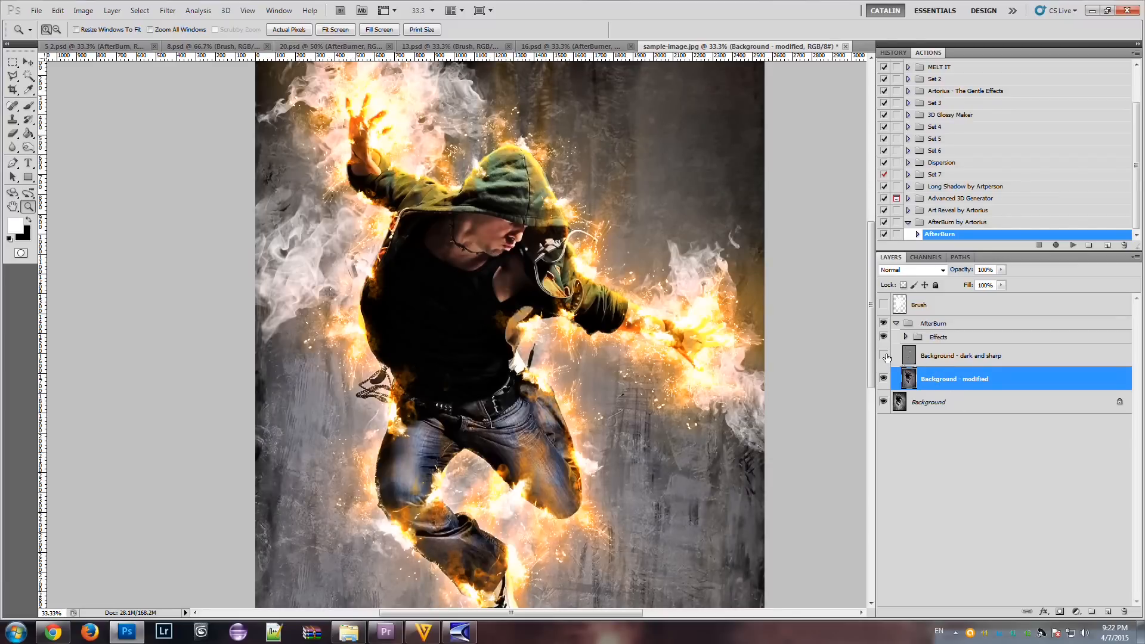
left_click(964, 355)
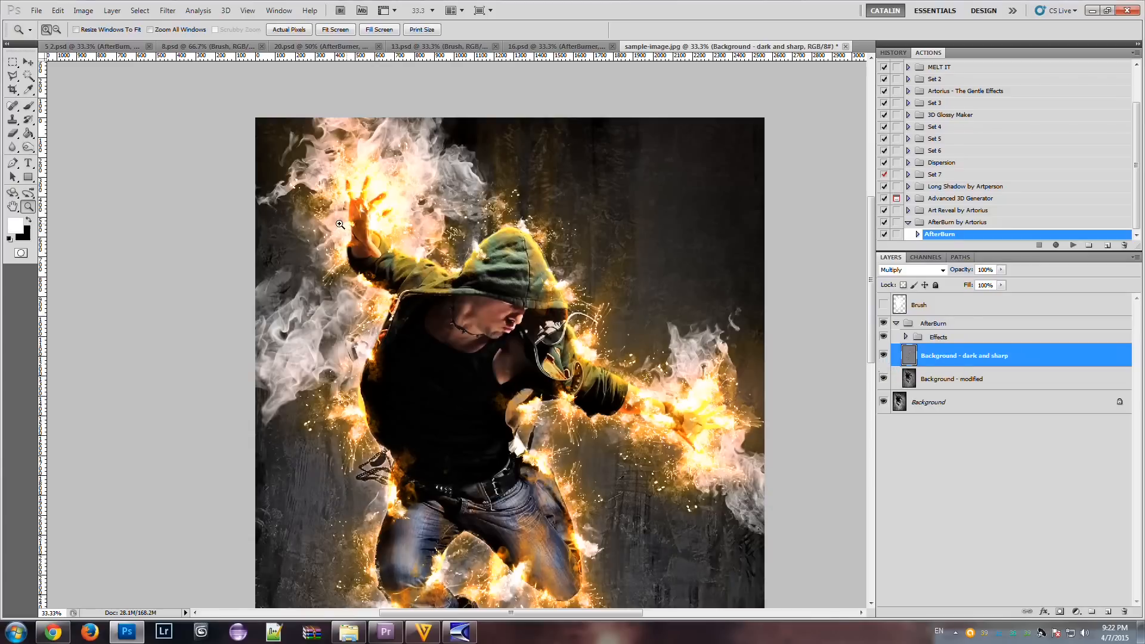
mouse_move(714, 427)
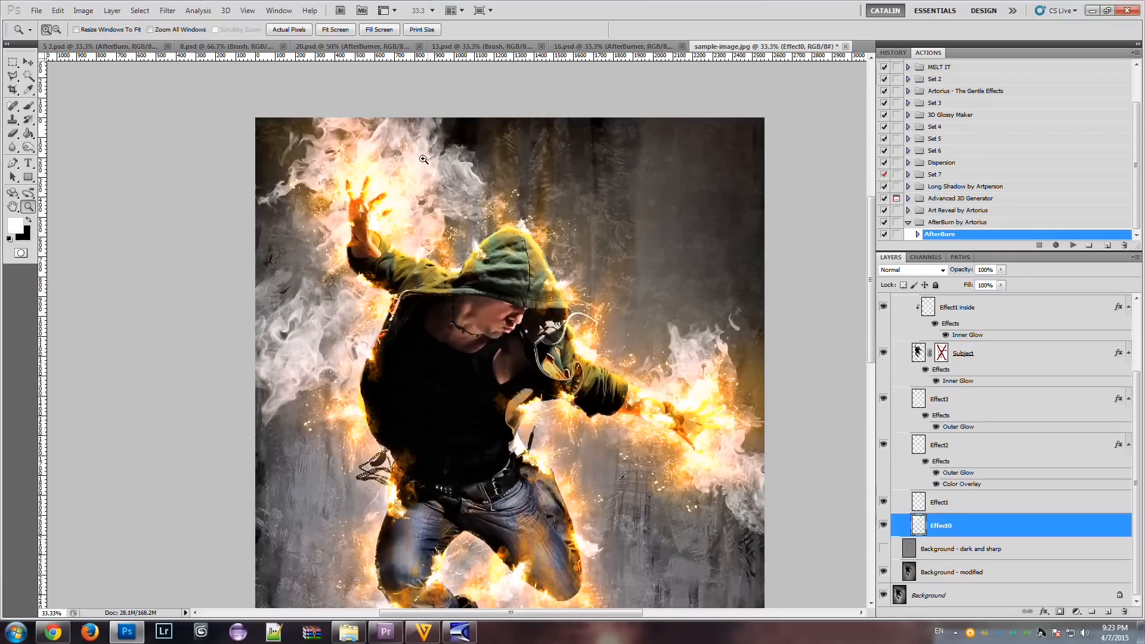
mouse_move(300, 221)
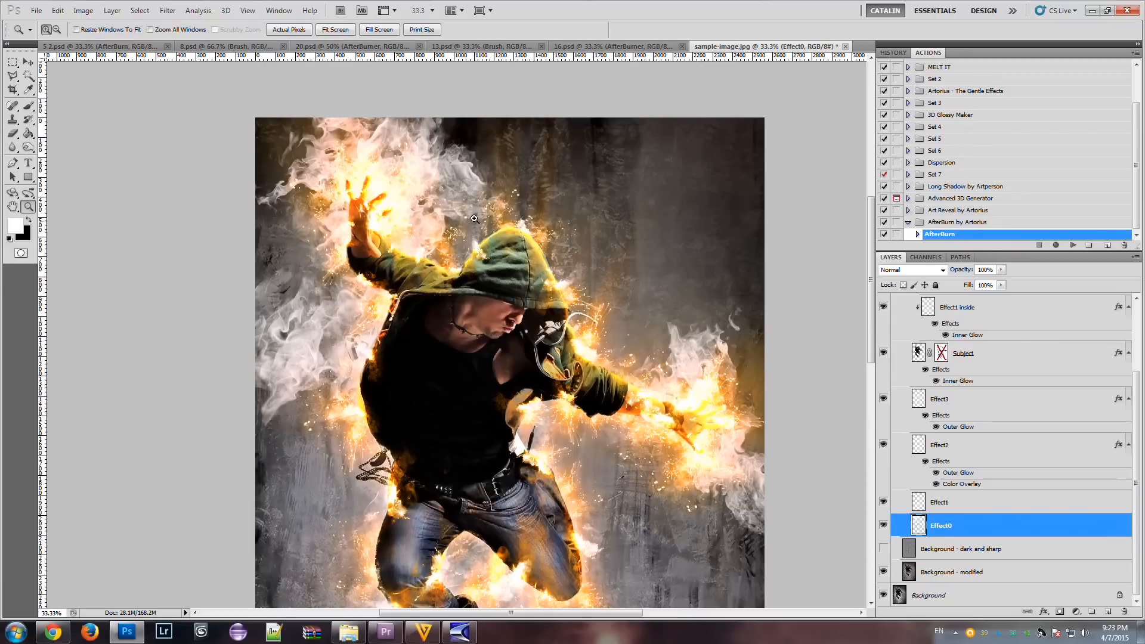
mouse_move(543, 232)
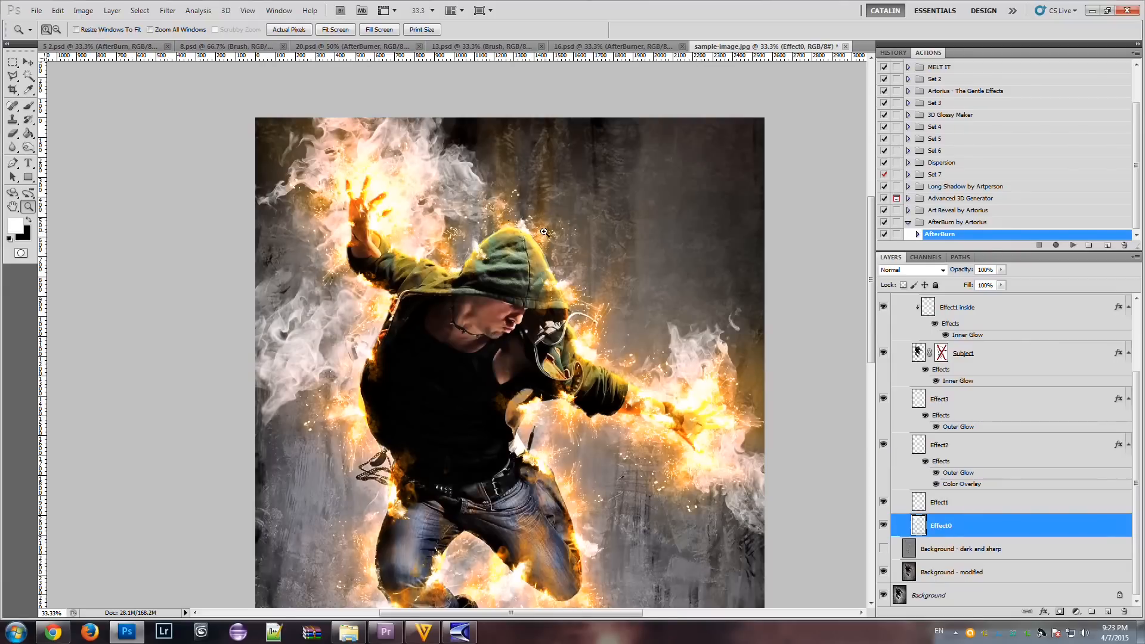
Select the Subject layer, then the Effect1 inside glow layer.
left_click(895, 298)
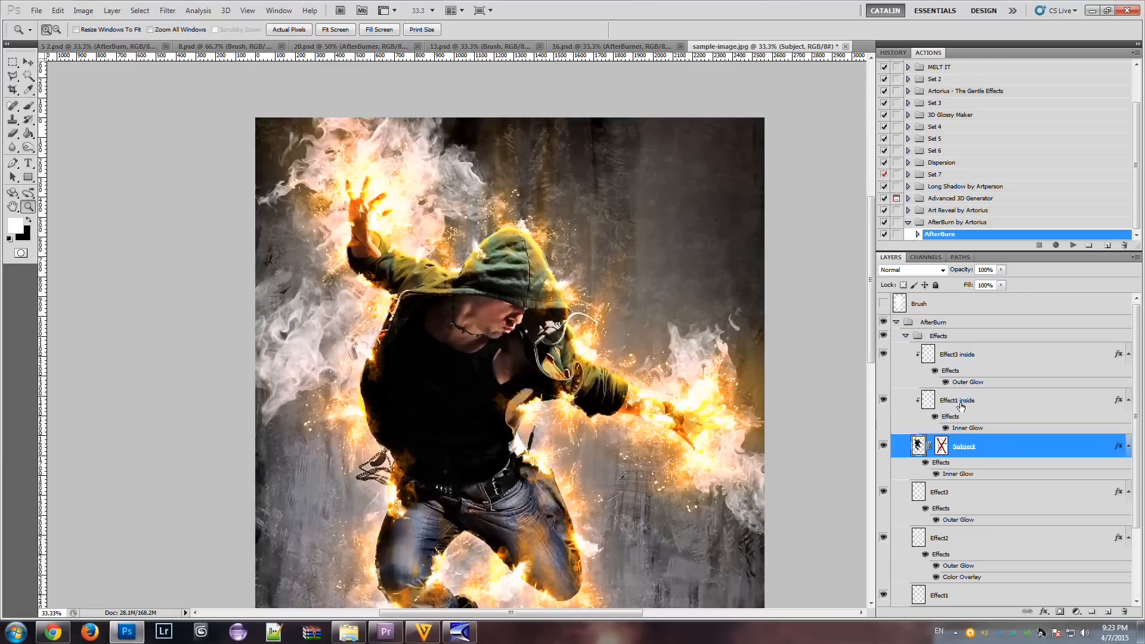
left_click(960, 400)
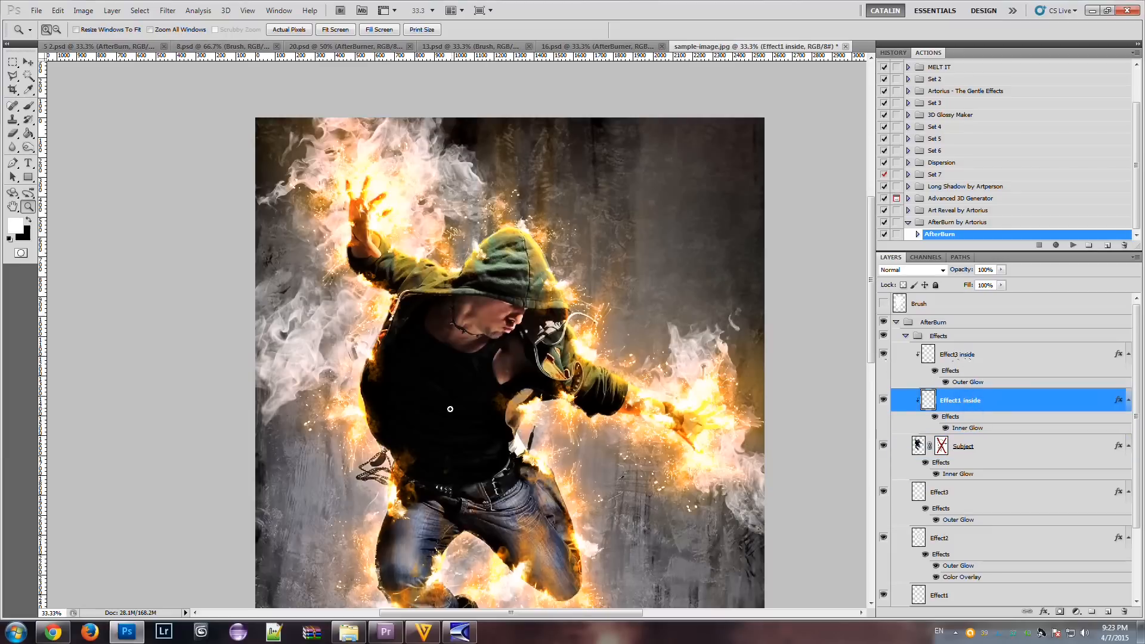
mouse_move(400, 468)
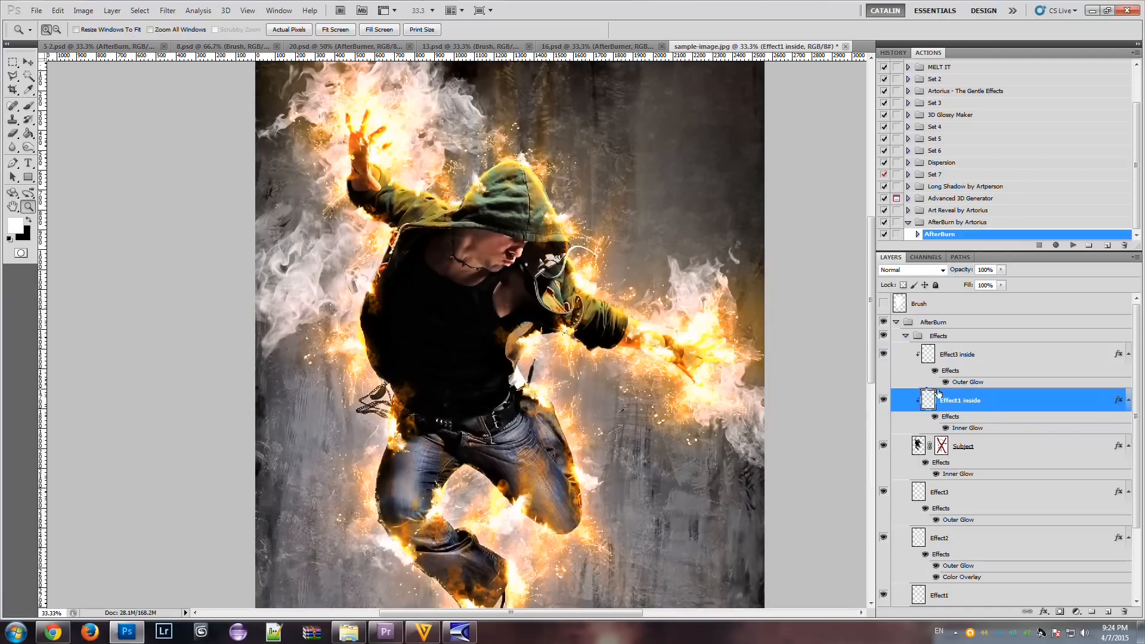
Enable the Subject layer mask and view its context menu without changes.
left_click(964, 446)
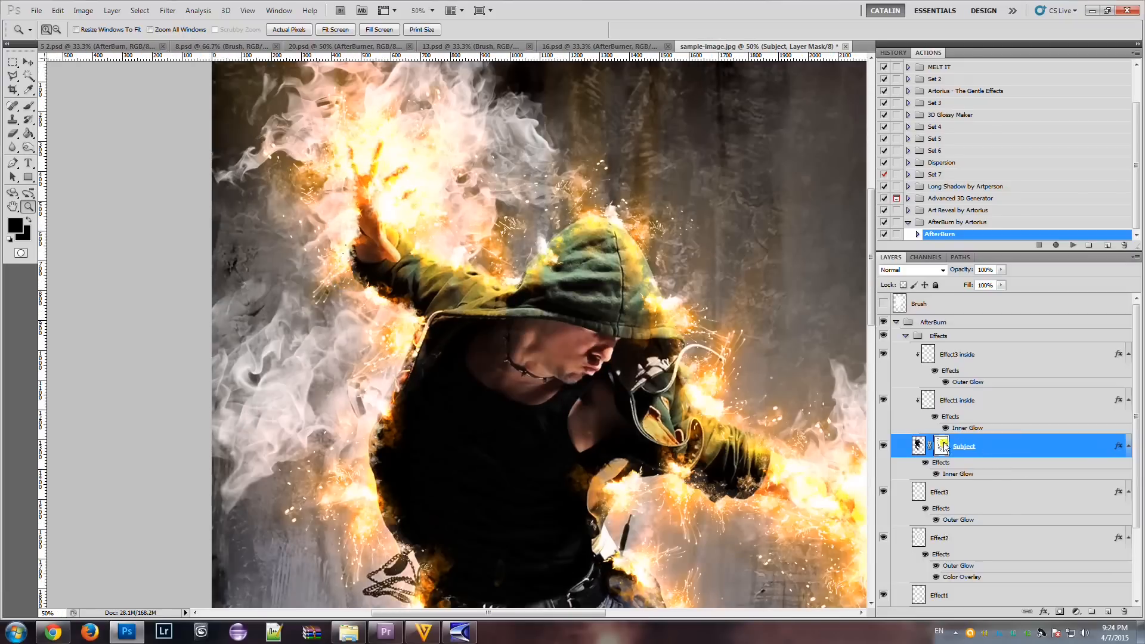
right_click(942, 445)
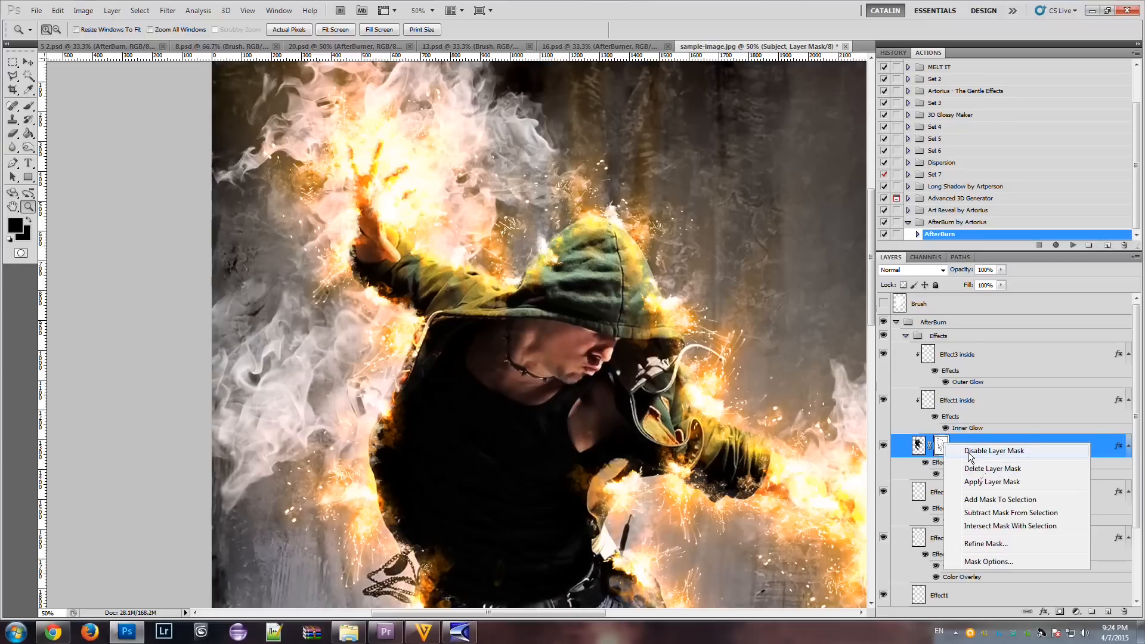
left_click(992, 449)
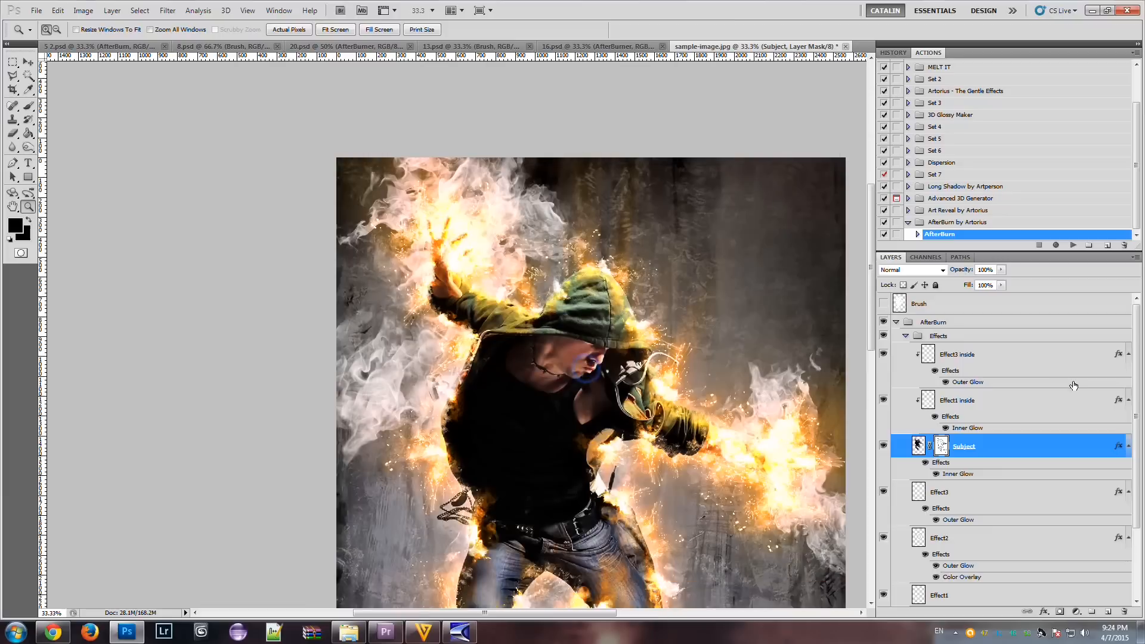
scroll("down", 3)
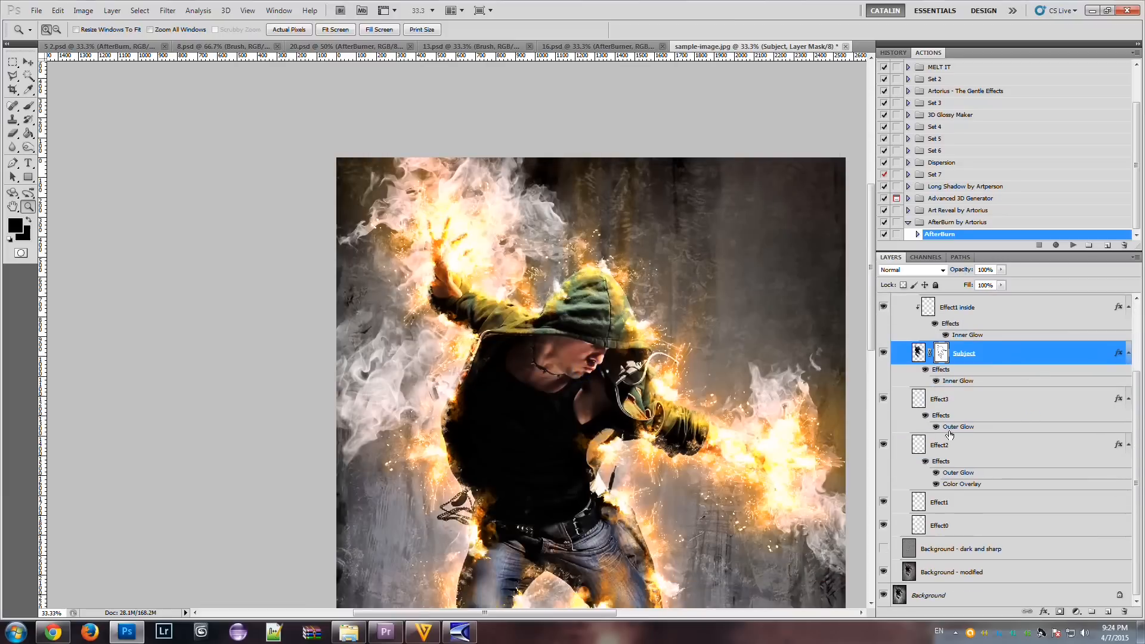
Select Effect3 and use Duplicate Layer to create 'Effect3 copy'.
left_click(940, 399)
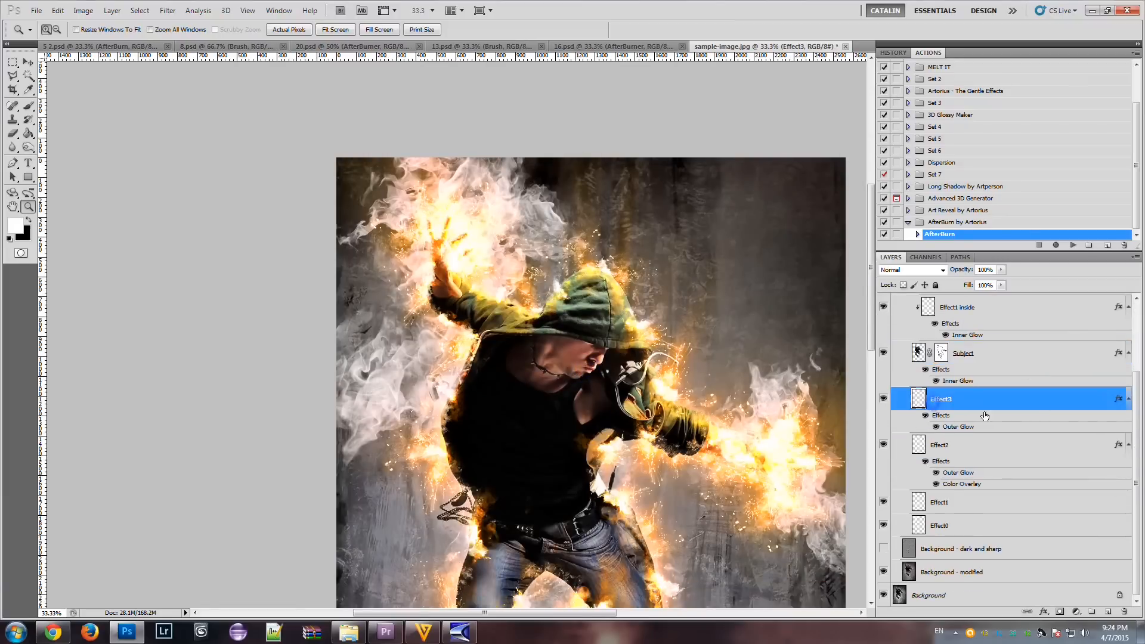
right_click(941, 399)
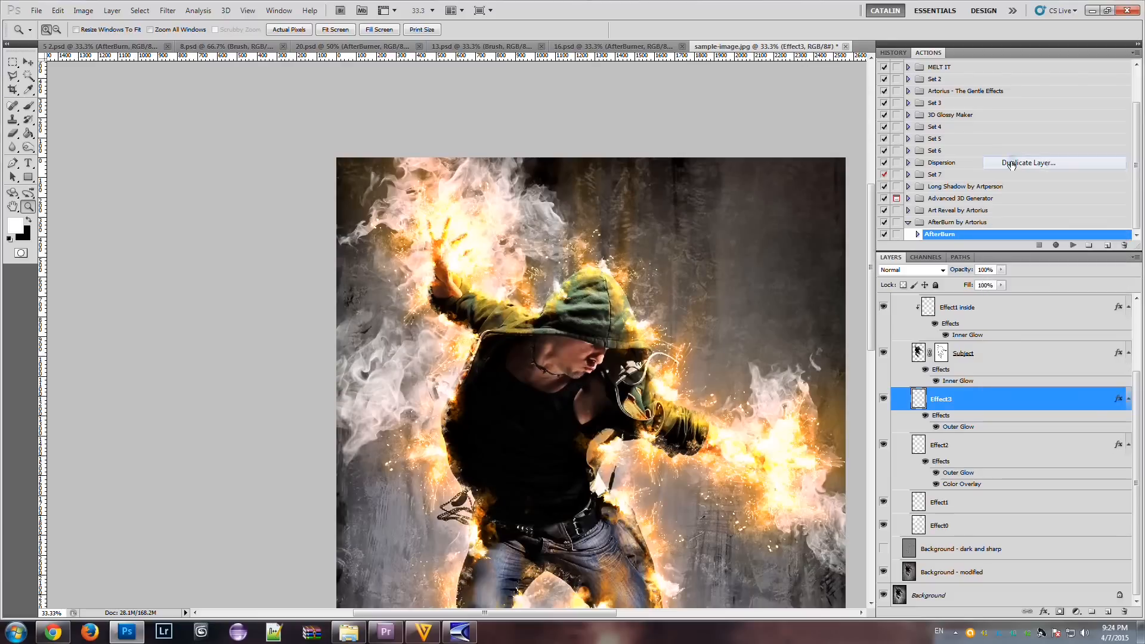
left_click(1025, 162)
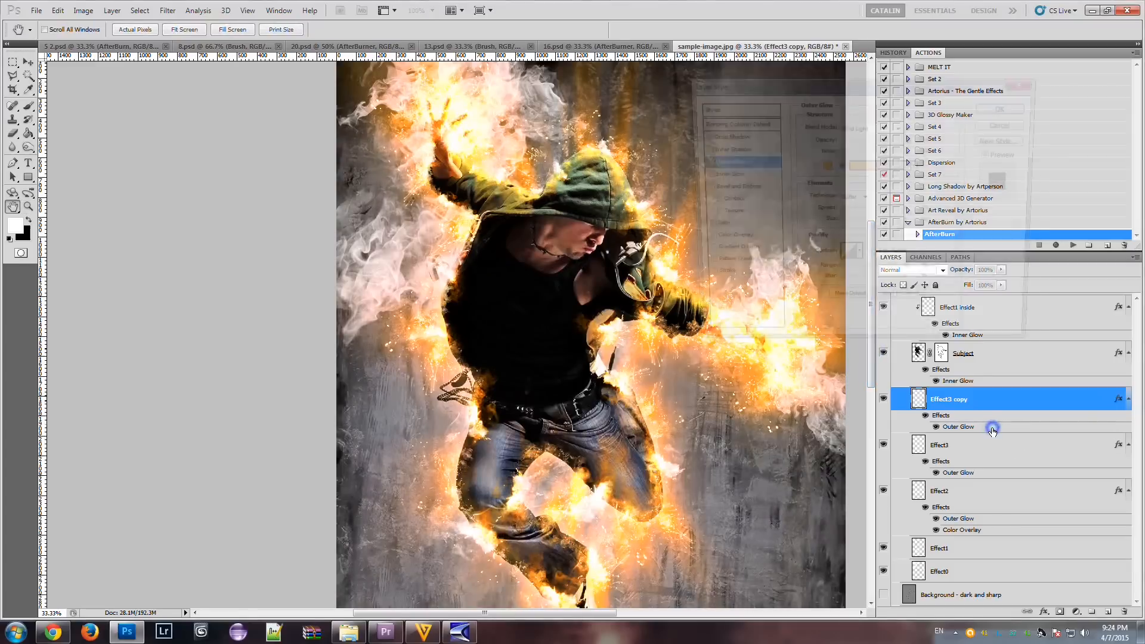
Set Effect3 copy's Outer Glow blend mode to Vivid Light, keeping the orange colour.
double_click(957, 427)
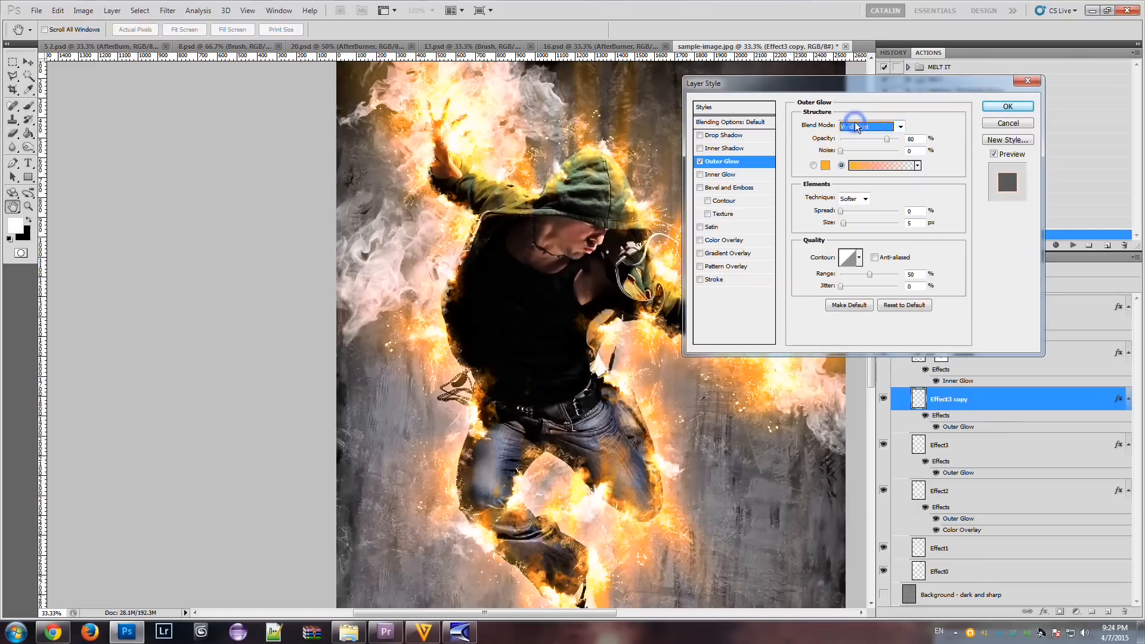
left_click(869, 126)
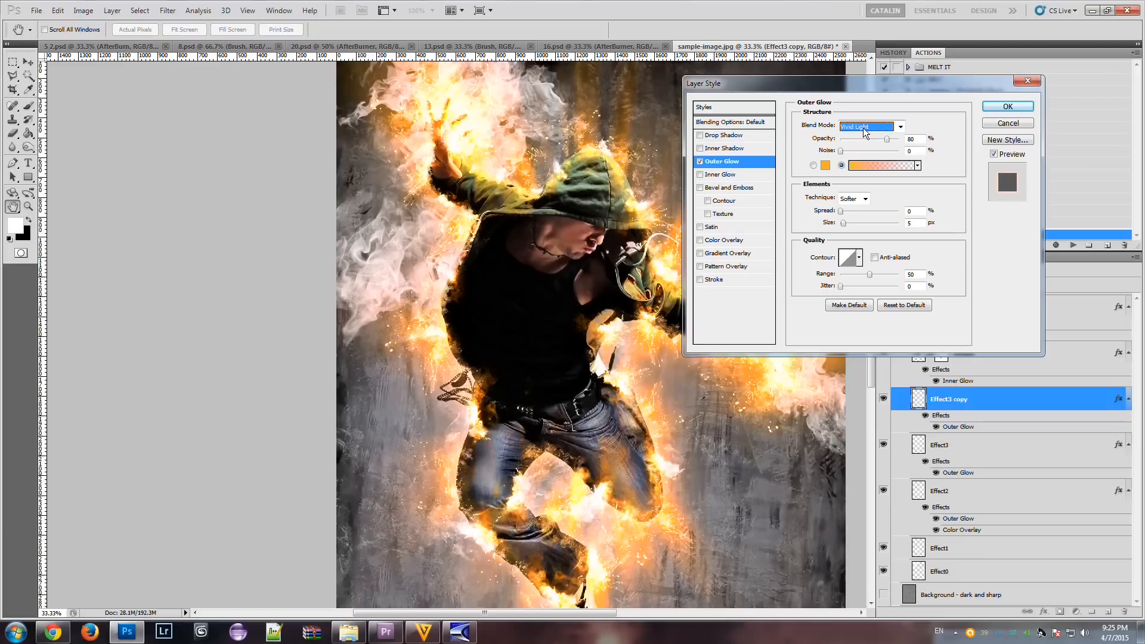
left_click(869, 126)
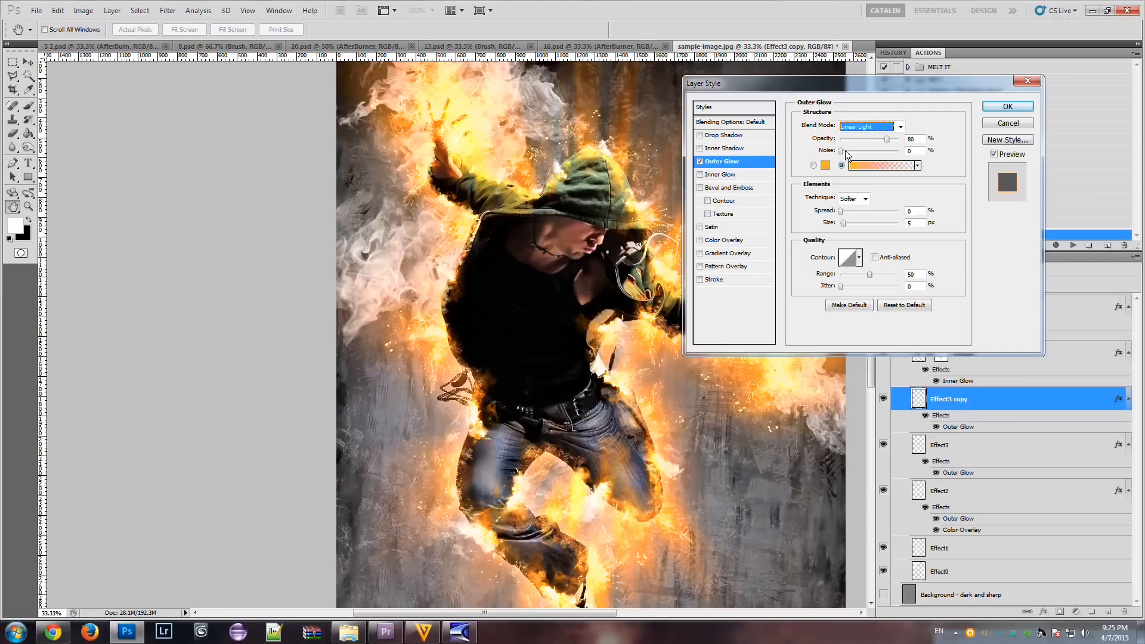
left_click(825, 165)
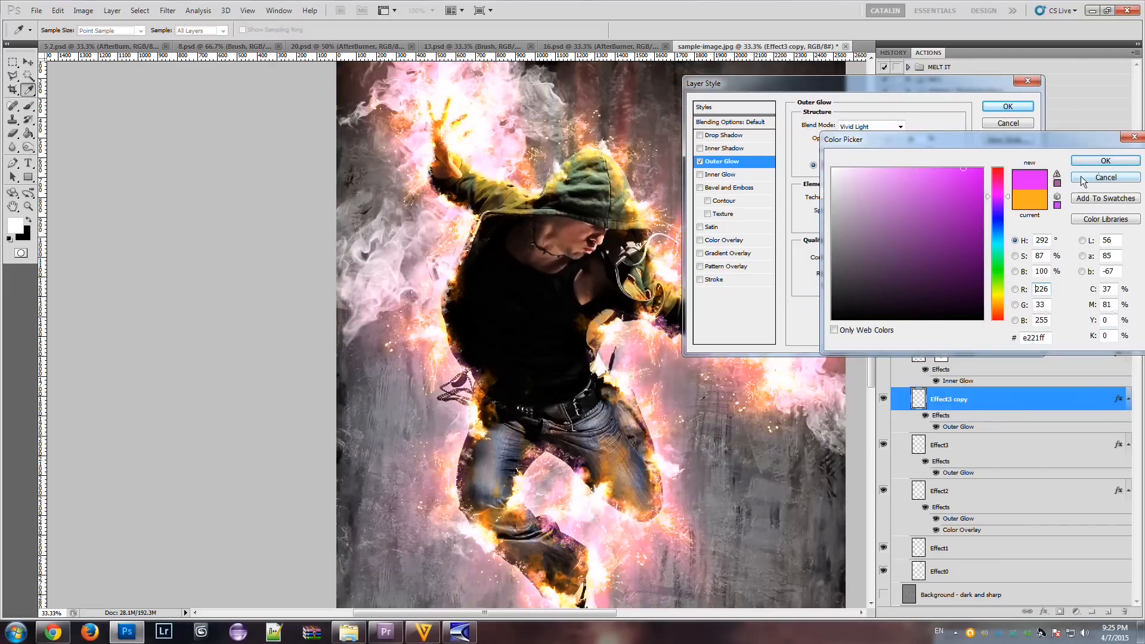
left_click(1105, 177)
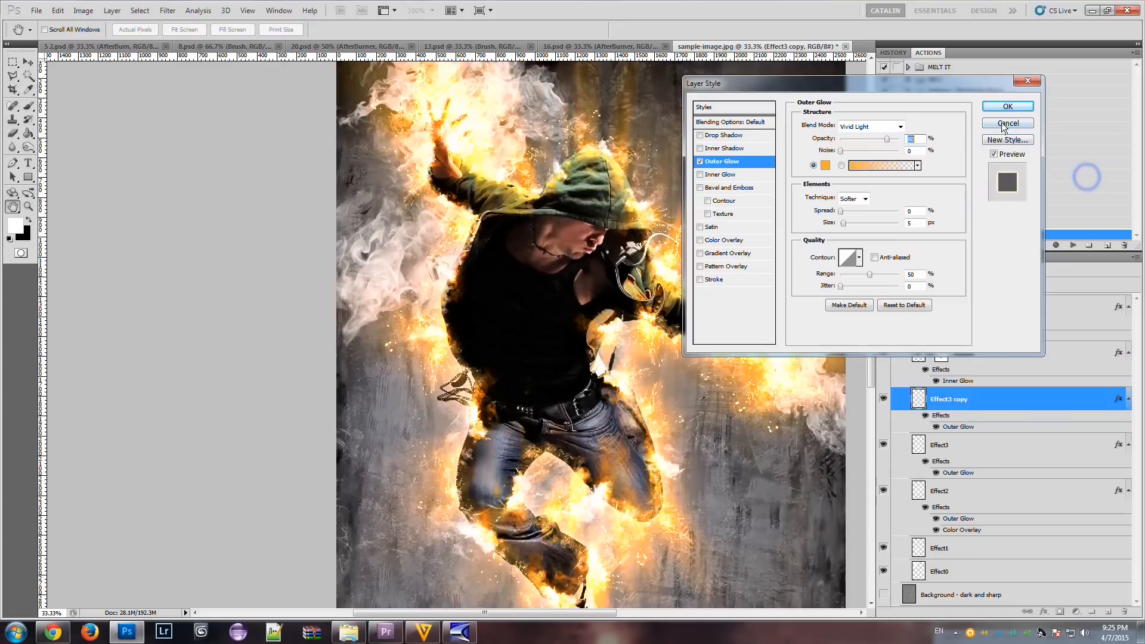
left_click(1007, 123)
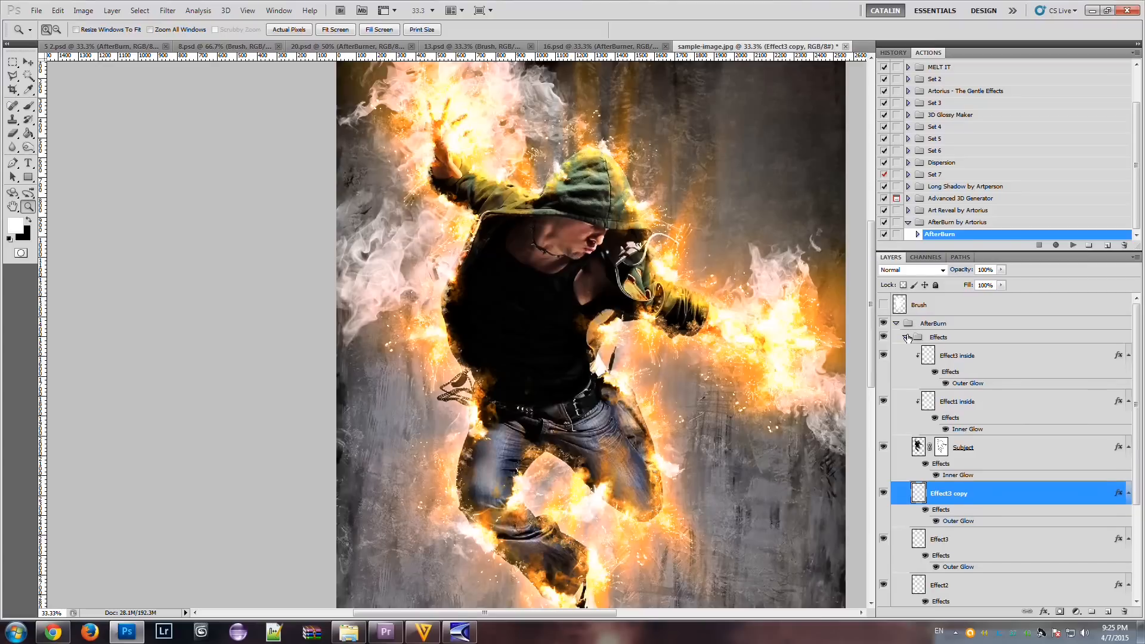
Select the AfterBurn Effects group and fold its layer list closed in the Layers panel.
left_click(938, 336)
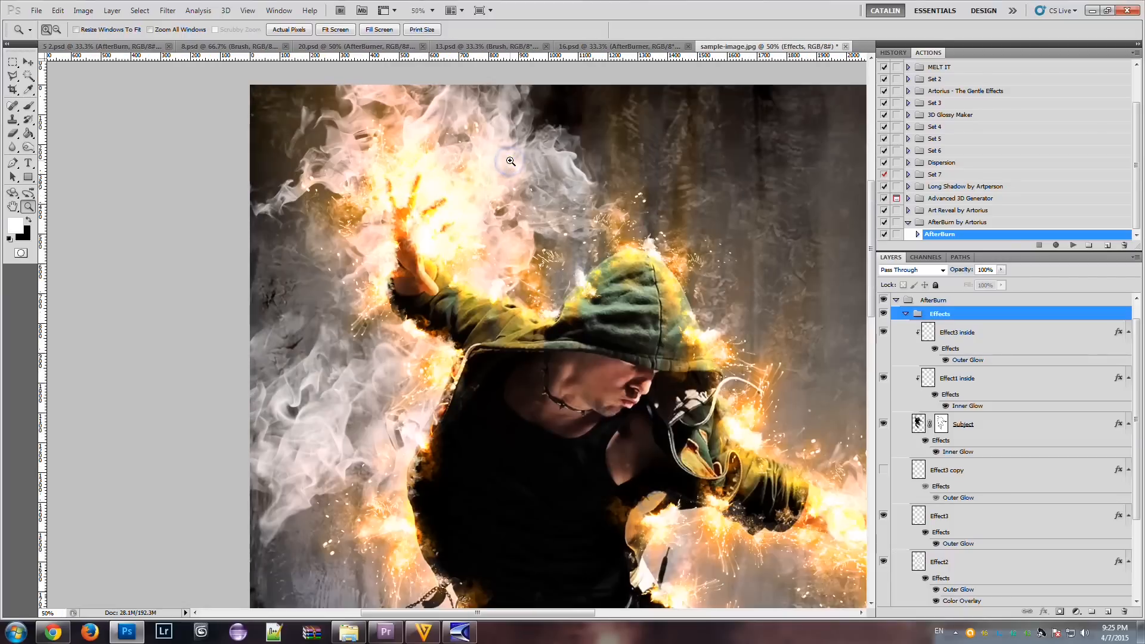
mouse_move(882, 312)
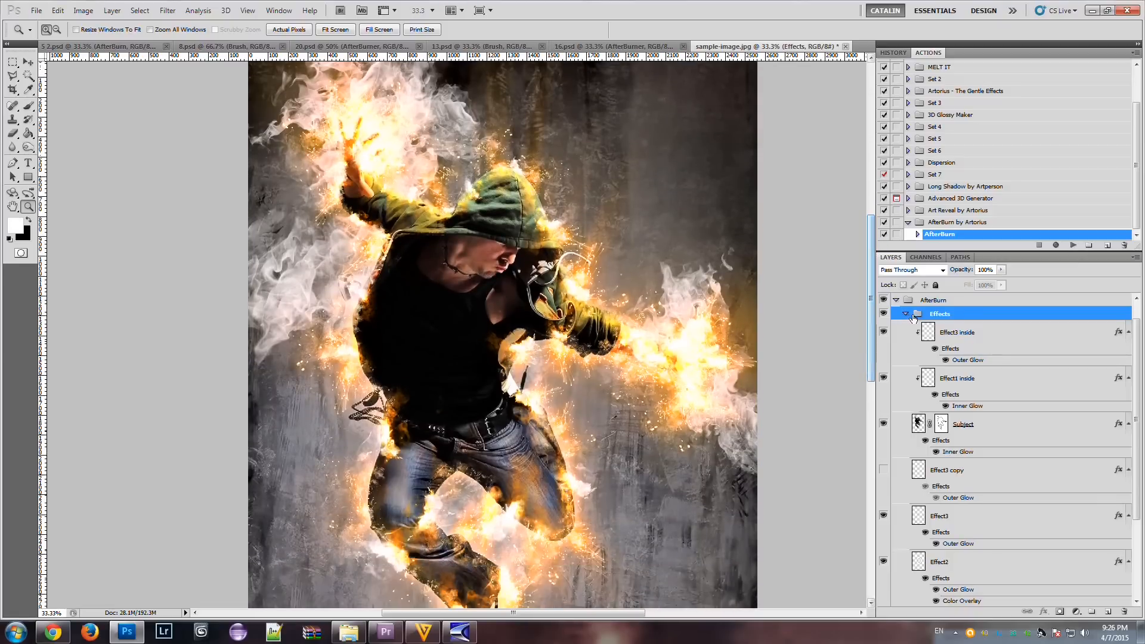
left_click(895, 323)
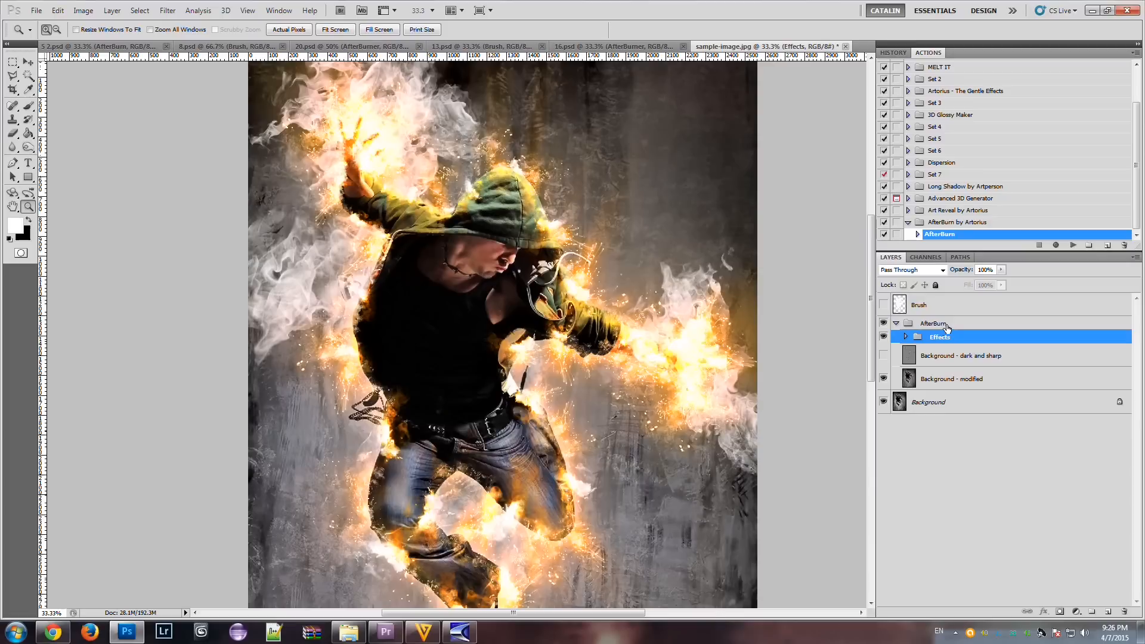